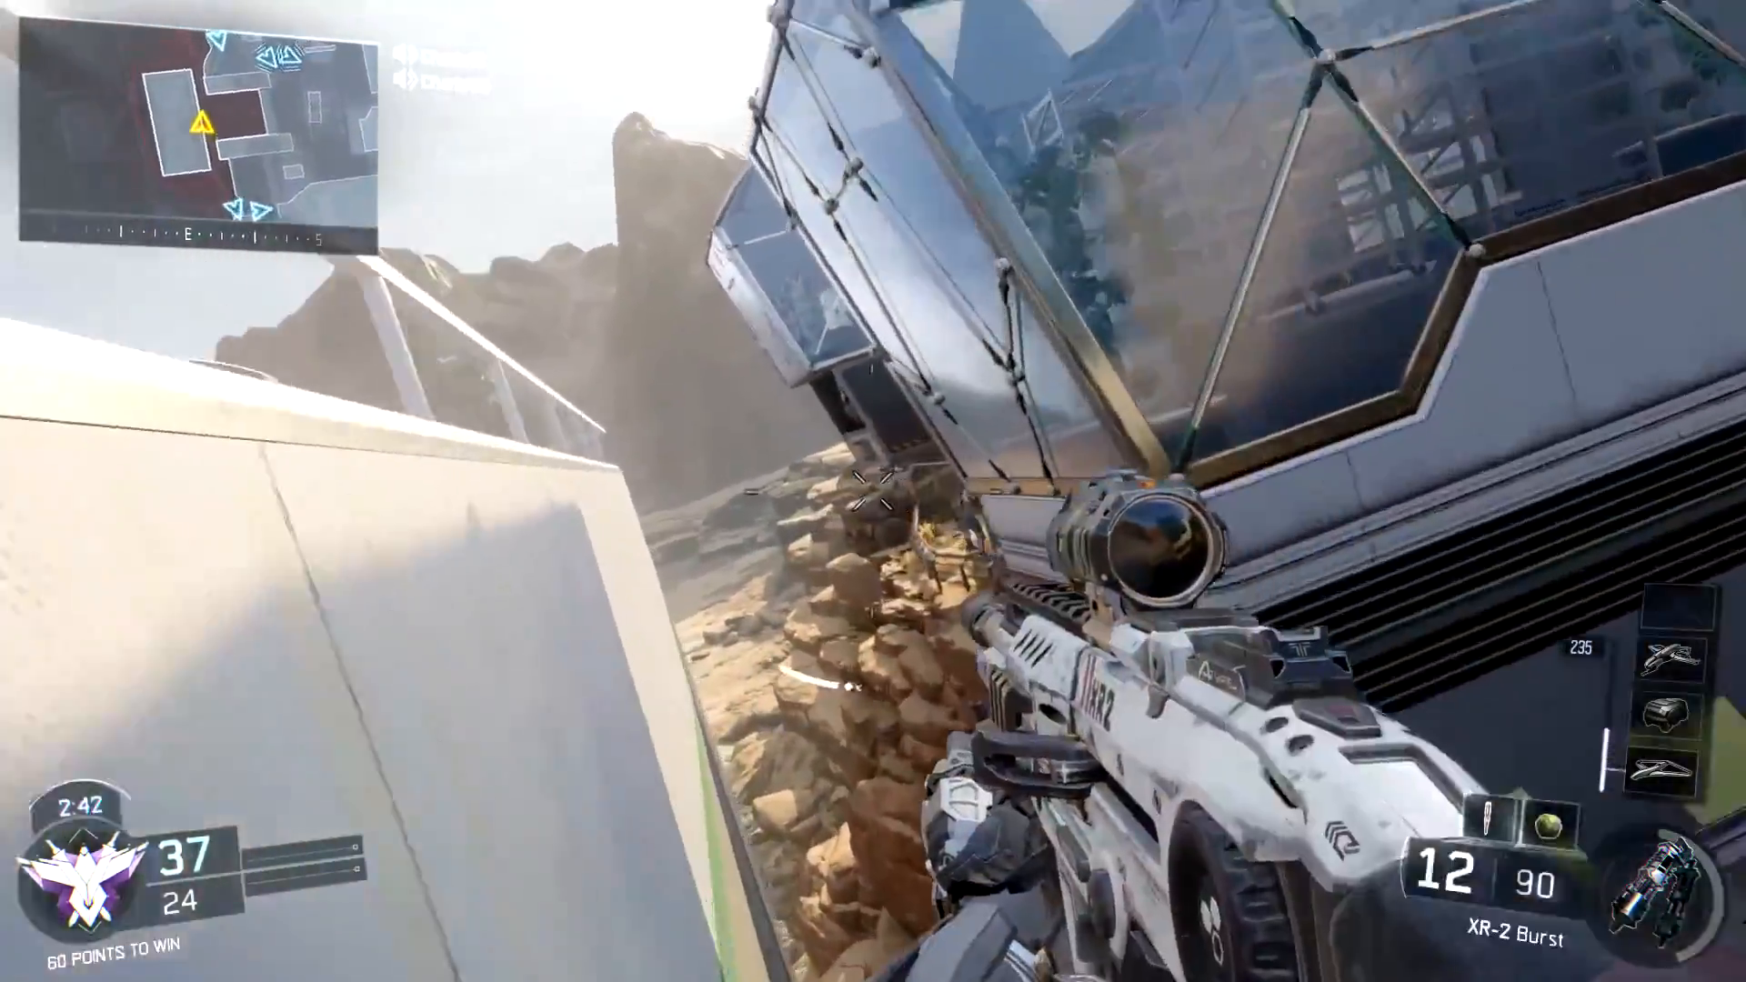
Grade the first Battlefield clip with RGB Levels and lower Input White, then view Beginning Text.
click(873, 491)
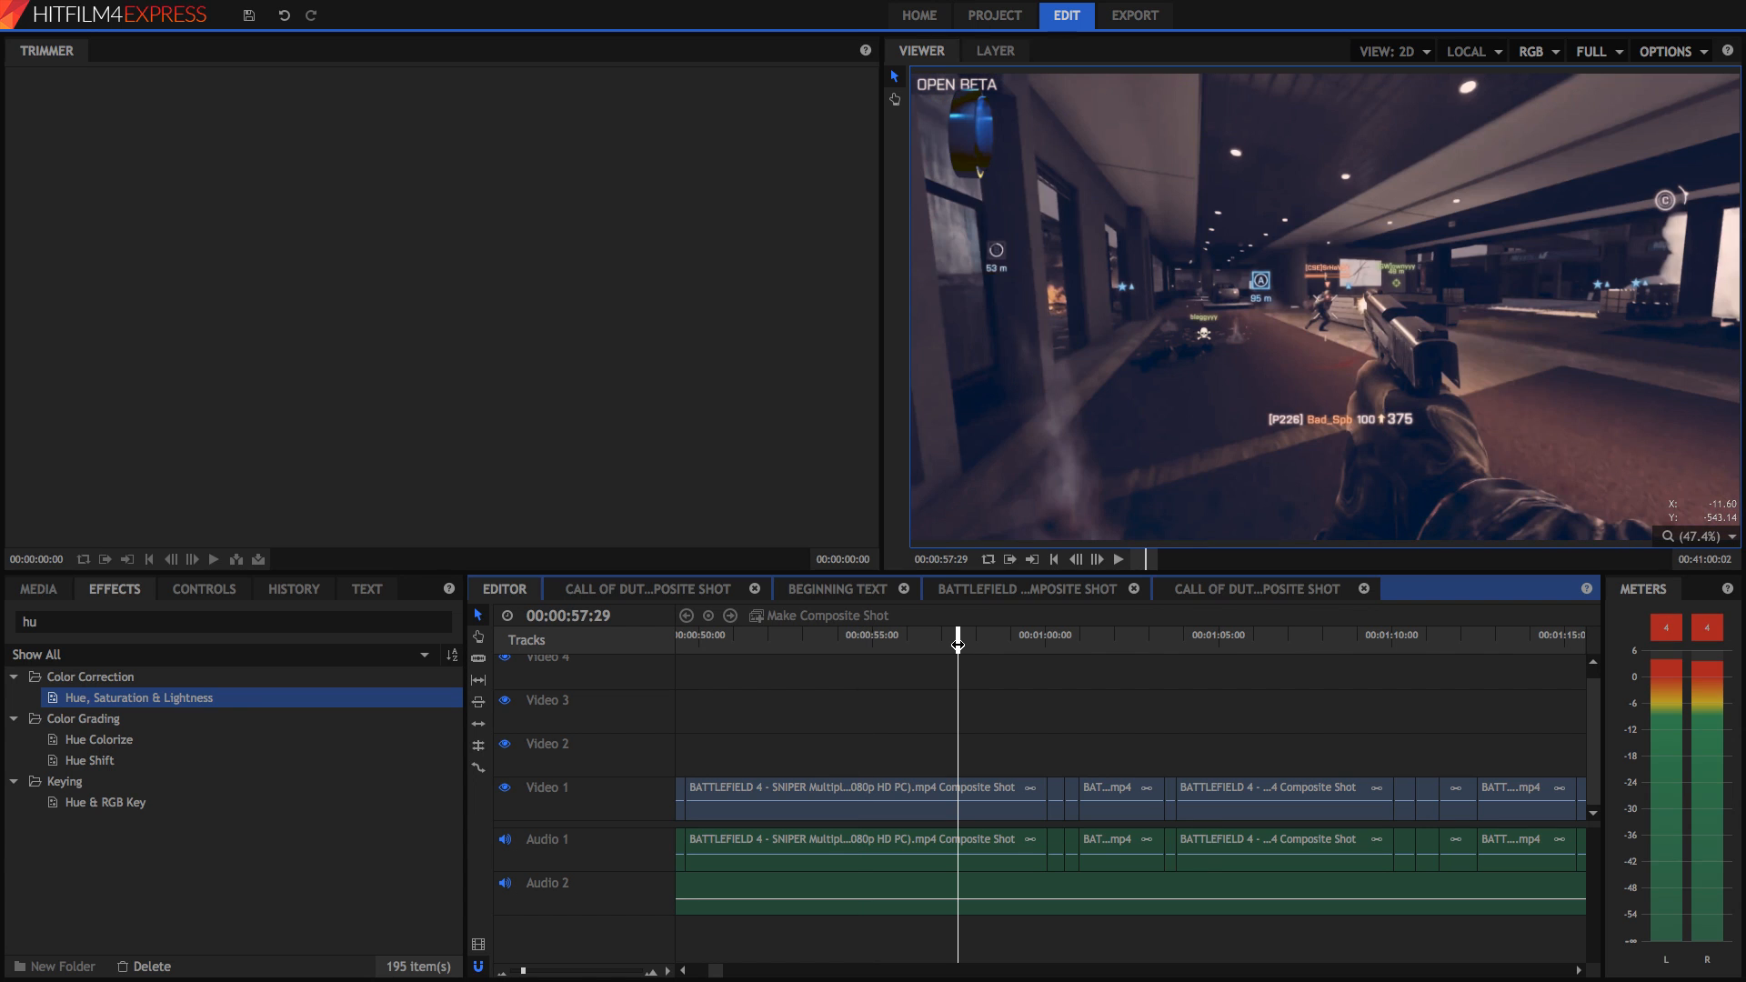
click(858, 788)
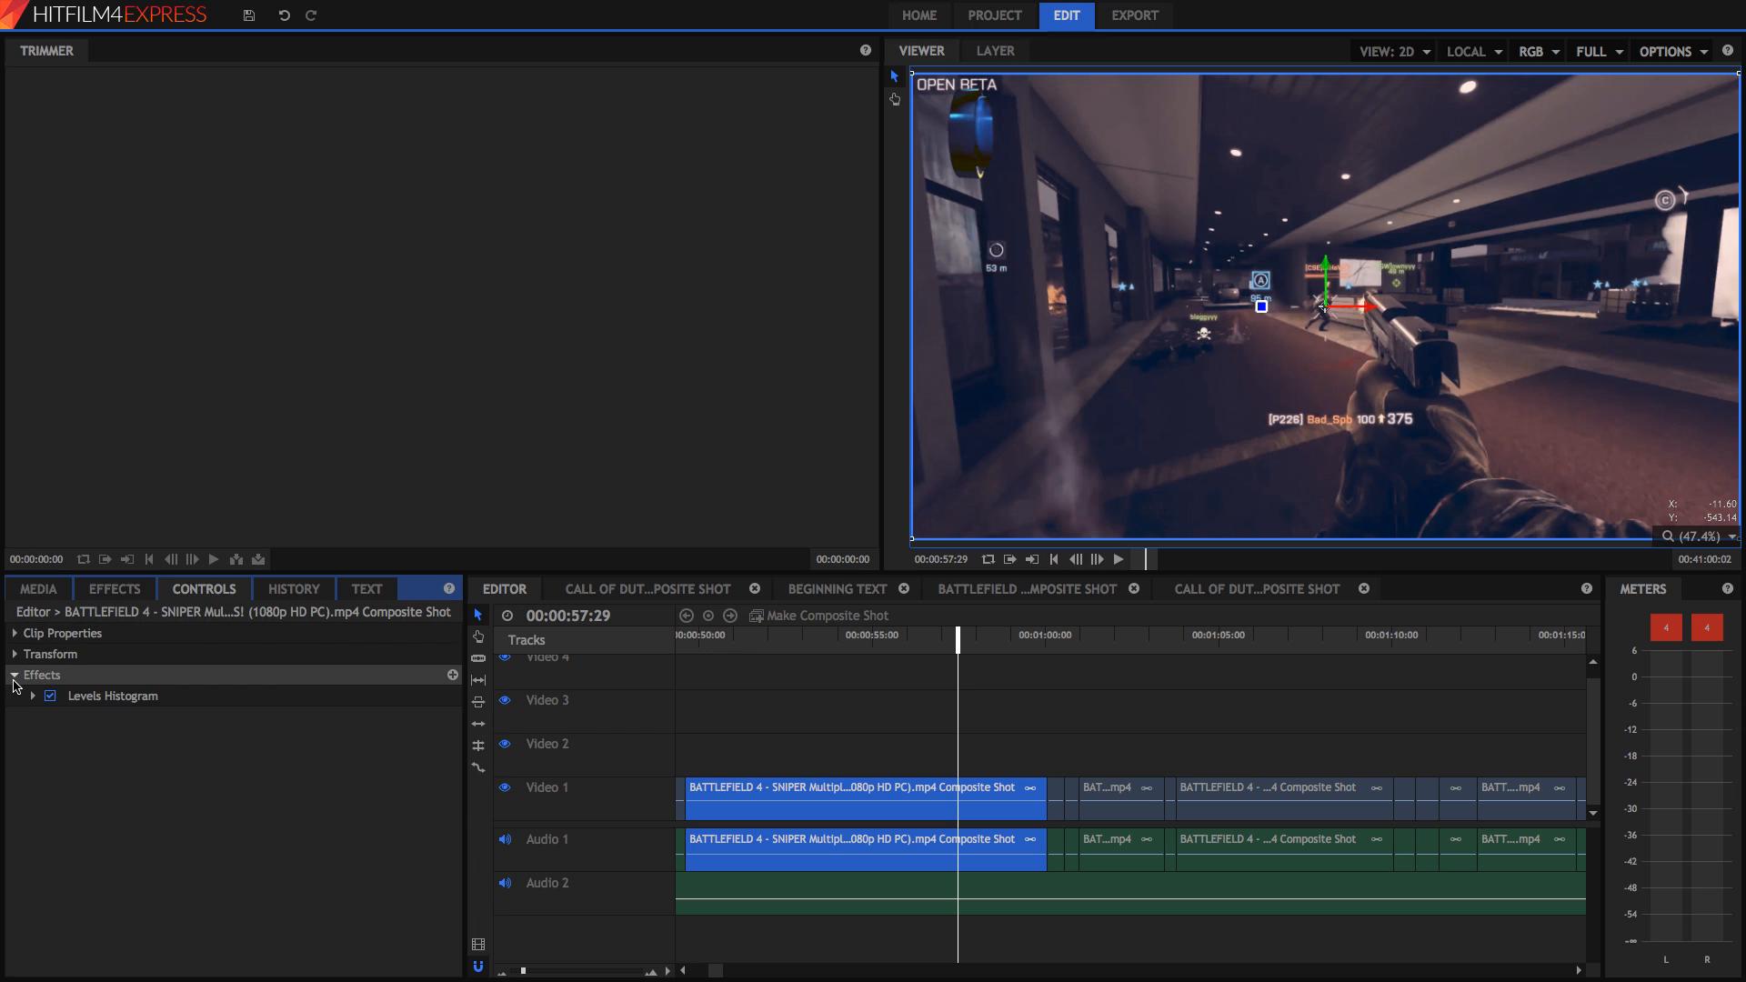
click(35, 696)
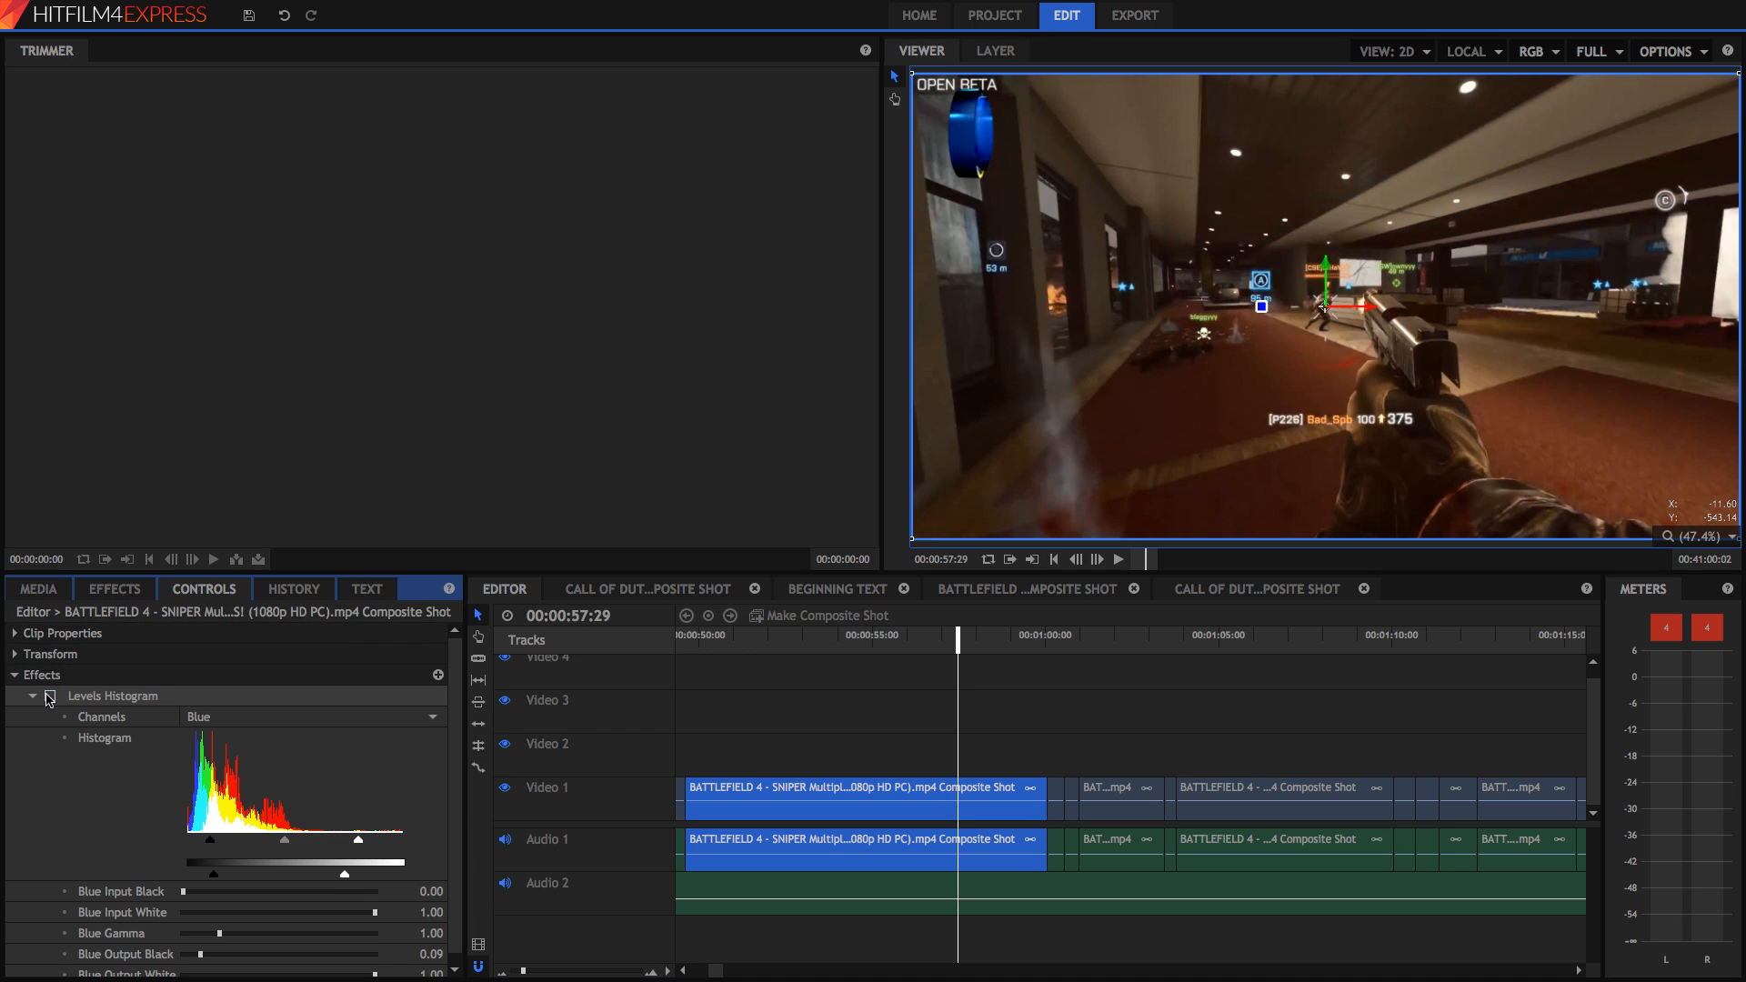
click(312, 715)
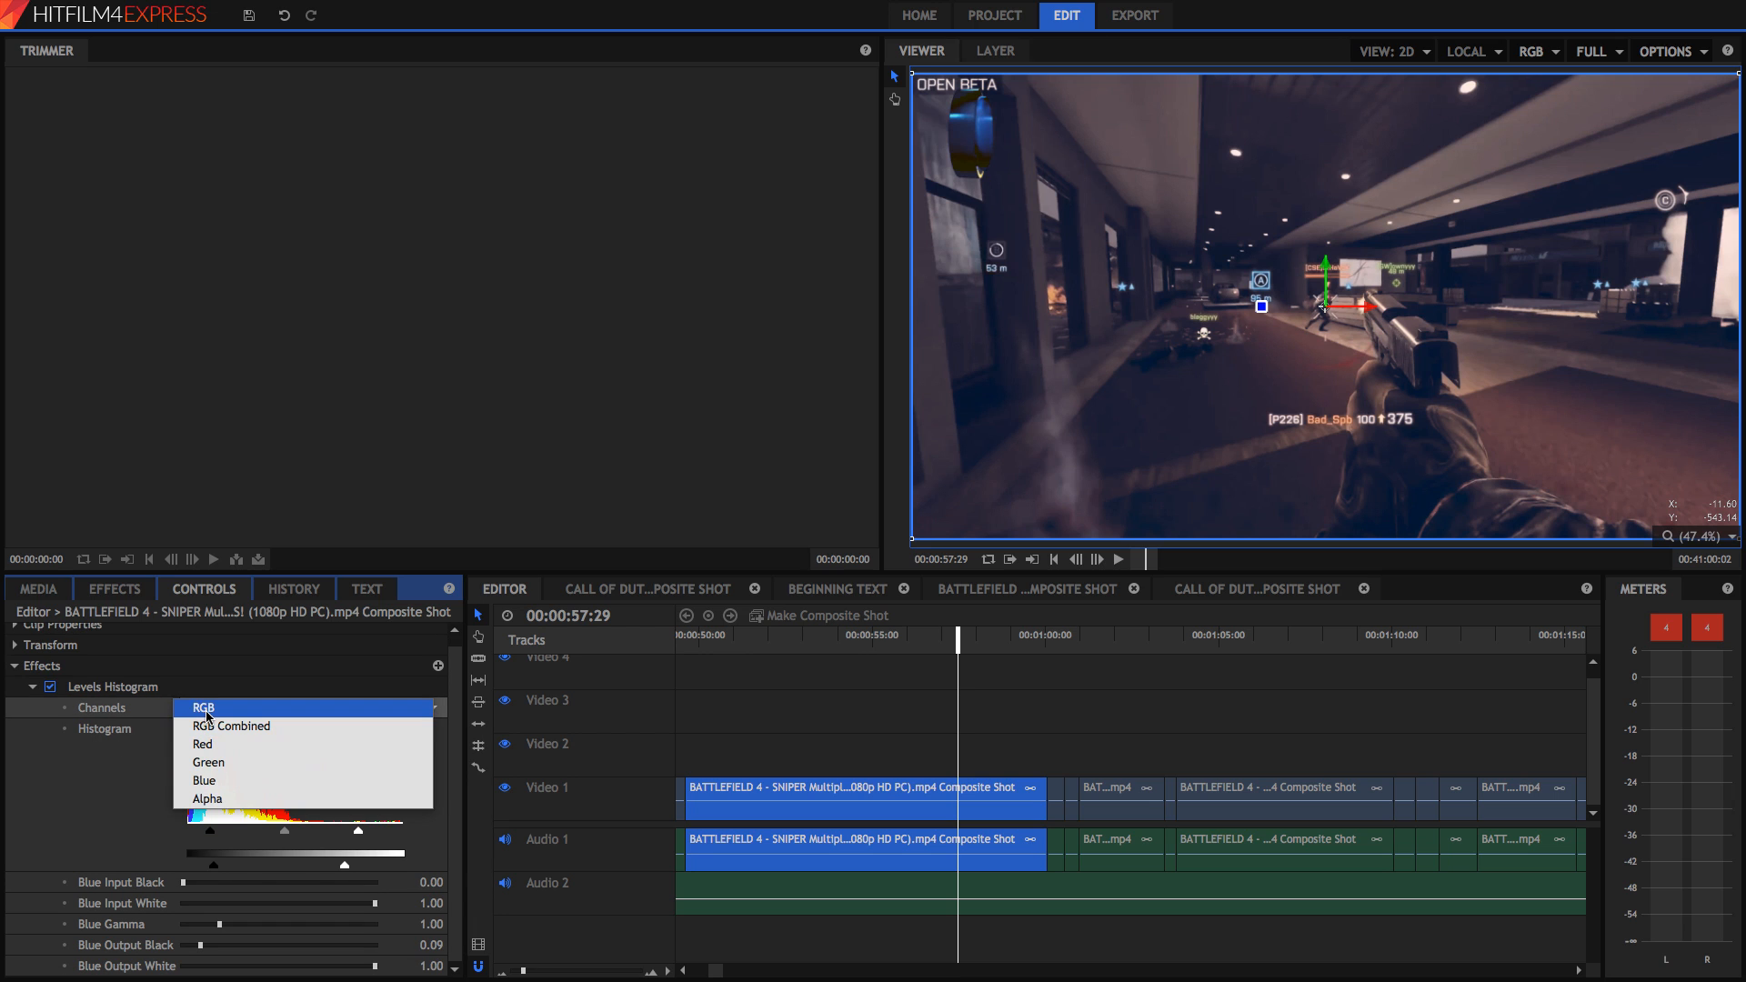
click(202, 708)
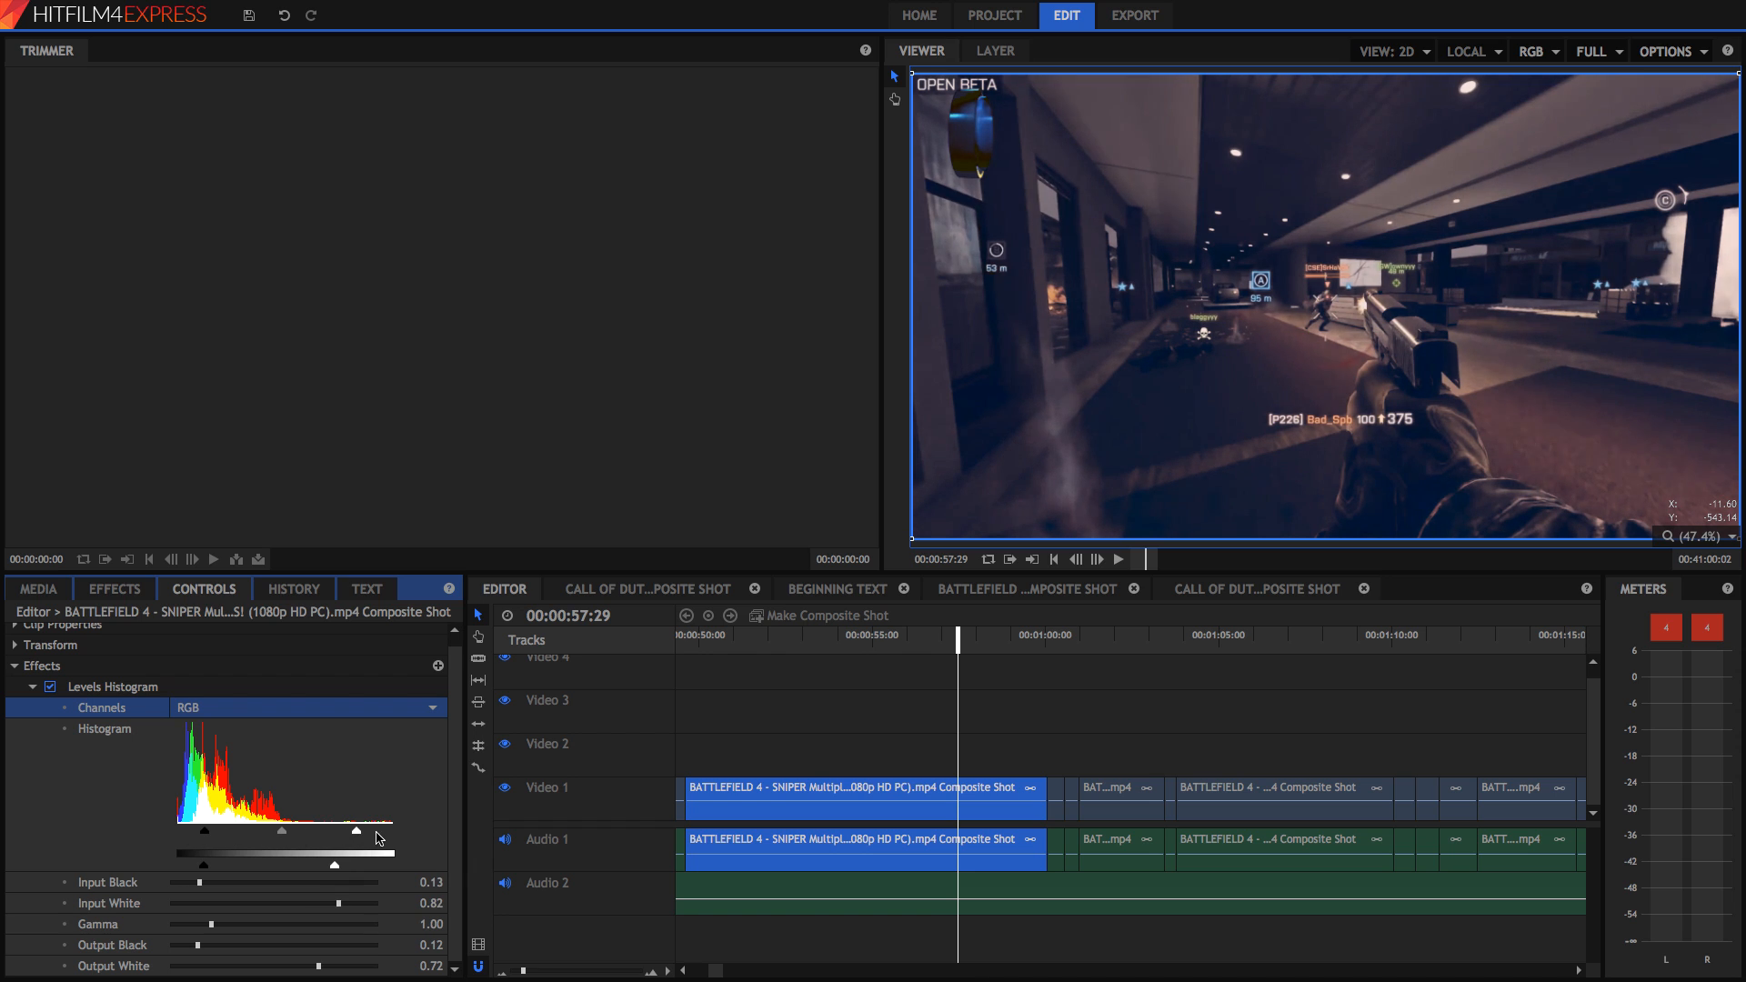
drag(357, 830, 343, 830)
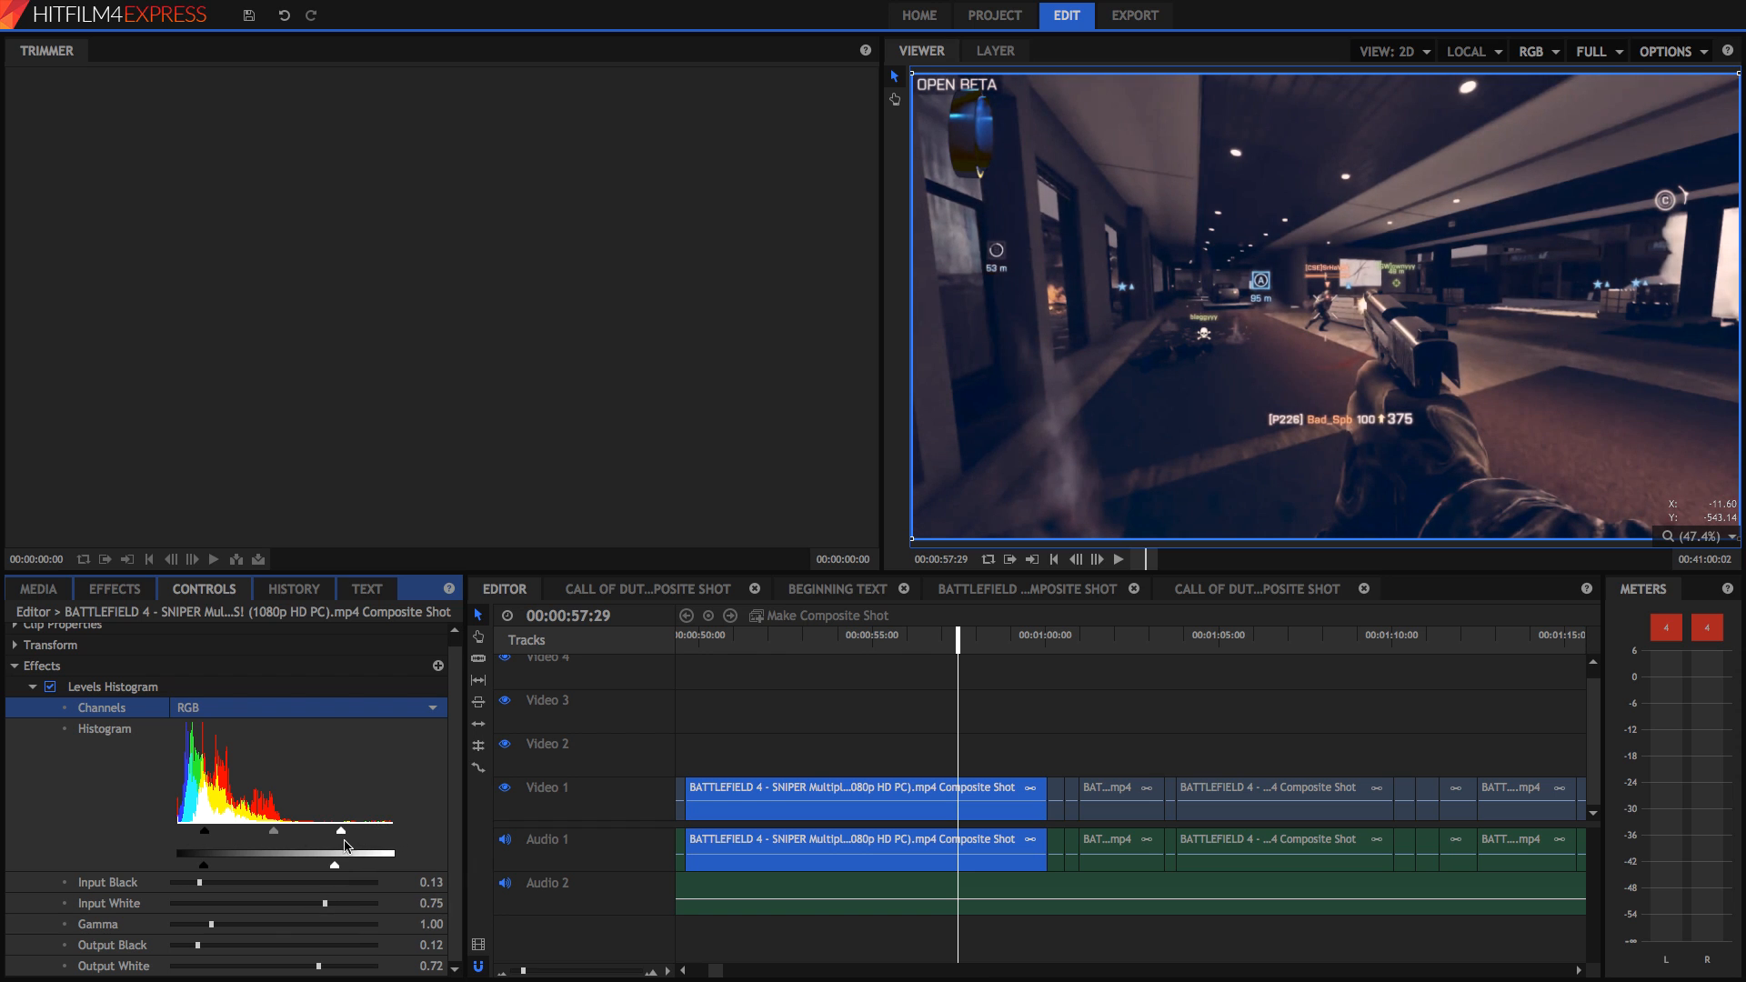
click(837, 588)
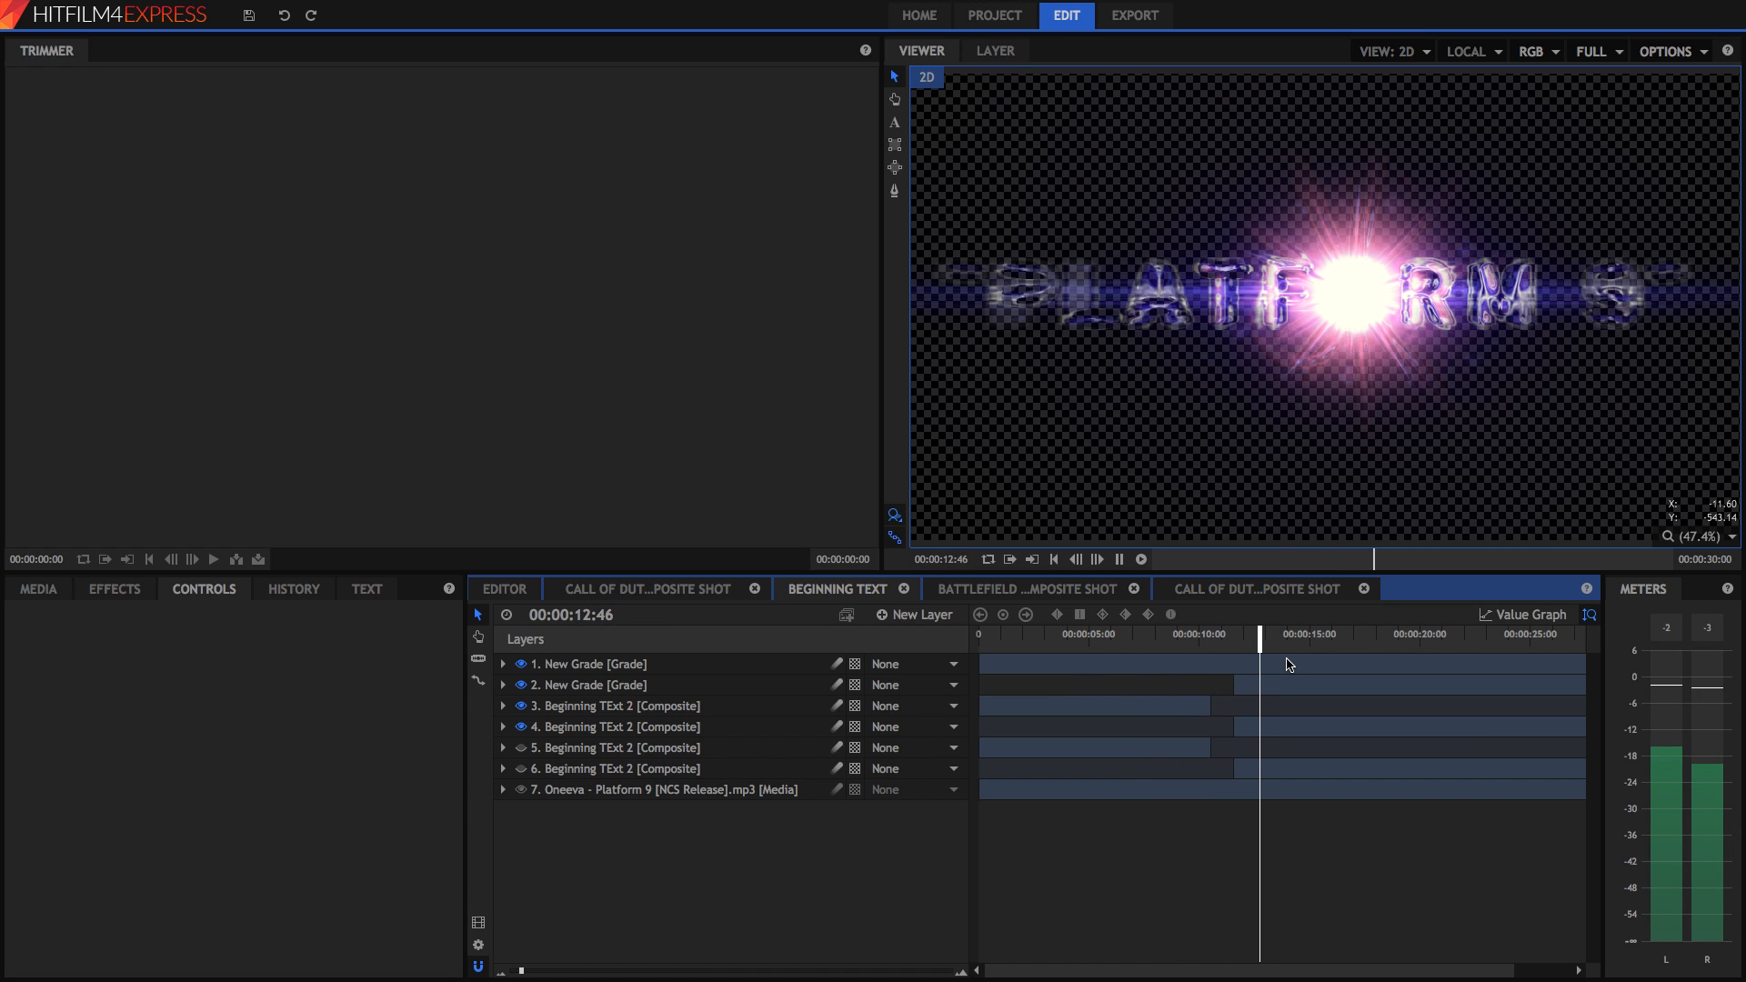
Switch the second grade layer's Light Flares effect back on and reveal its pivot position.
click(503, 664)
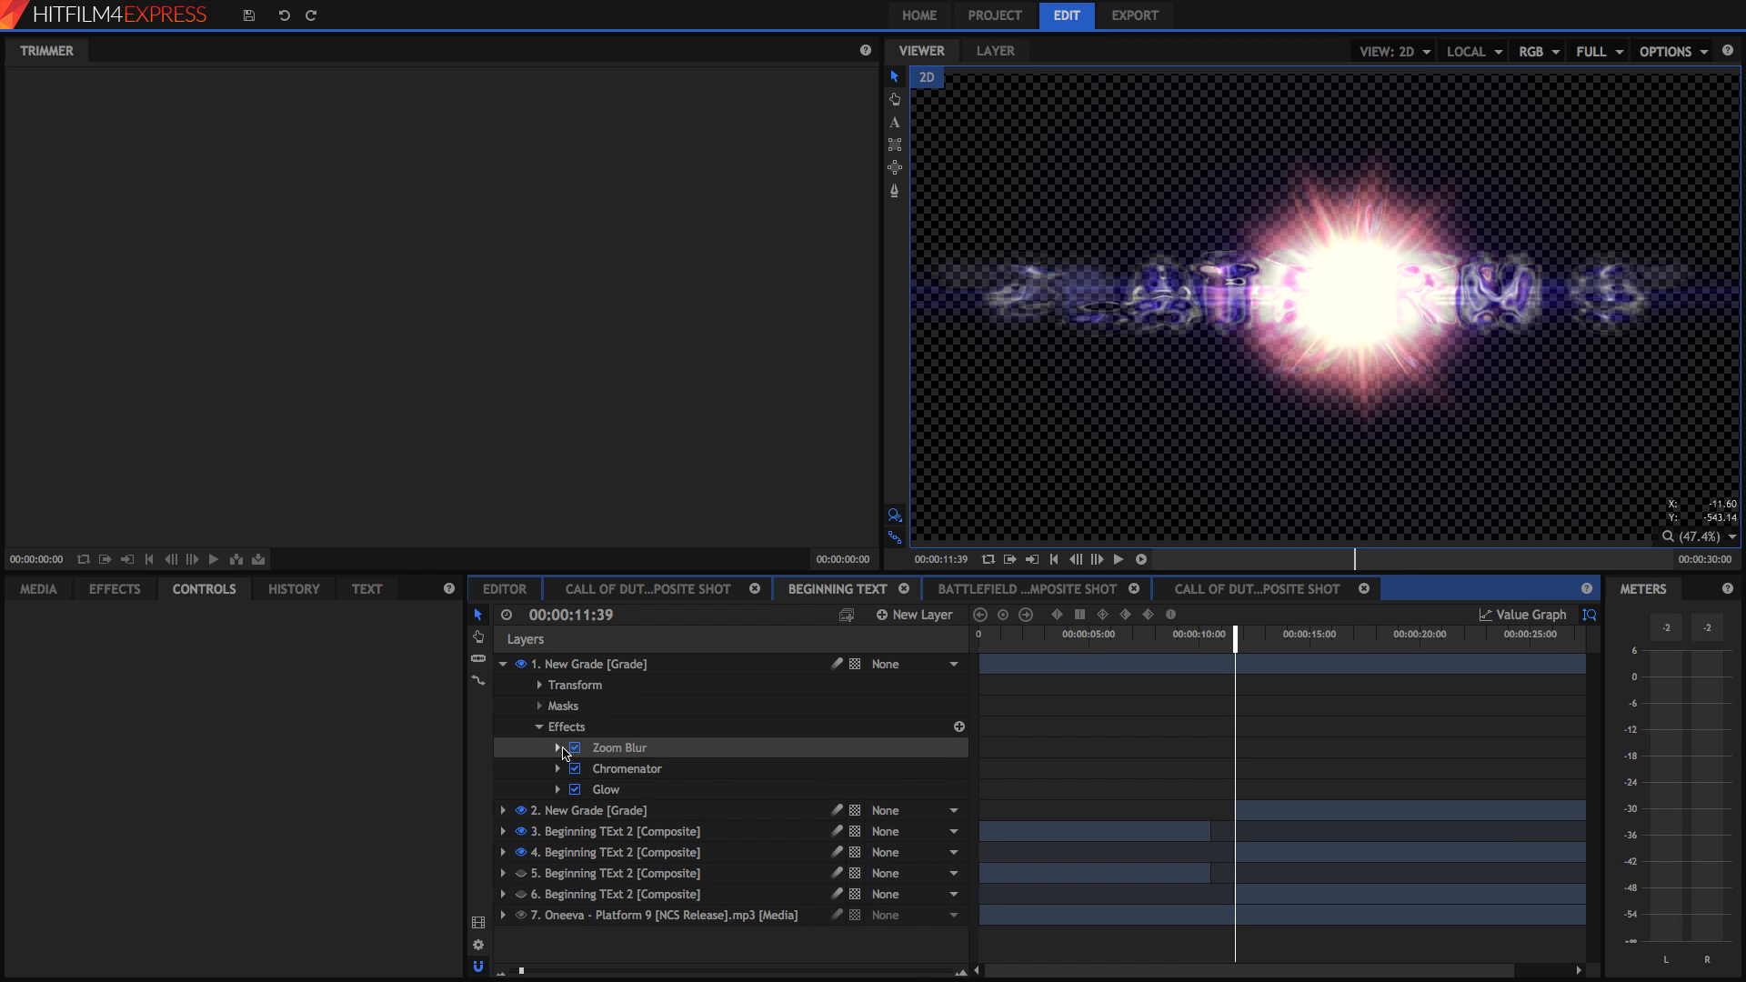
click(574, 747)
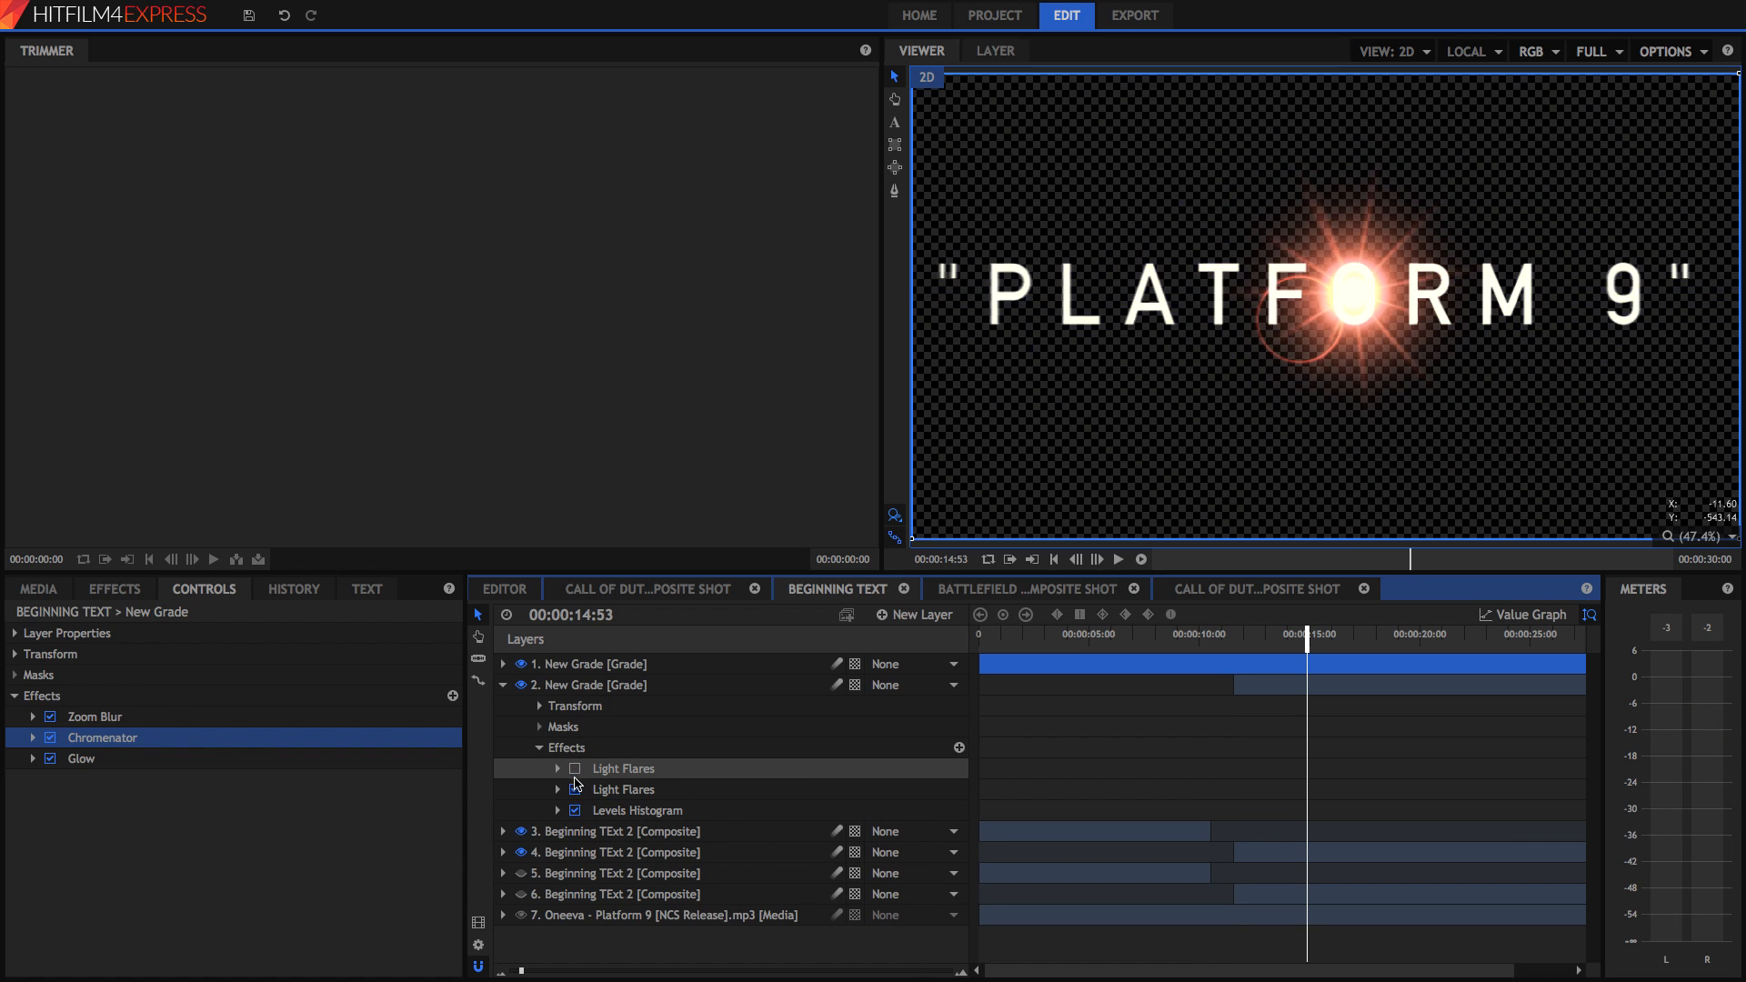
click(624, 789)
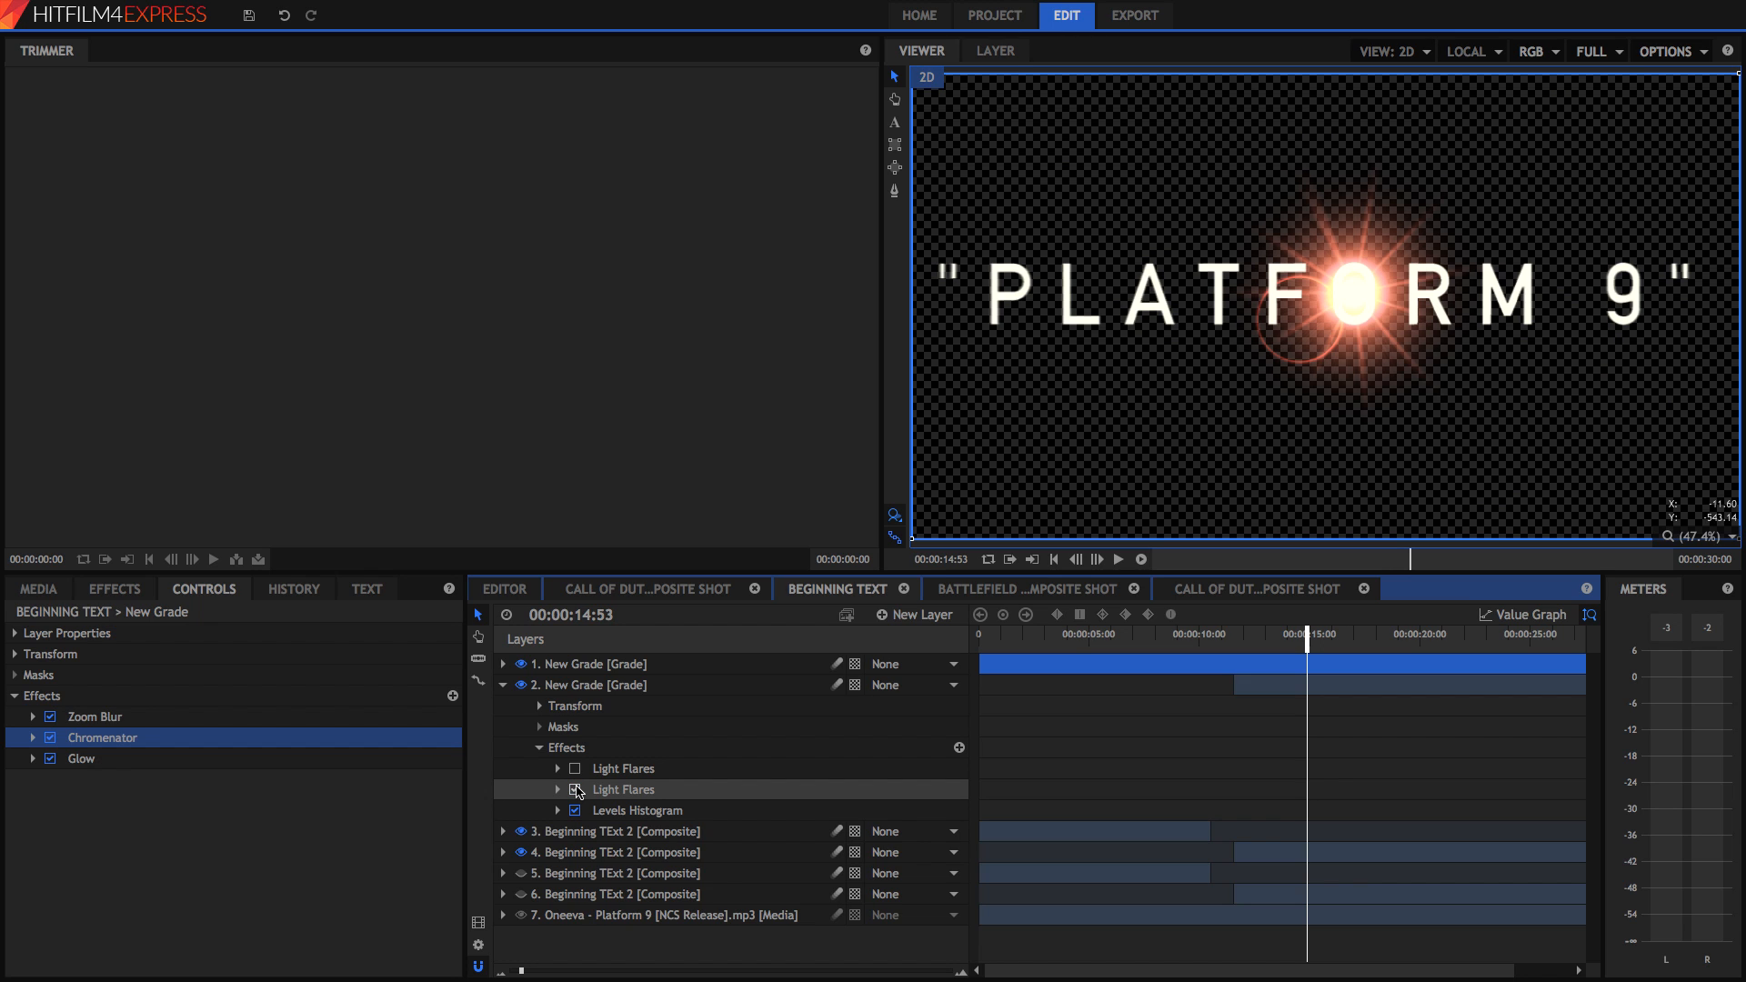
click(574, 790)
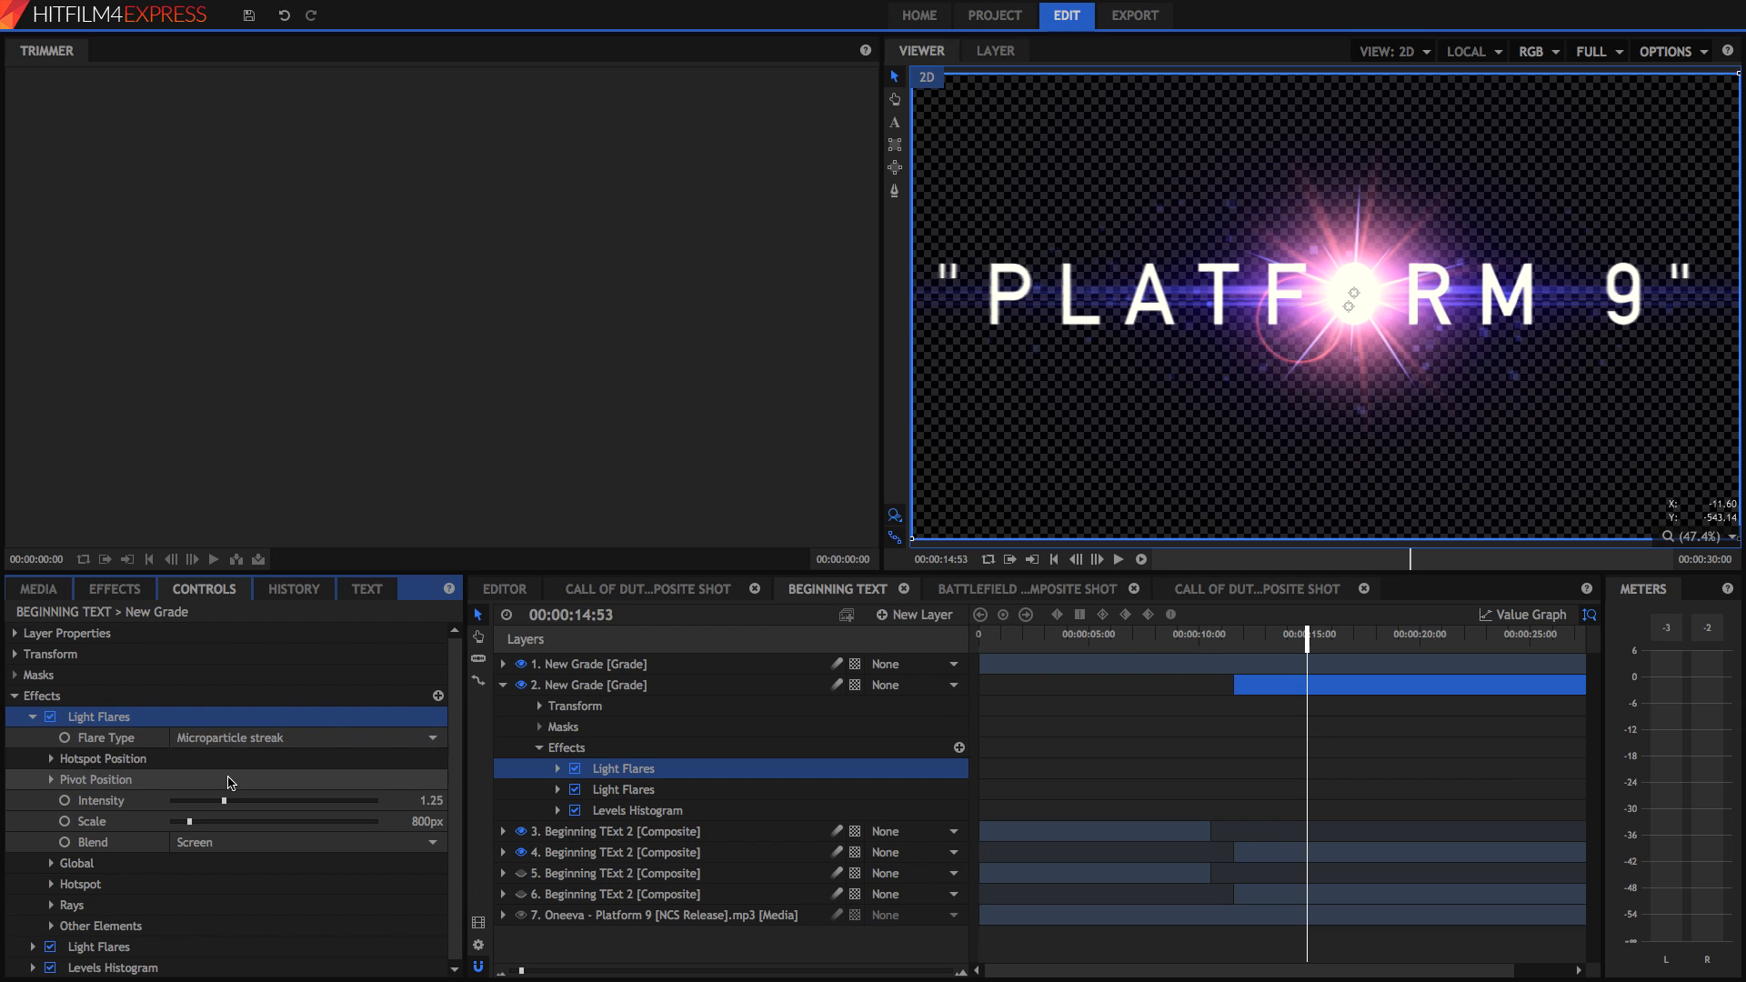
click(50, 778)
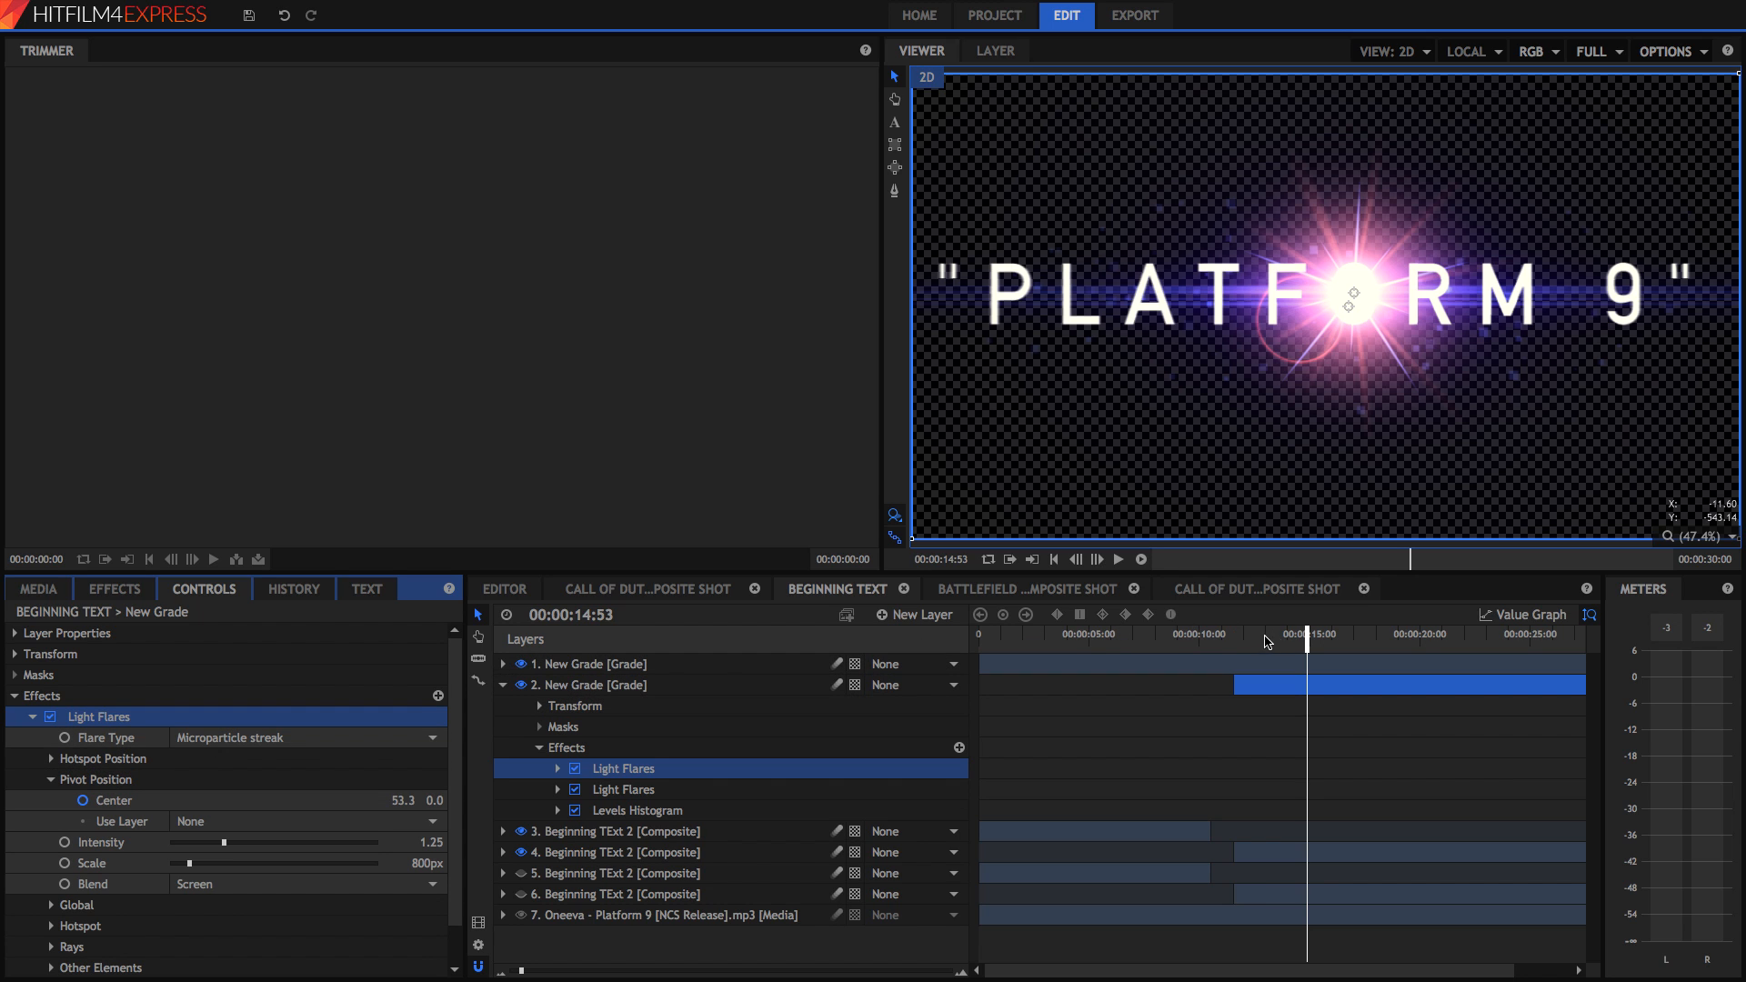
Scrub the playhead back and forth to watch the flare sweep across the title.
drag(1309, 634, 1262, 634)
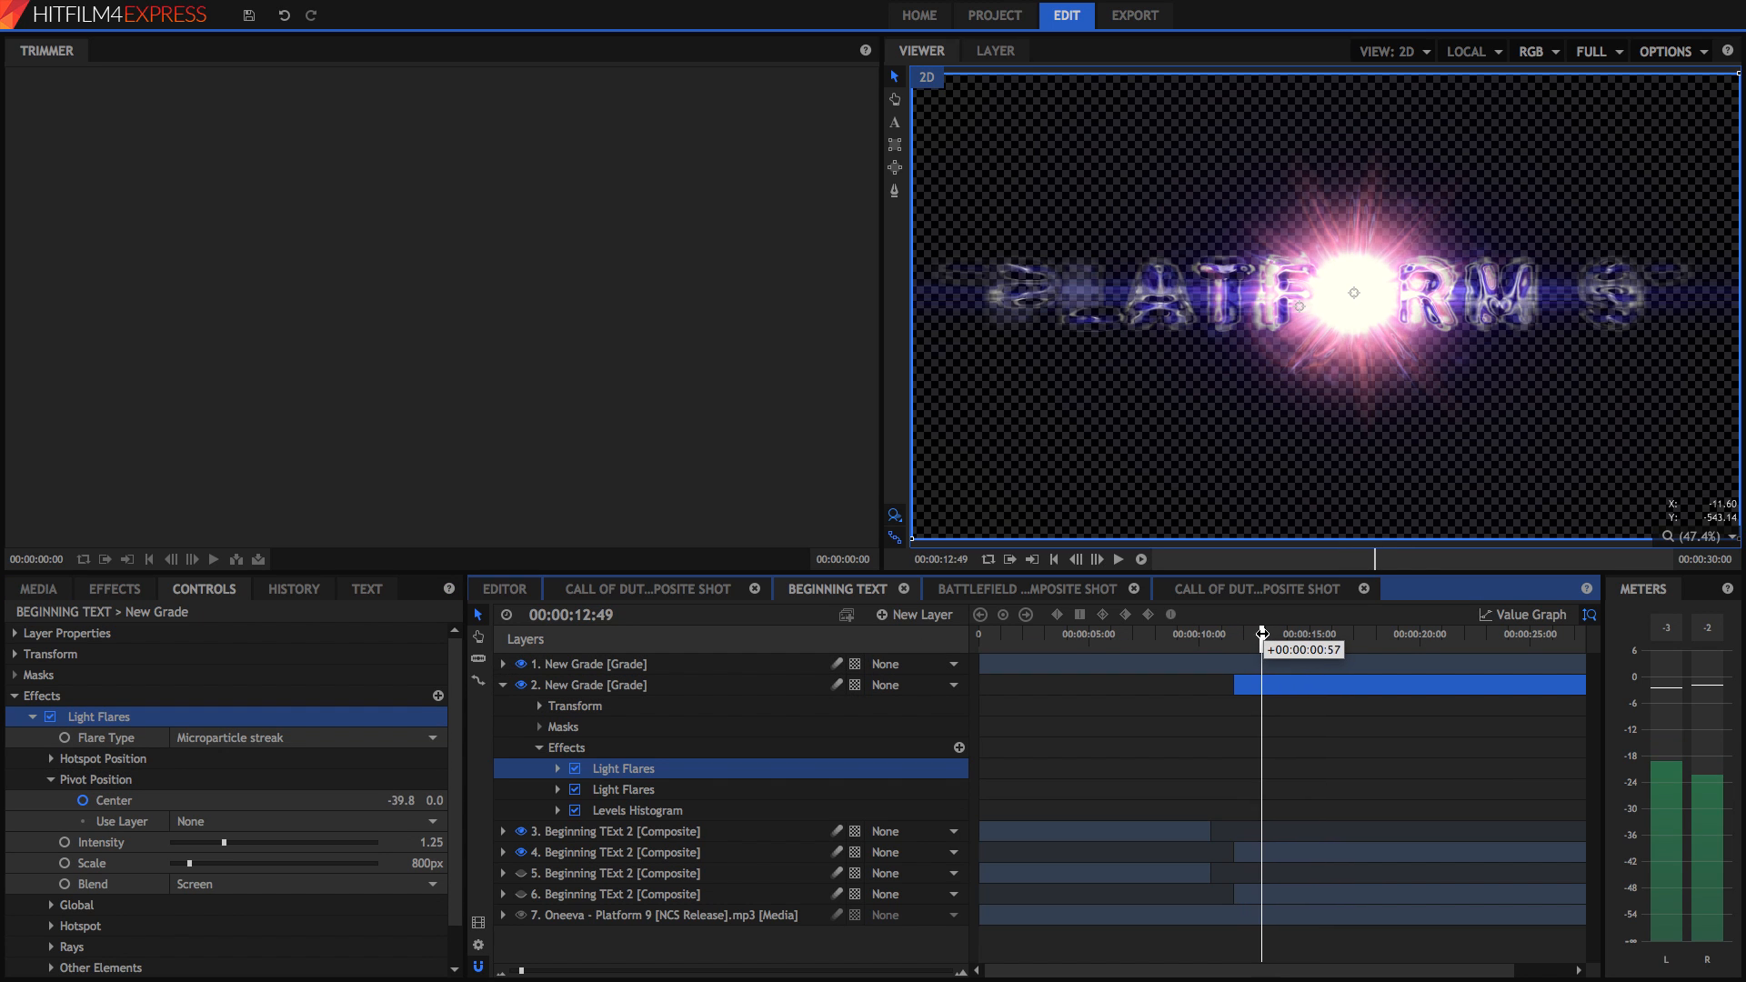
drag(1258, 627, 1297, 626)
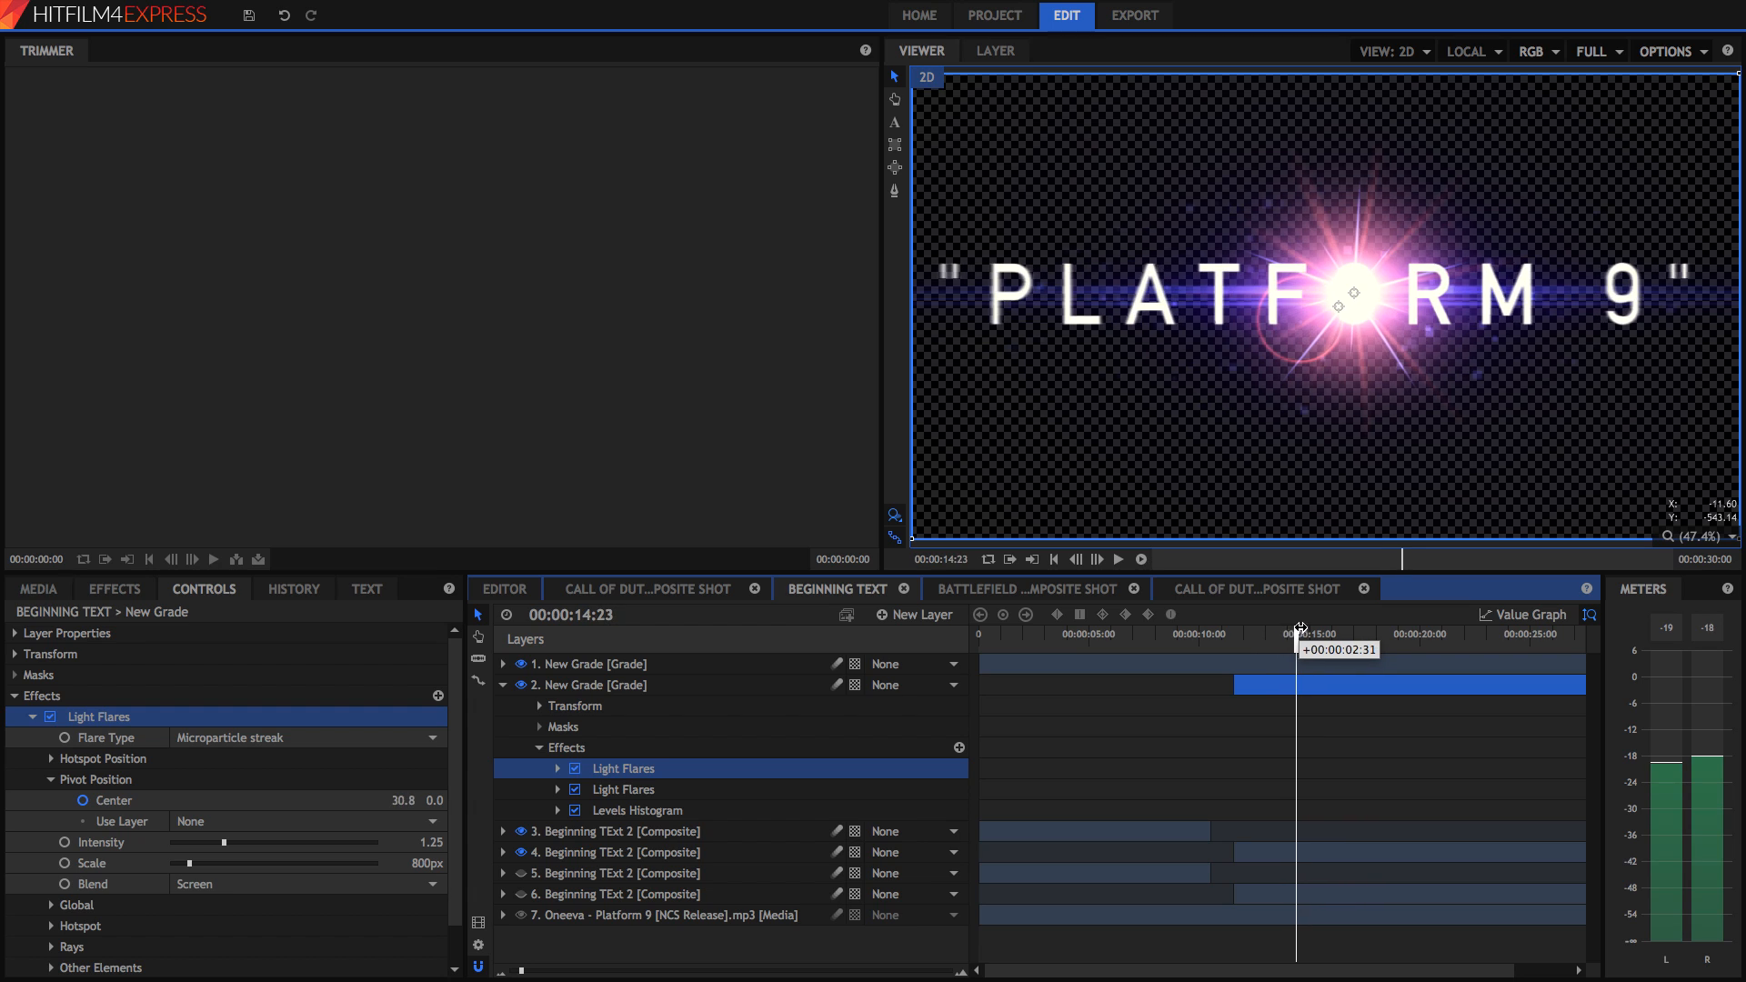
drag(1294, 621, 1343, 620)
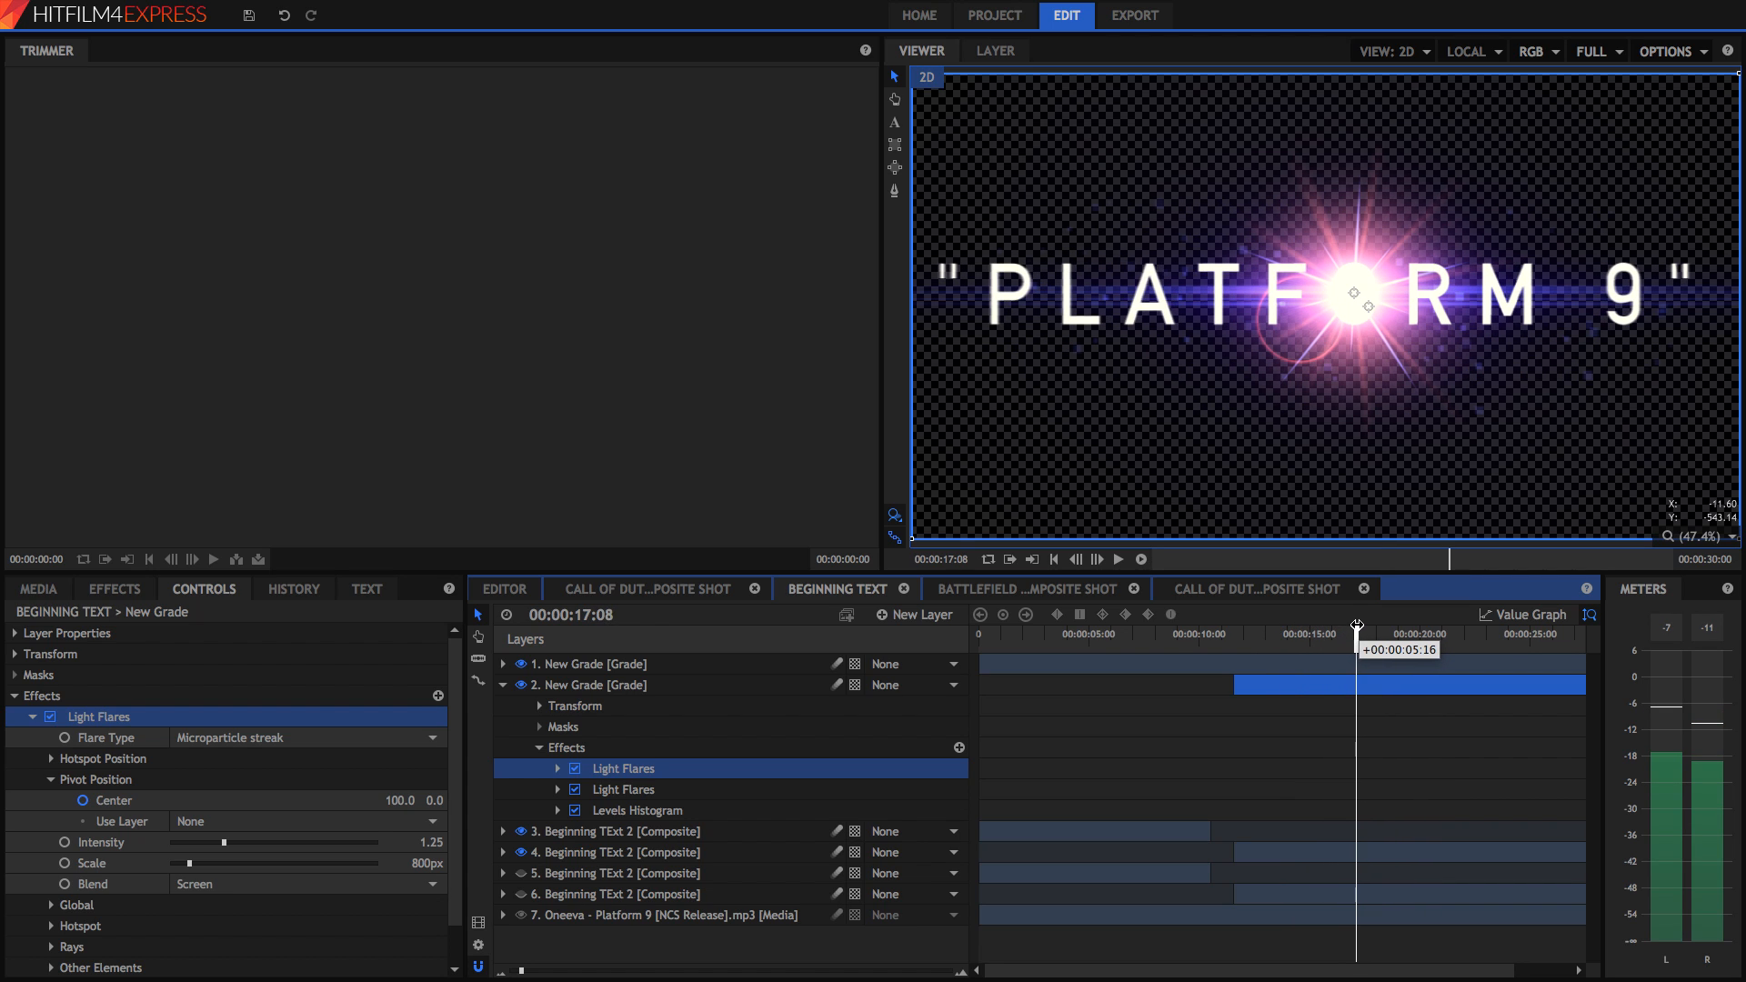
drag(1356, 633, 1350, 633)
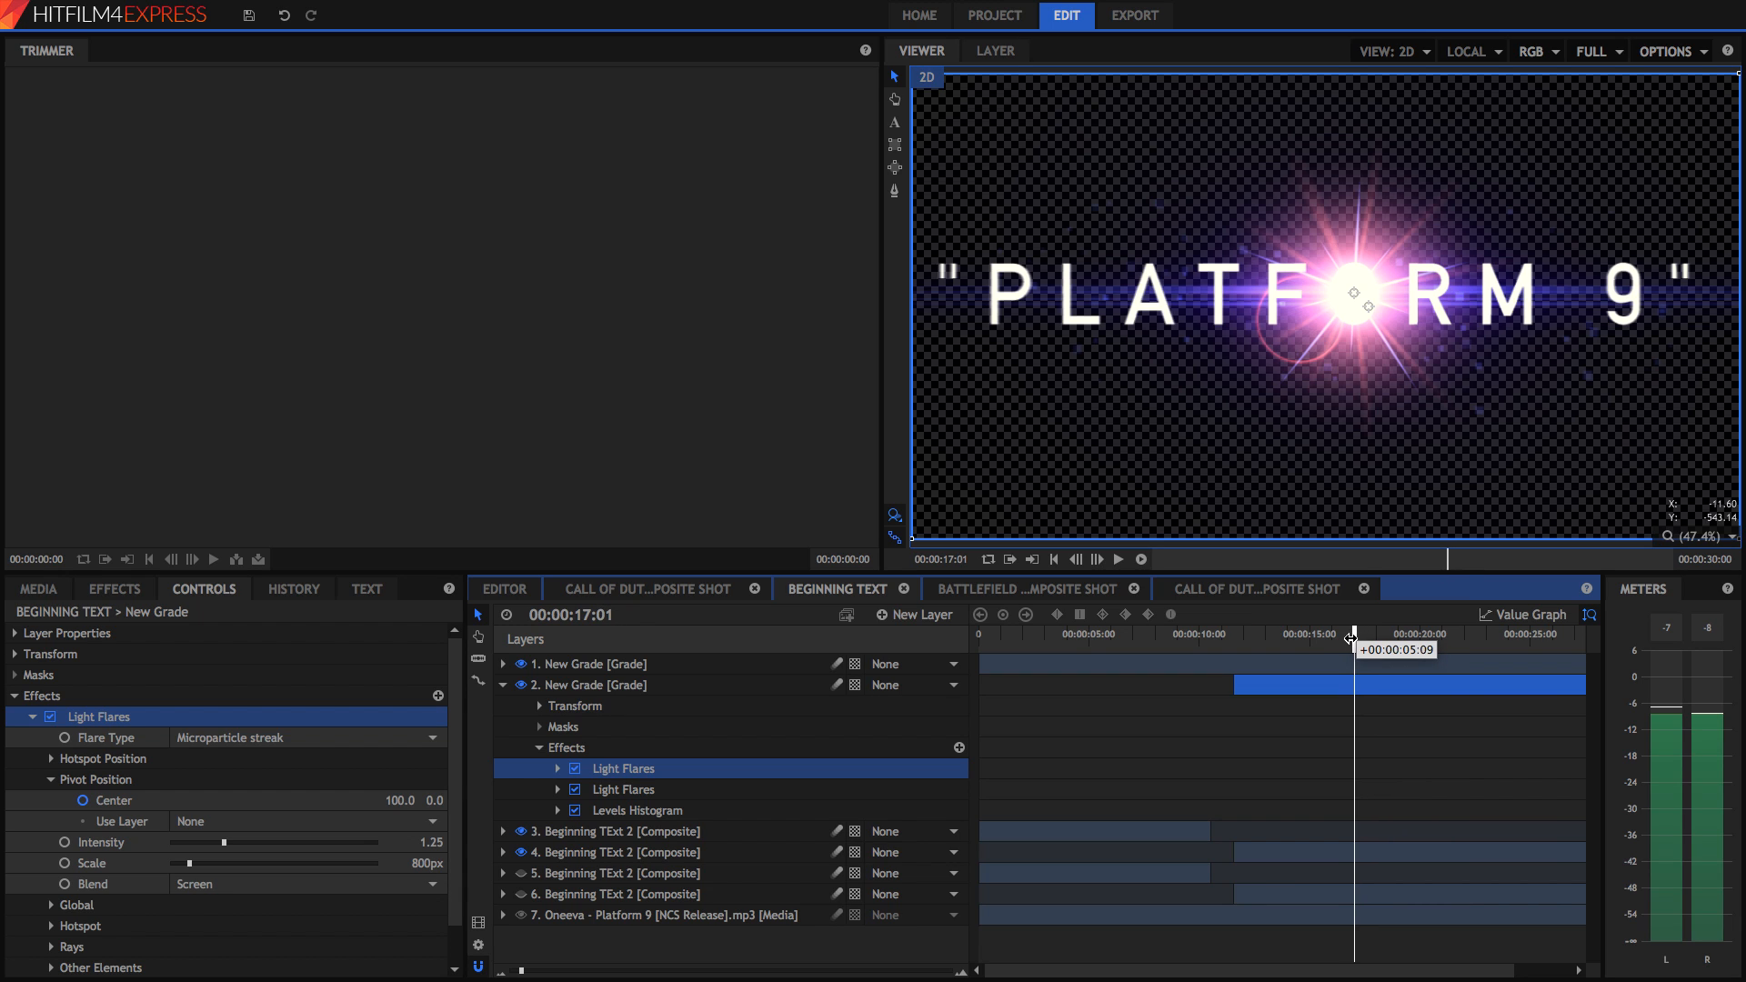
drag(1354, 633, 1291, 634)
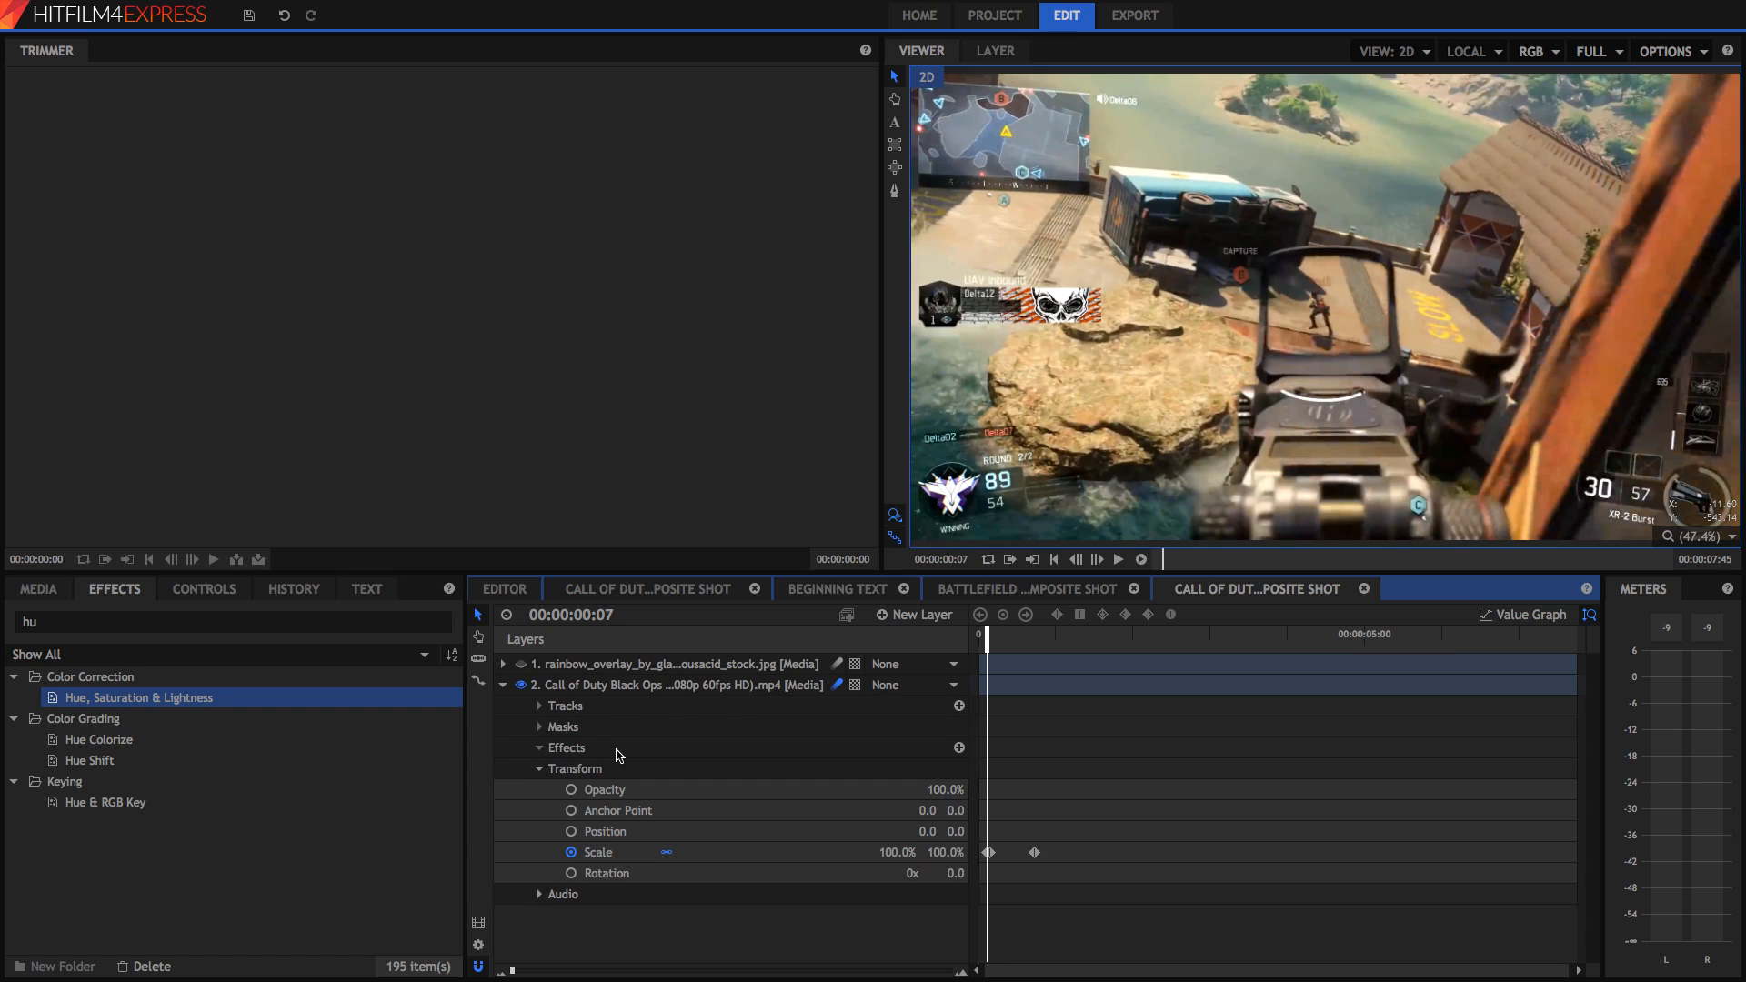
Keyframe the Call of Duty clip's Hue, Saturation & Lightness Master Saturation value.
click(539, 747)
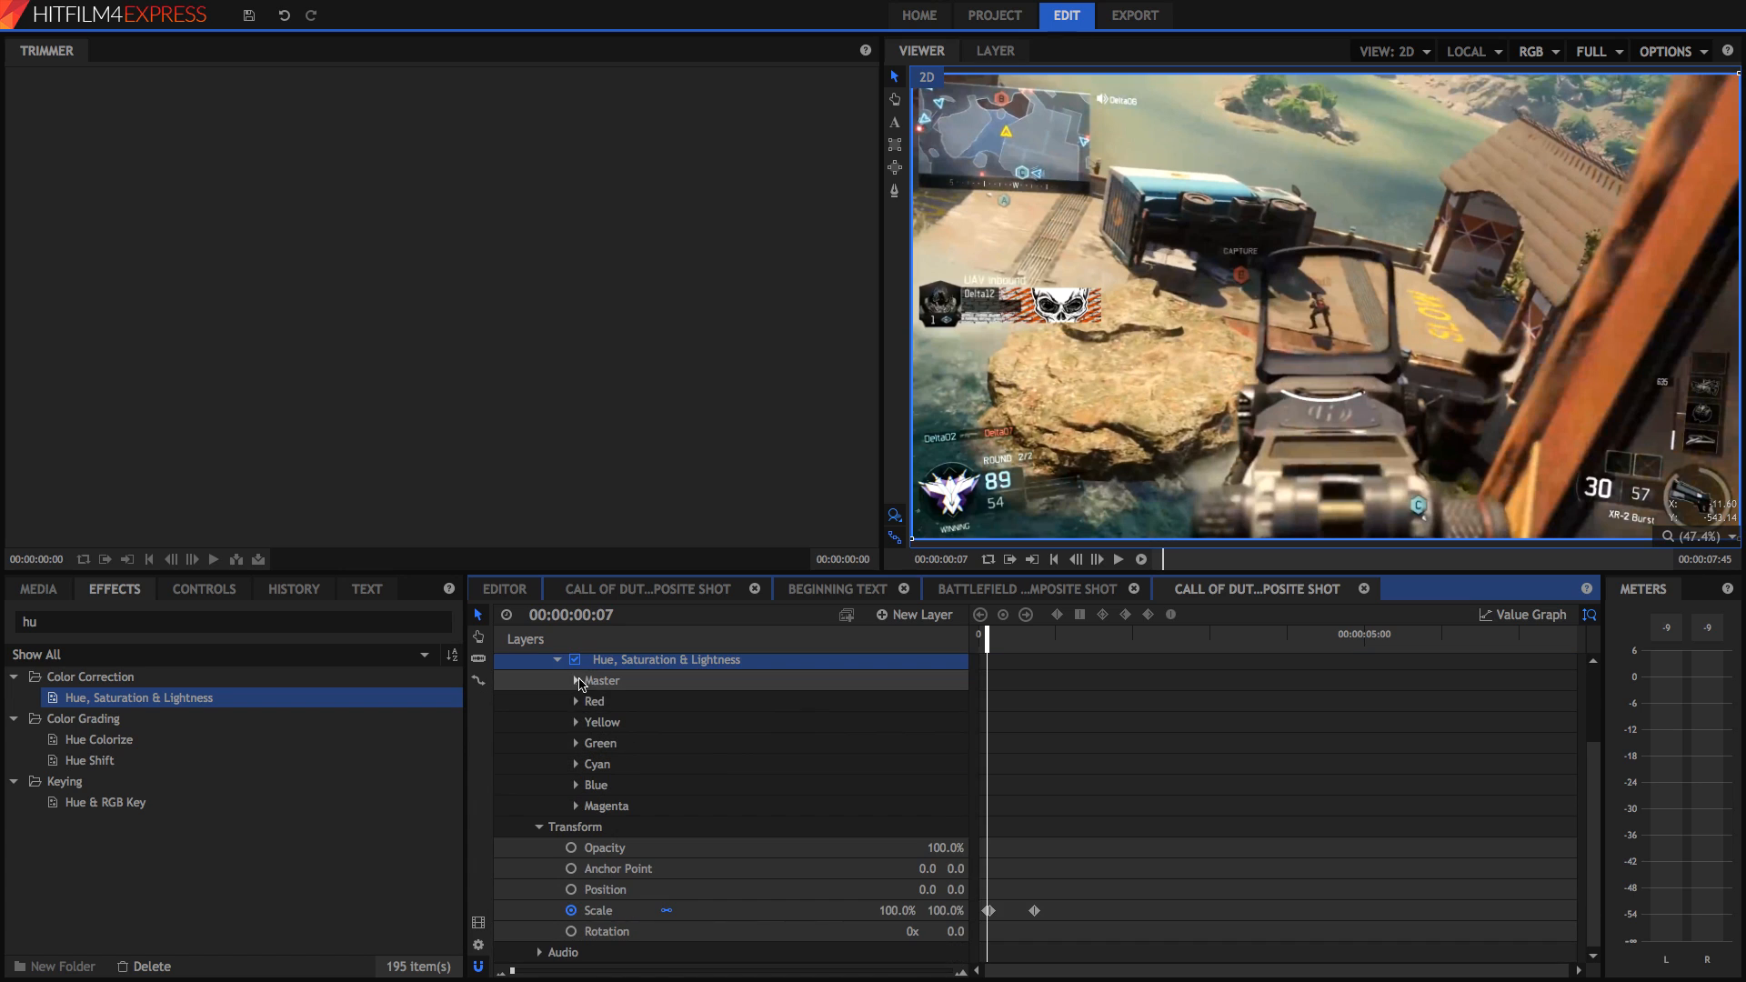
click(576, 680)
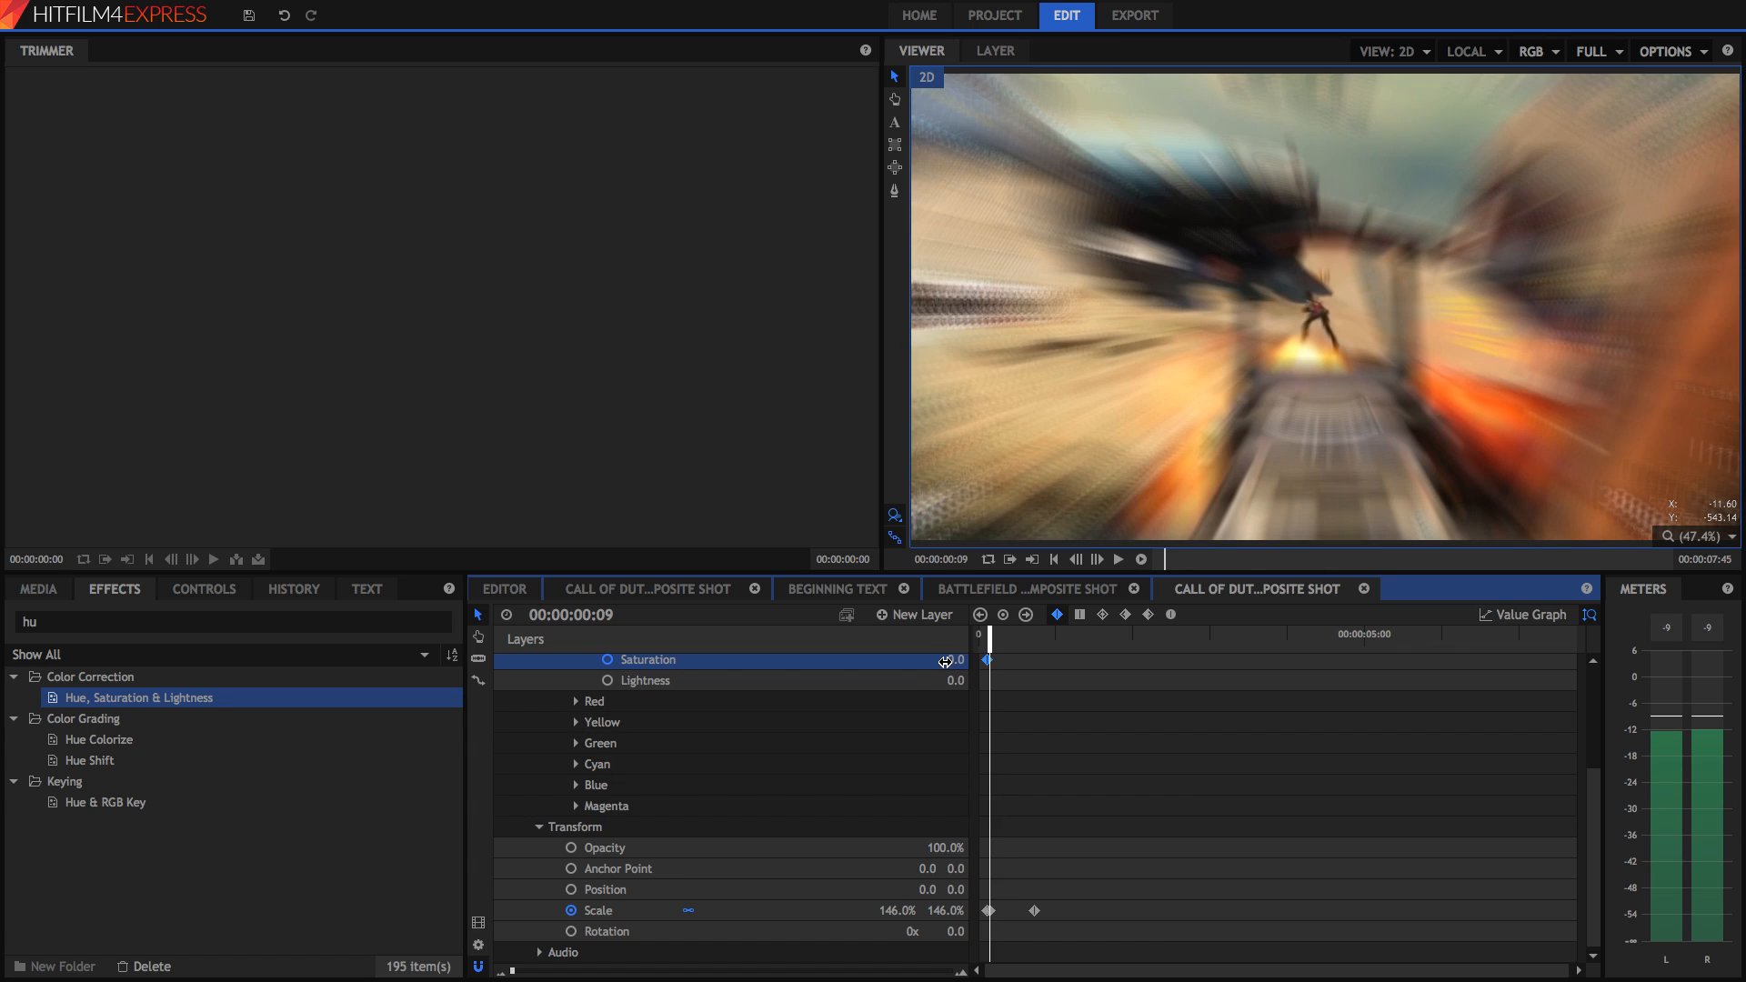
drag(947, 659, 946, 663)
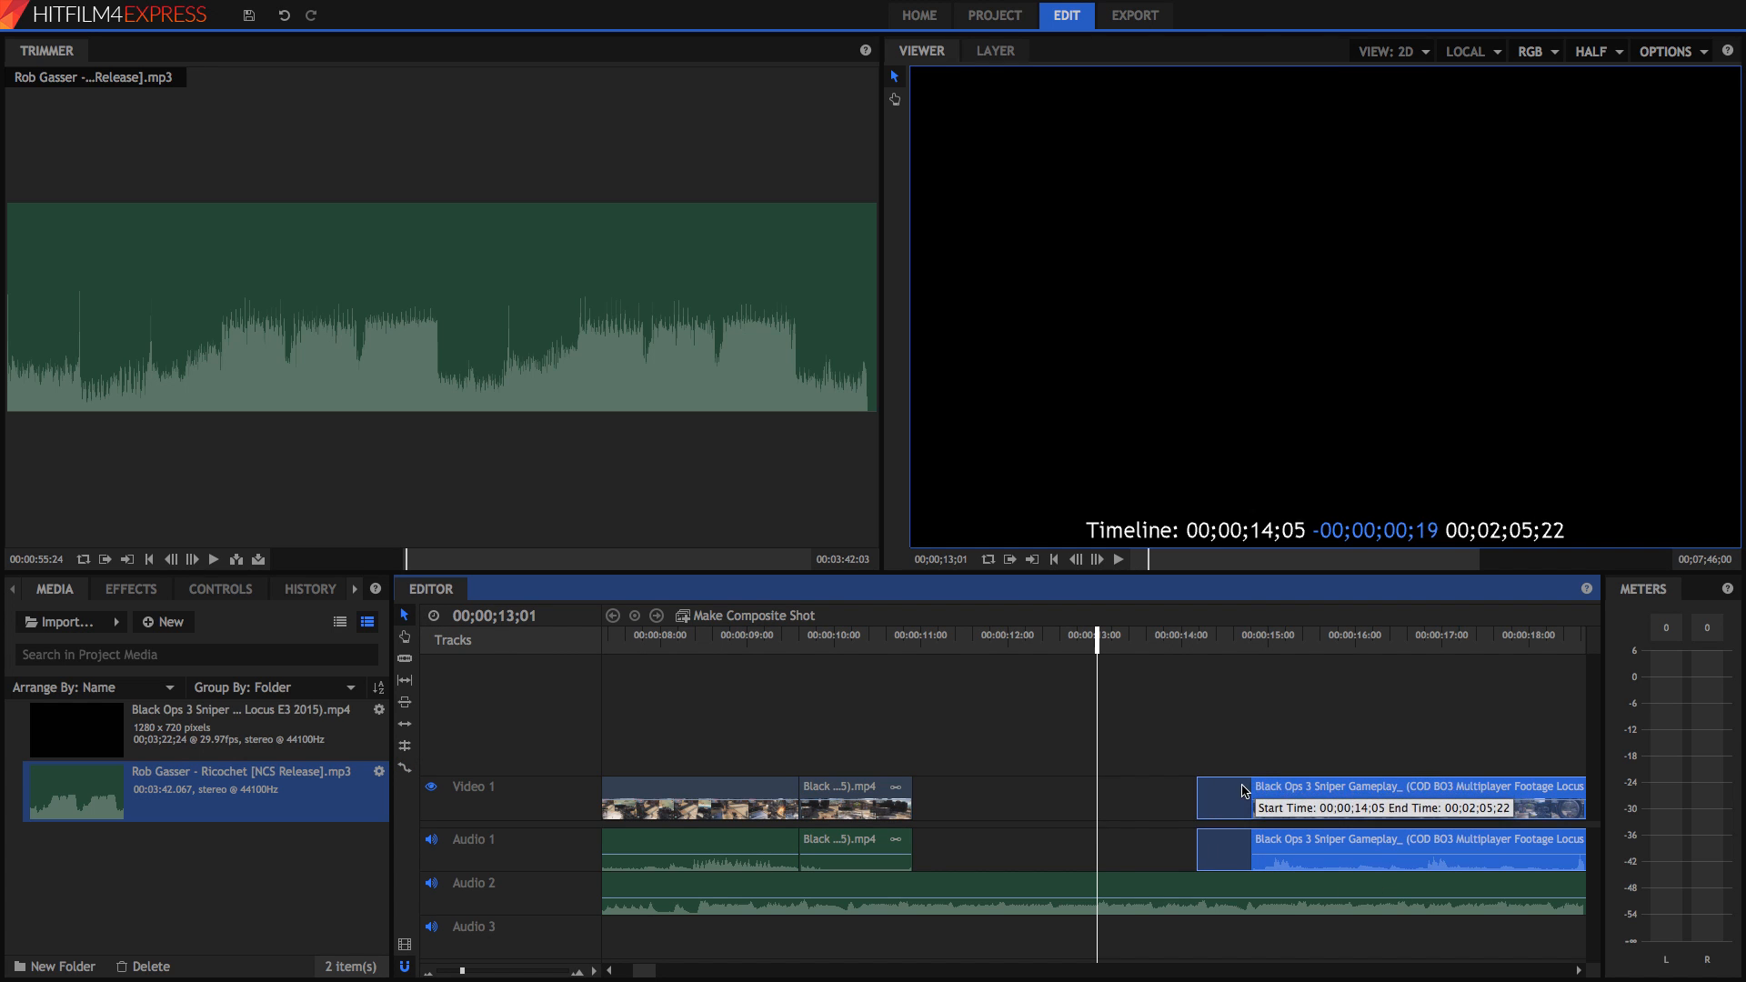
Butt the long Black Ops clip against the earlier one, check preview quality, and select audio.
drag(1236, 797, 1125, 797)
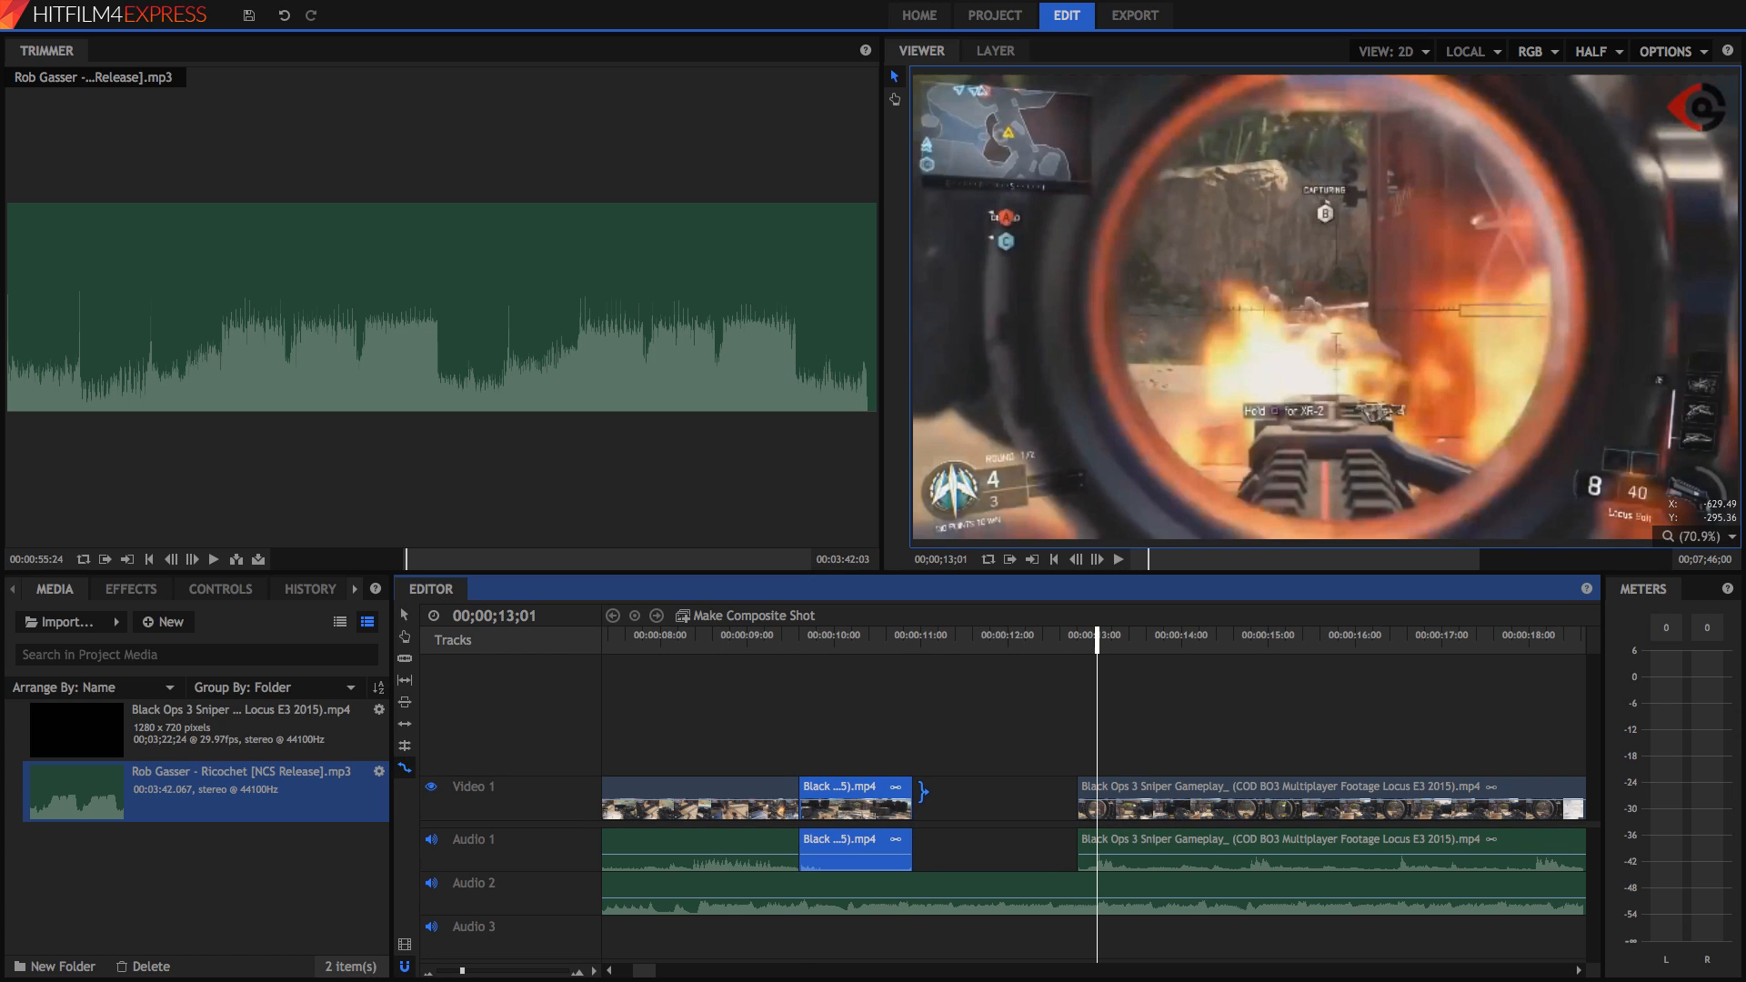
drag(924, 796, 1075, 797)
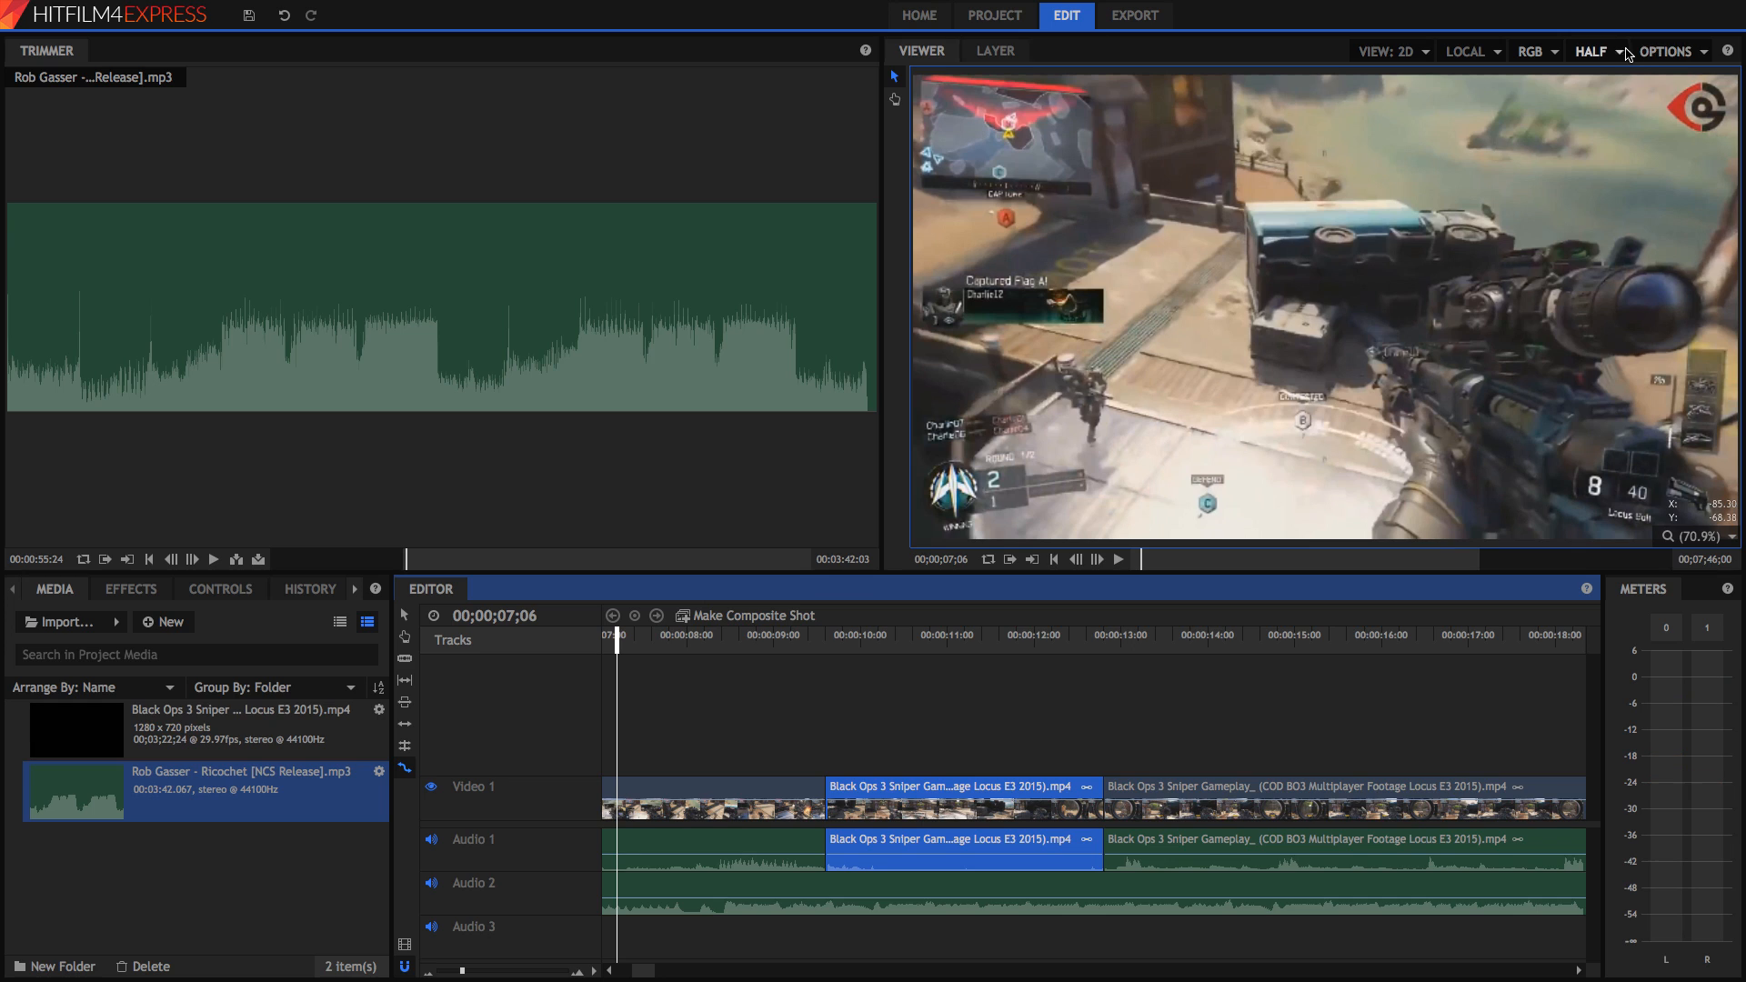
click(1592, 51)
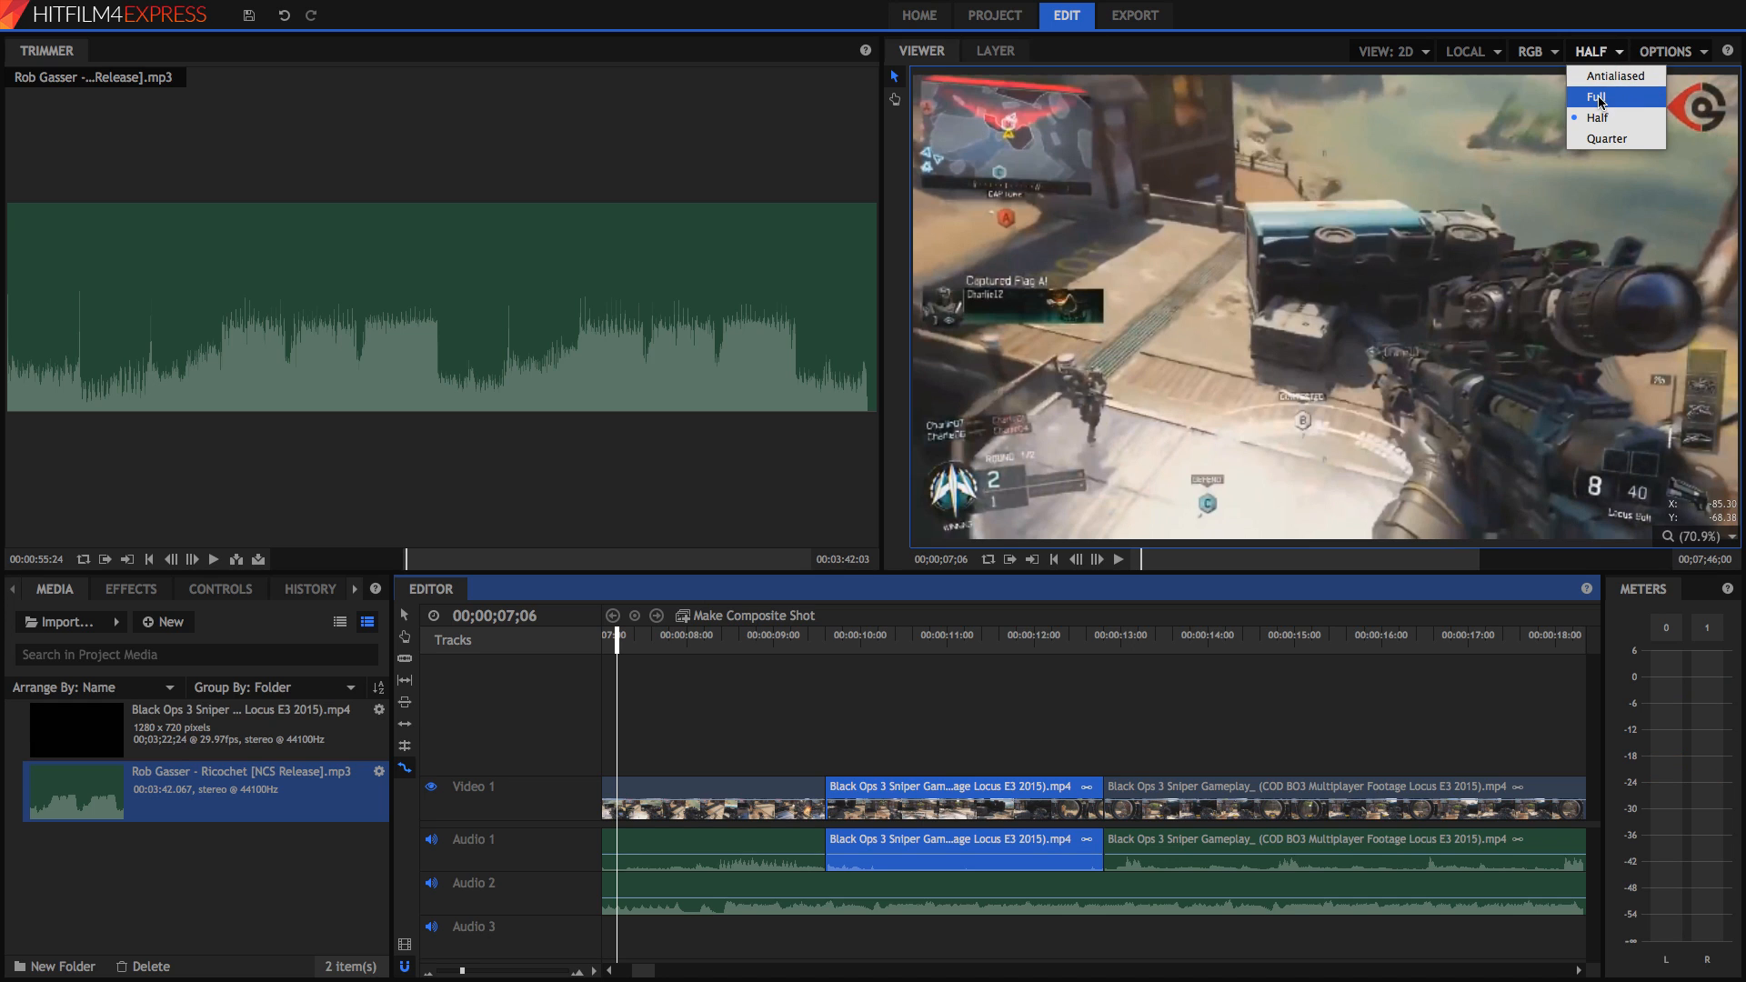
click(1596, 117)
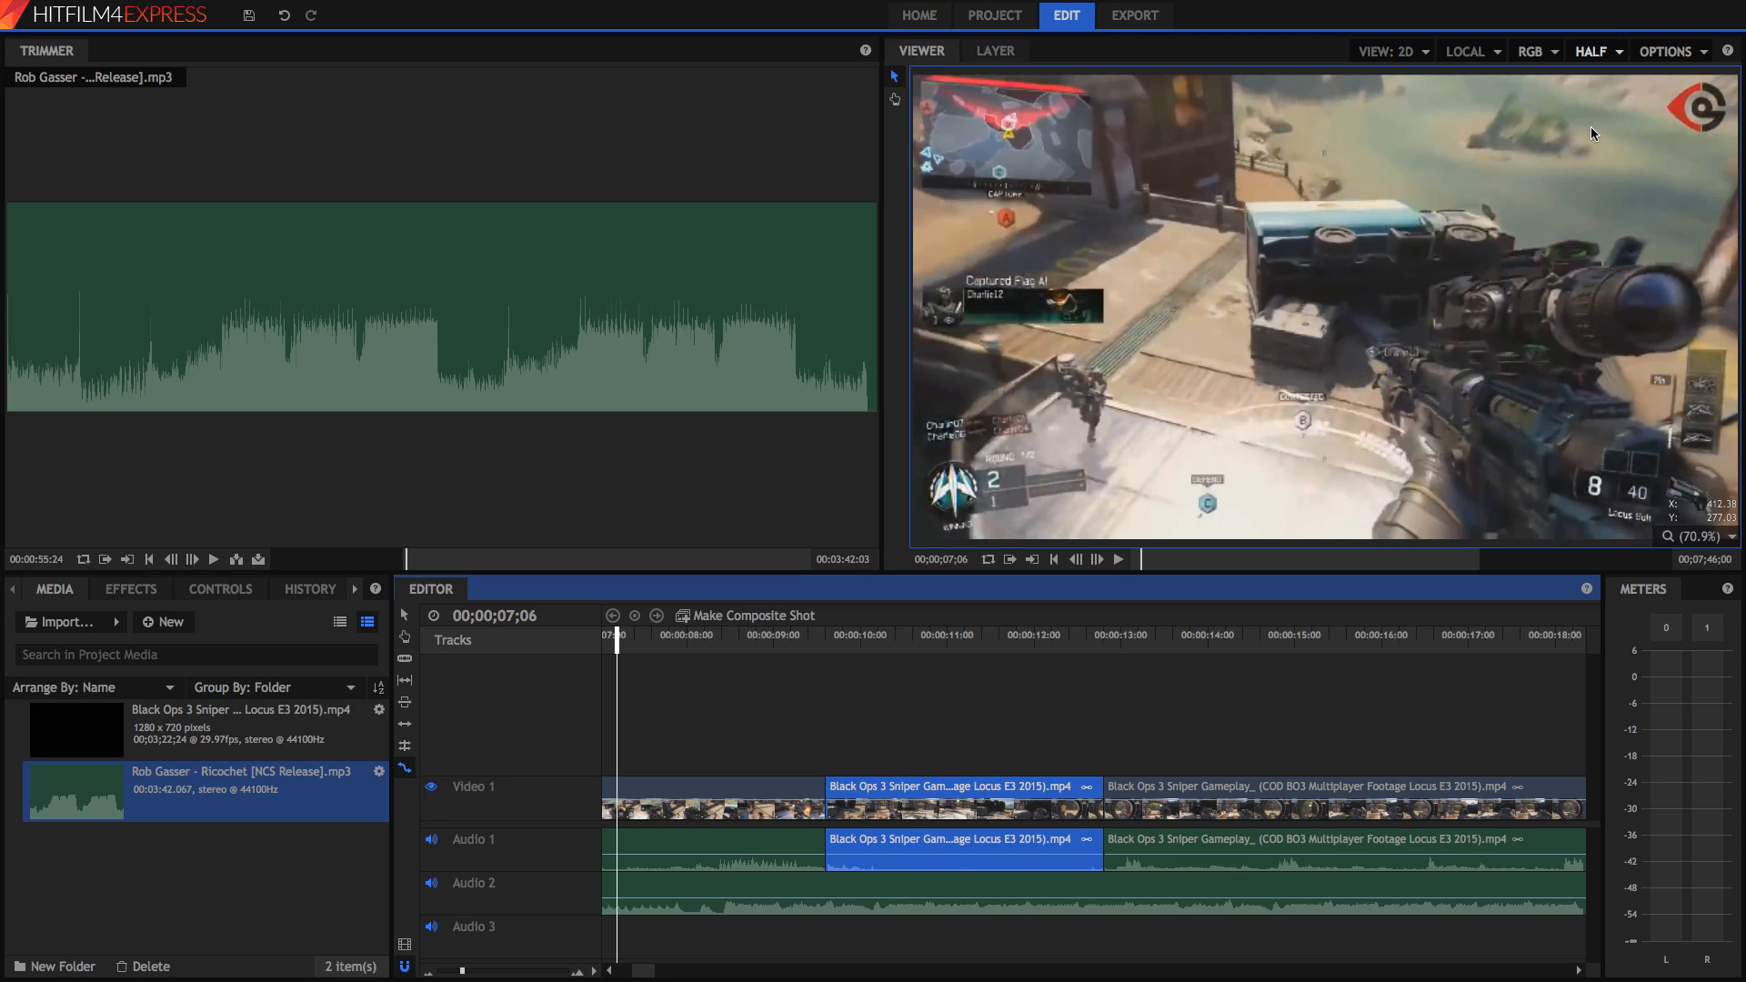
mouse_move(1398, 418)
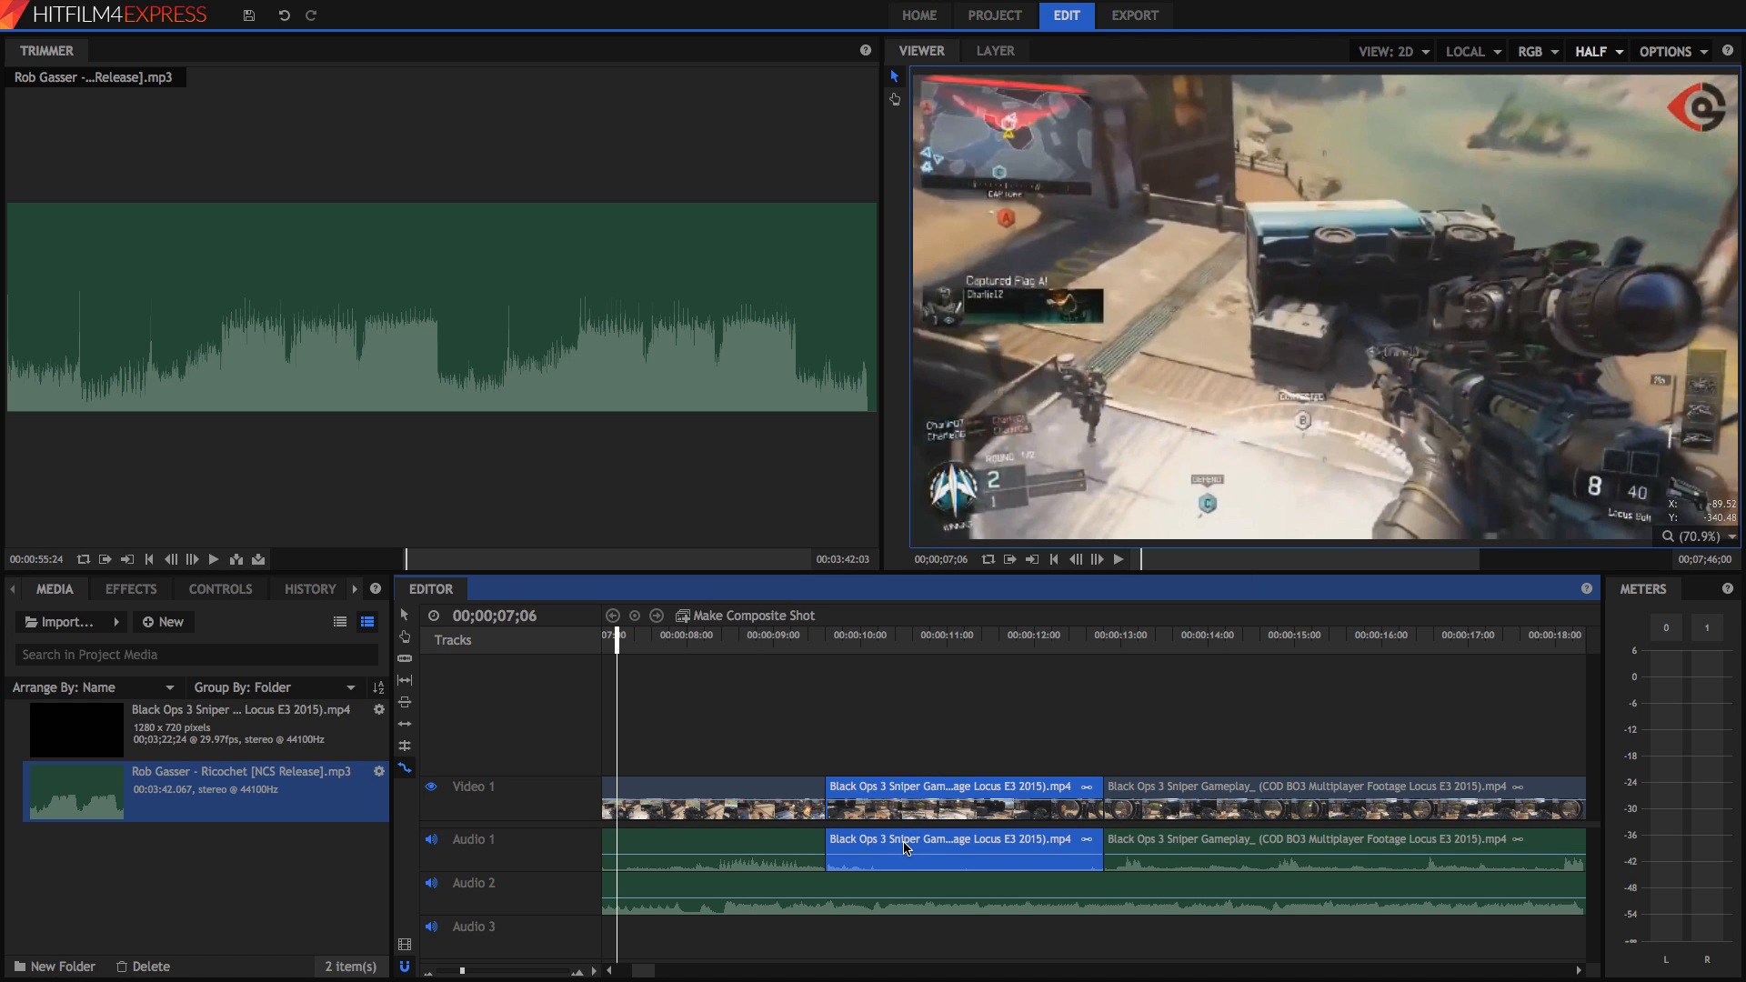
click(219, 589)
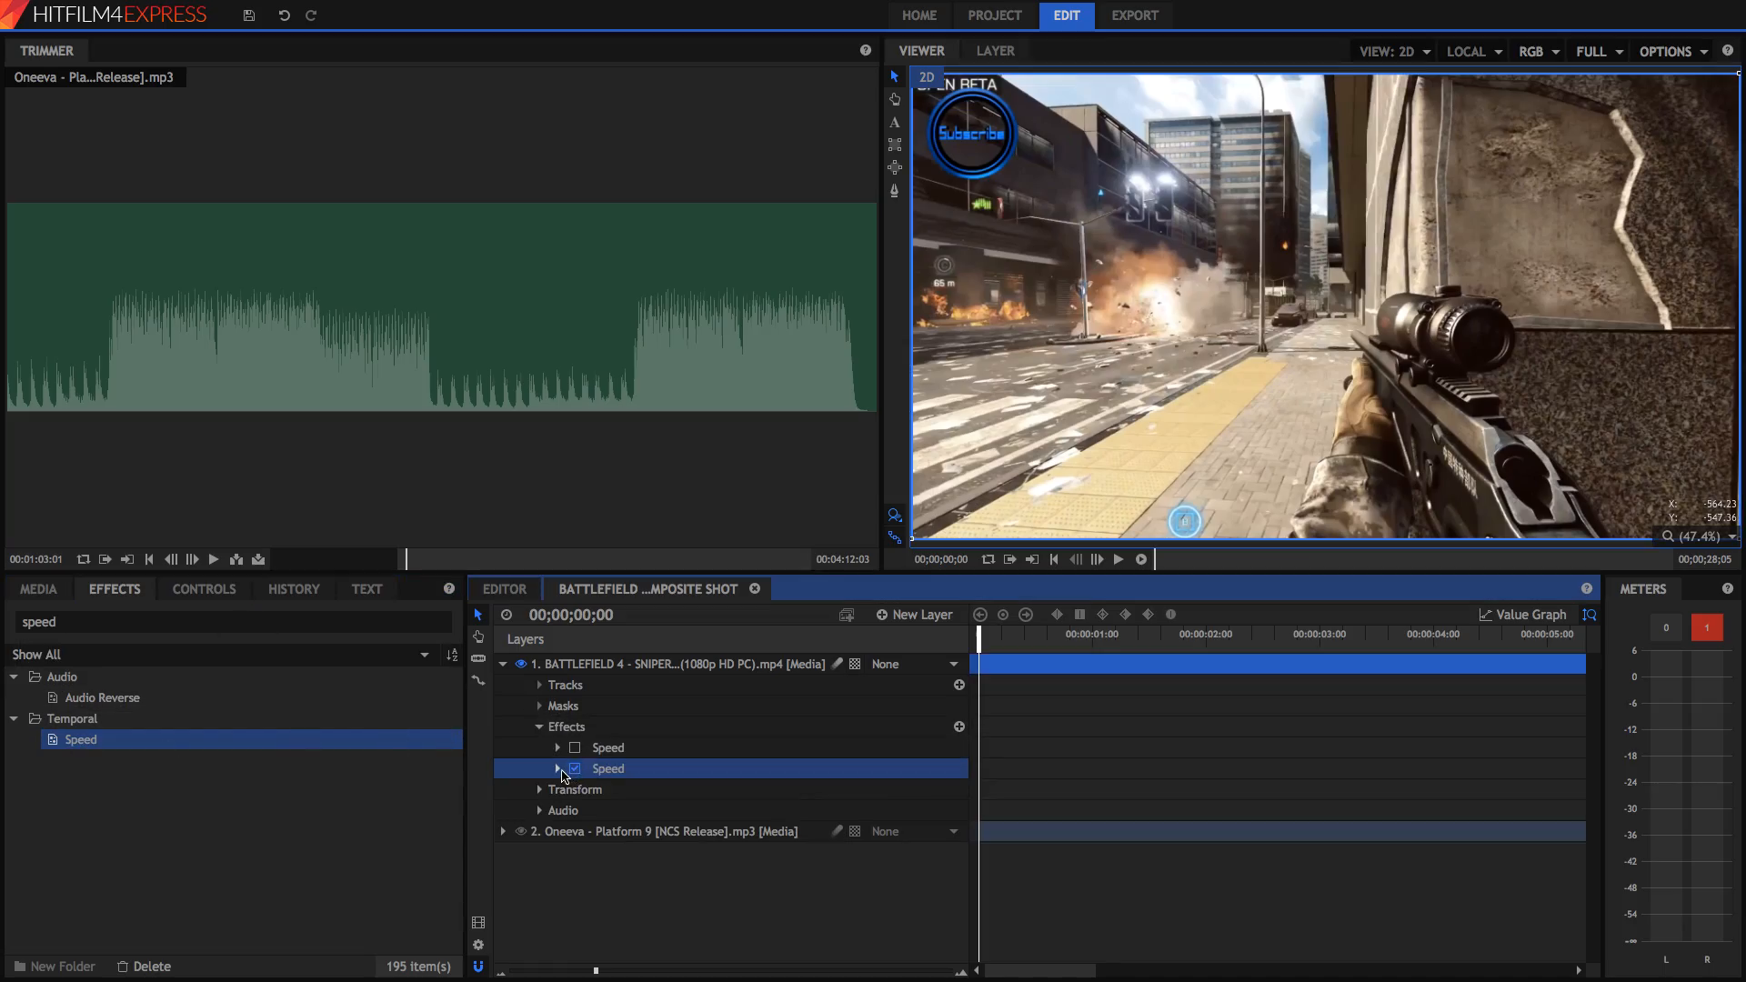
Set the Battlefield clip's Speed effect to 0.5 for half speed.
click(557, 768)
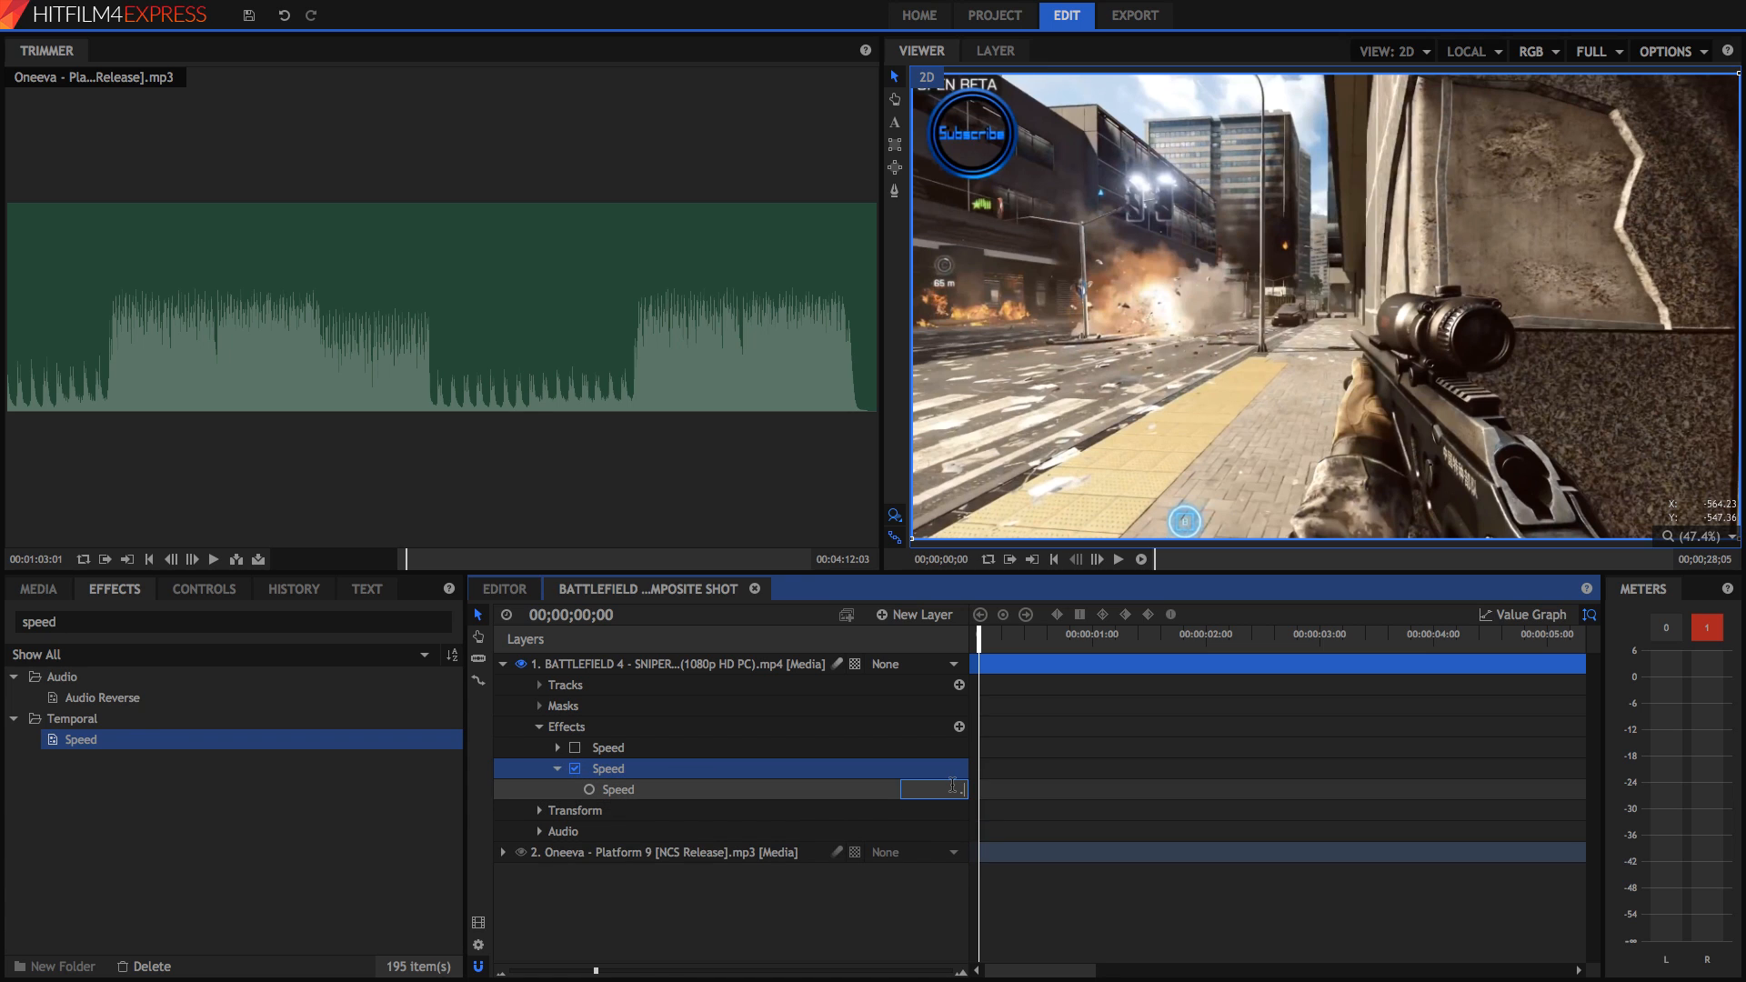
text(0.5)
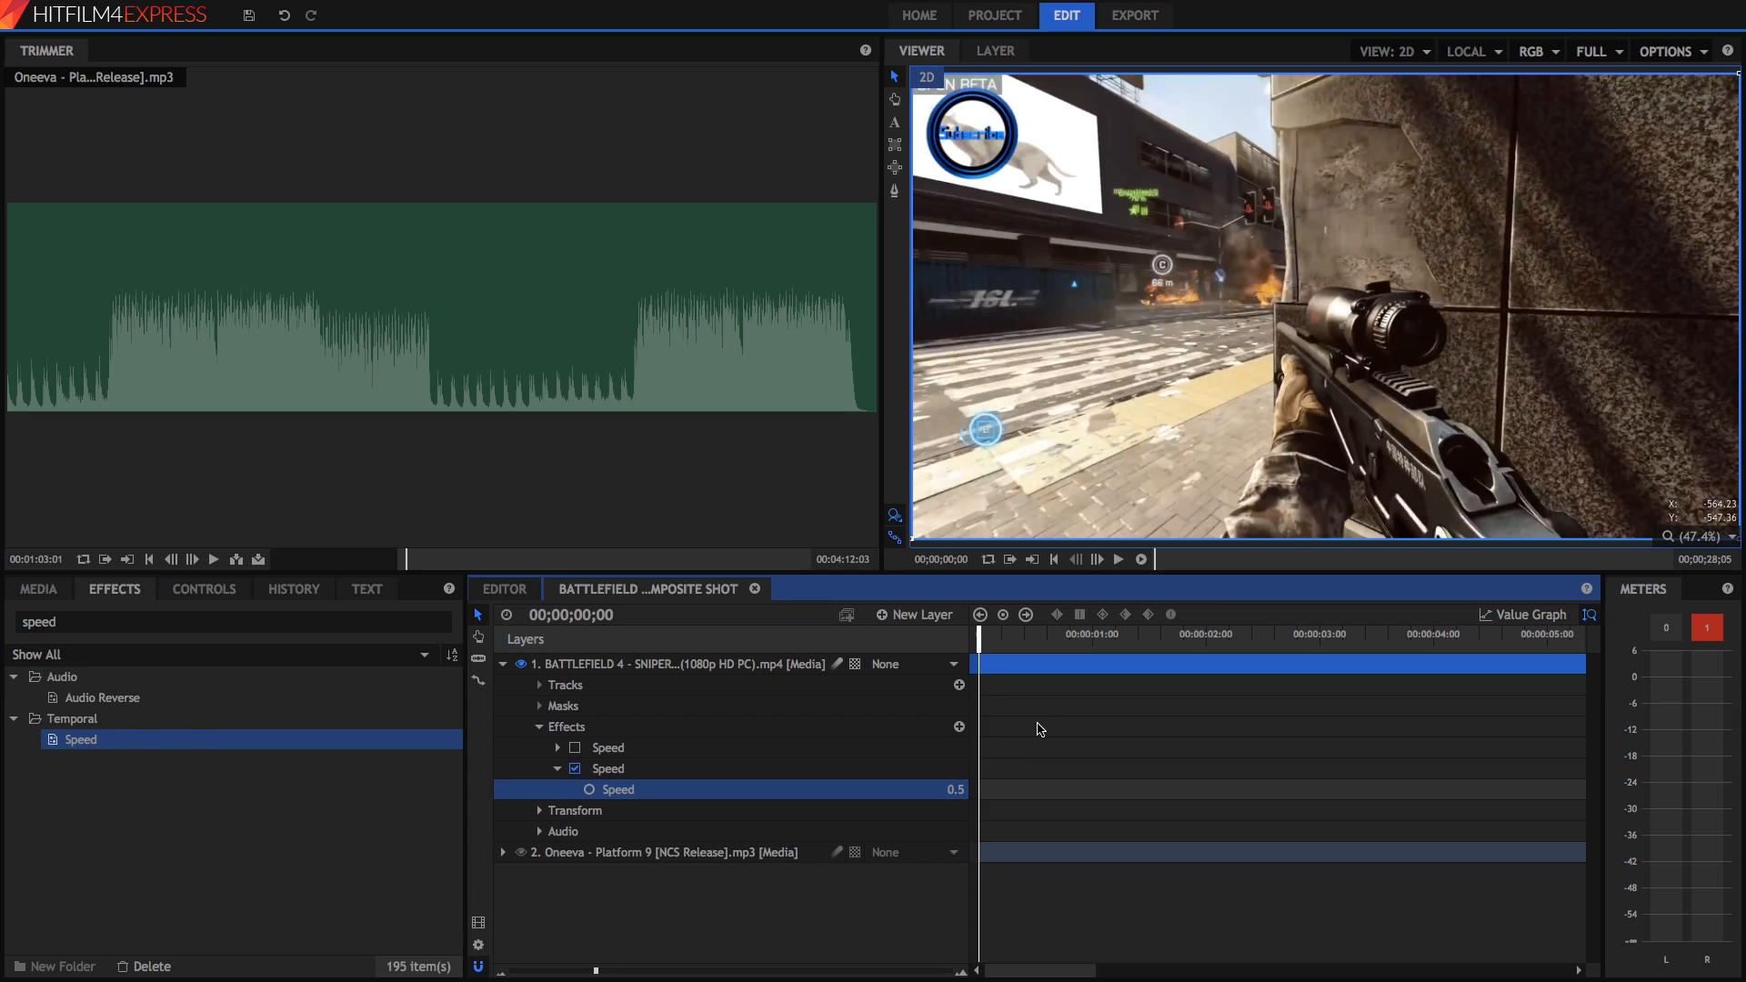
click(1117, 559)
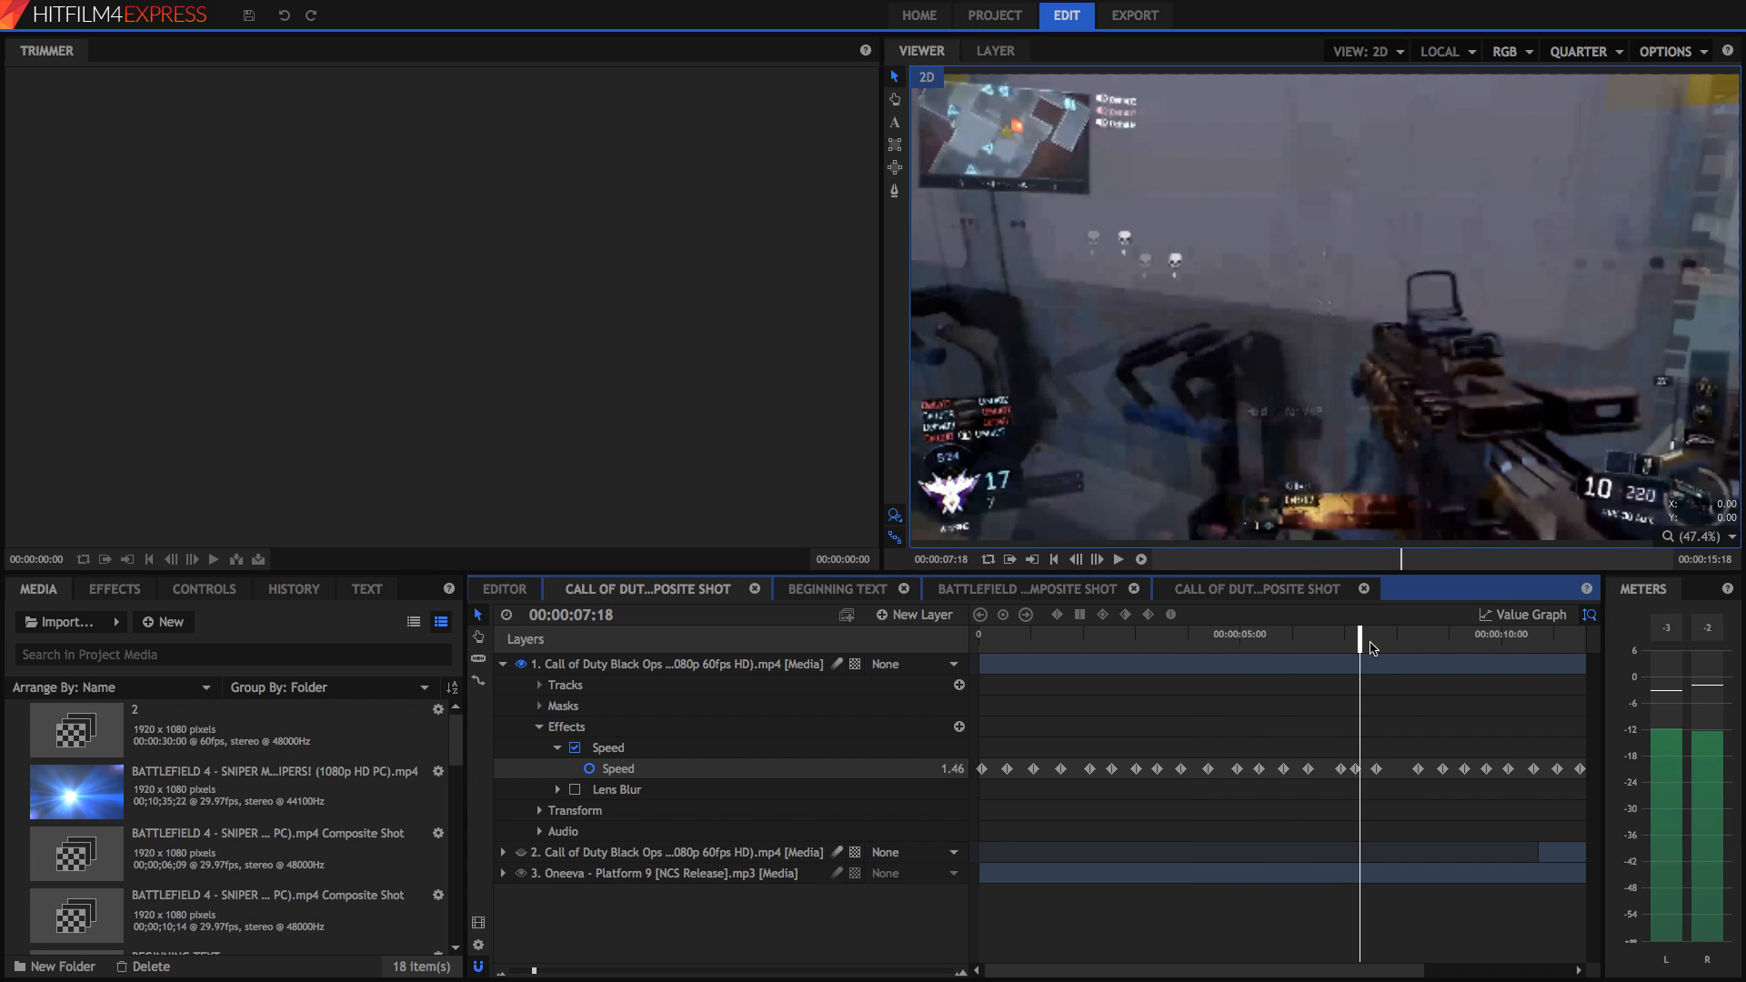
Preview the Call of Duty speed ramp and return to the Battlefield composite.
drag(1358, 640, 1419, 640)
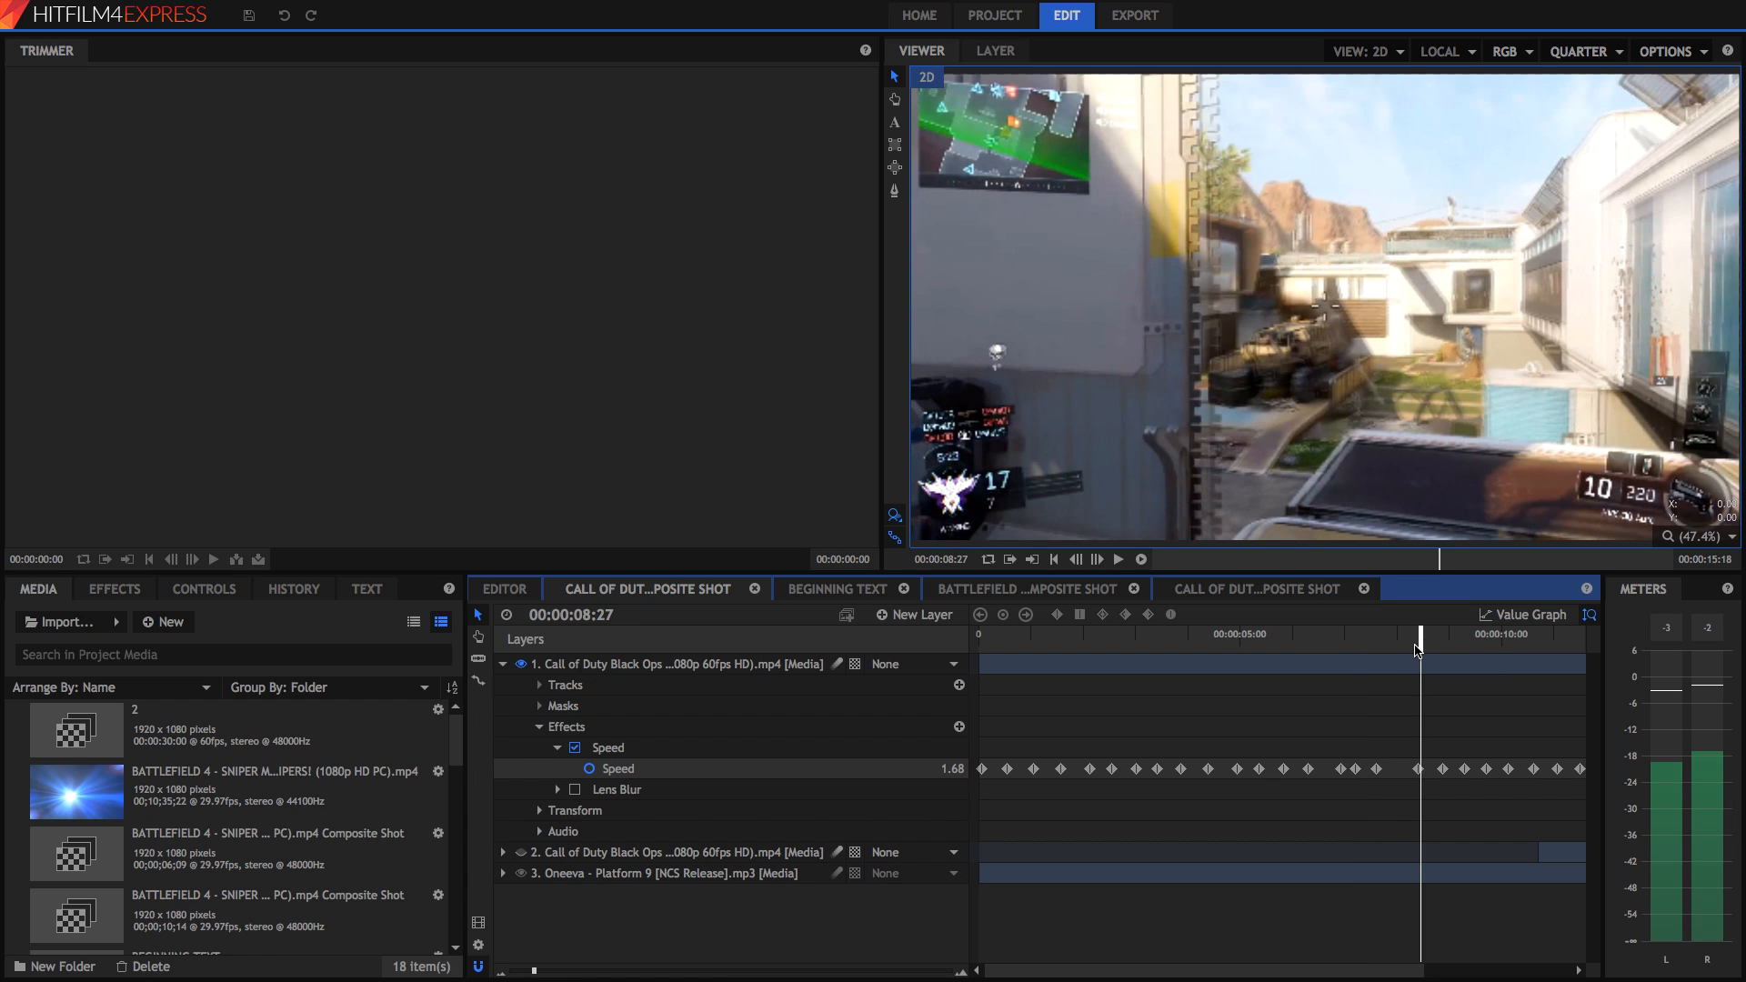
click(1002, 634)
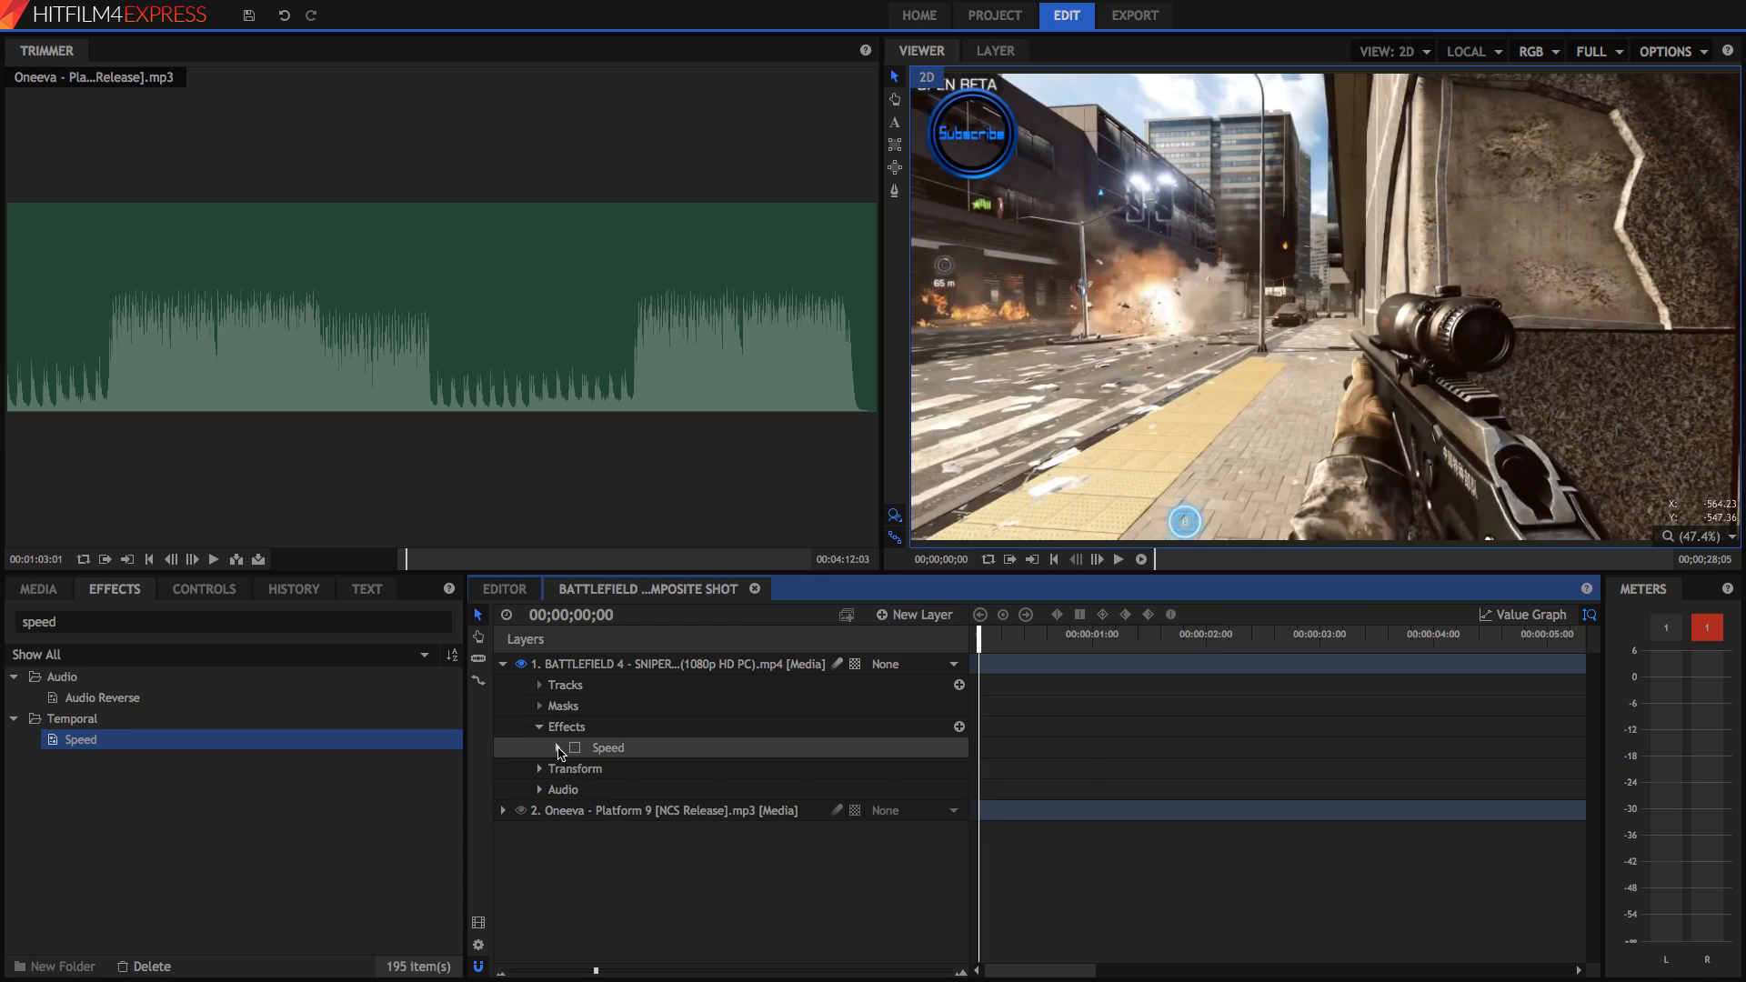
Expand the Battlefield clip's Speed effect and switch it on.
click(537, 748)
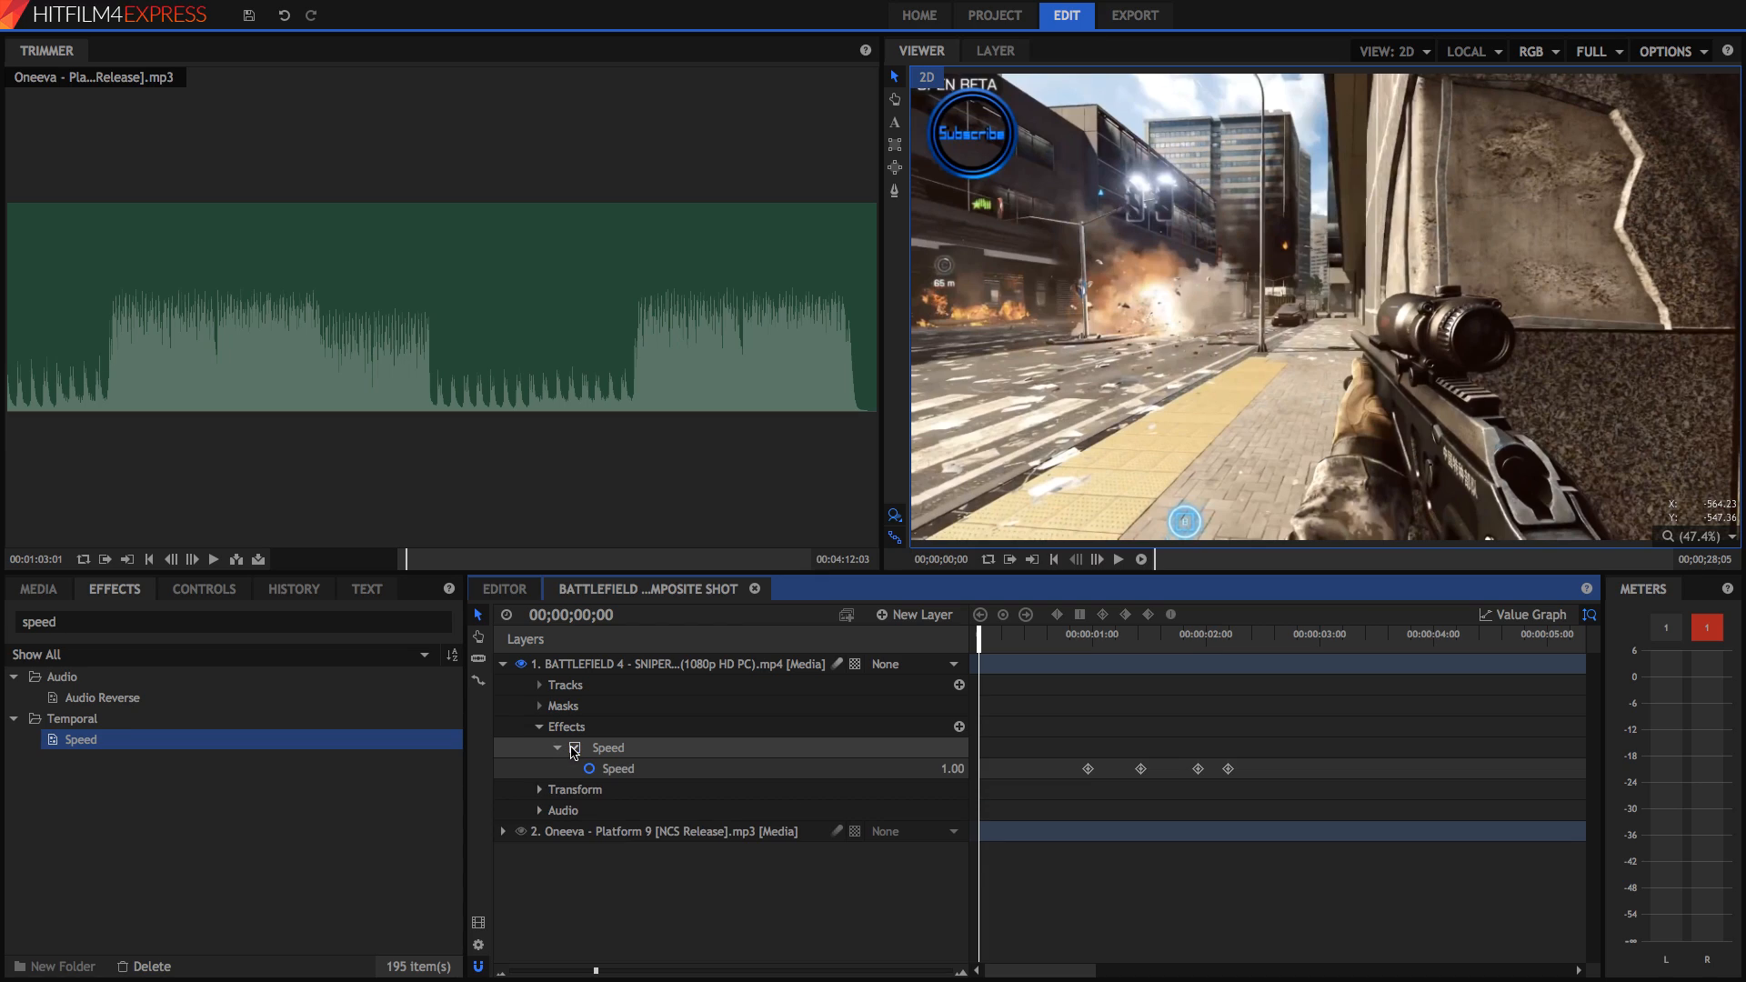
click(574, 748)
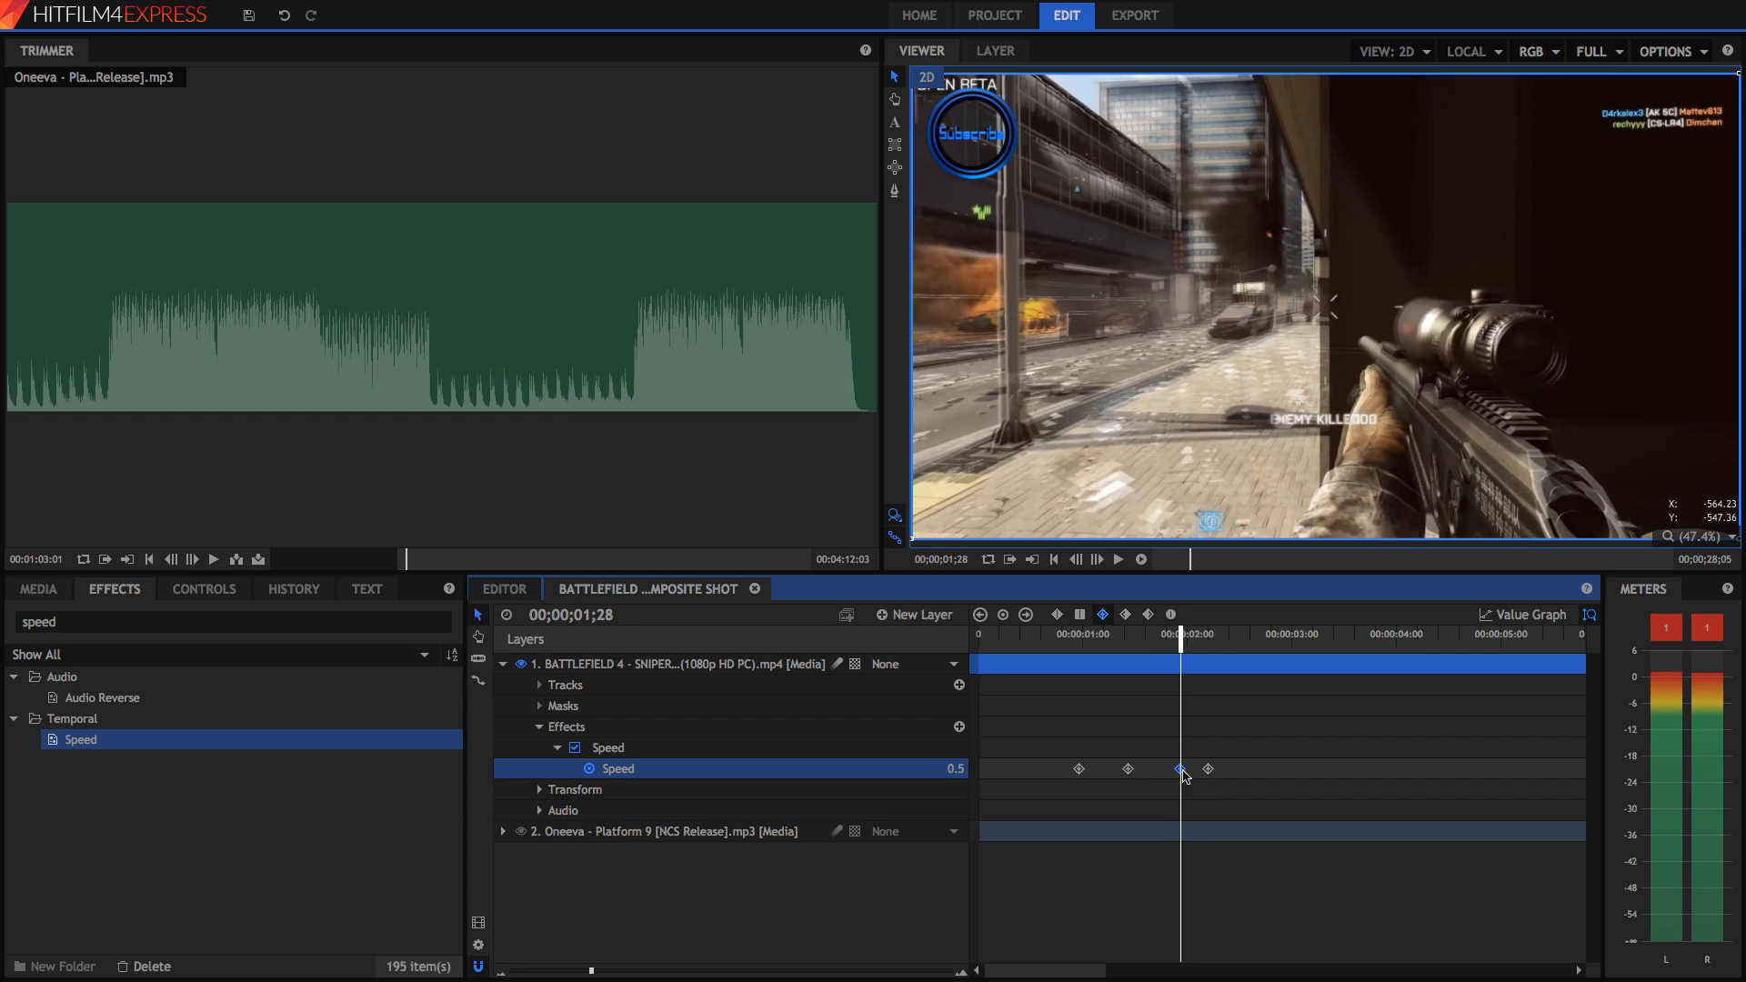
mouse_move(1096, 789)
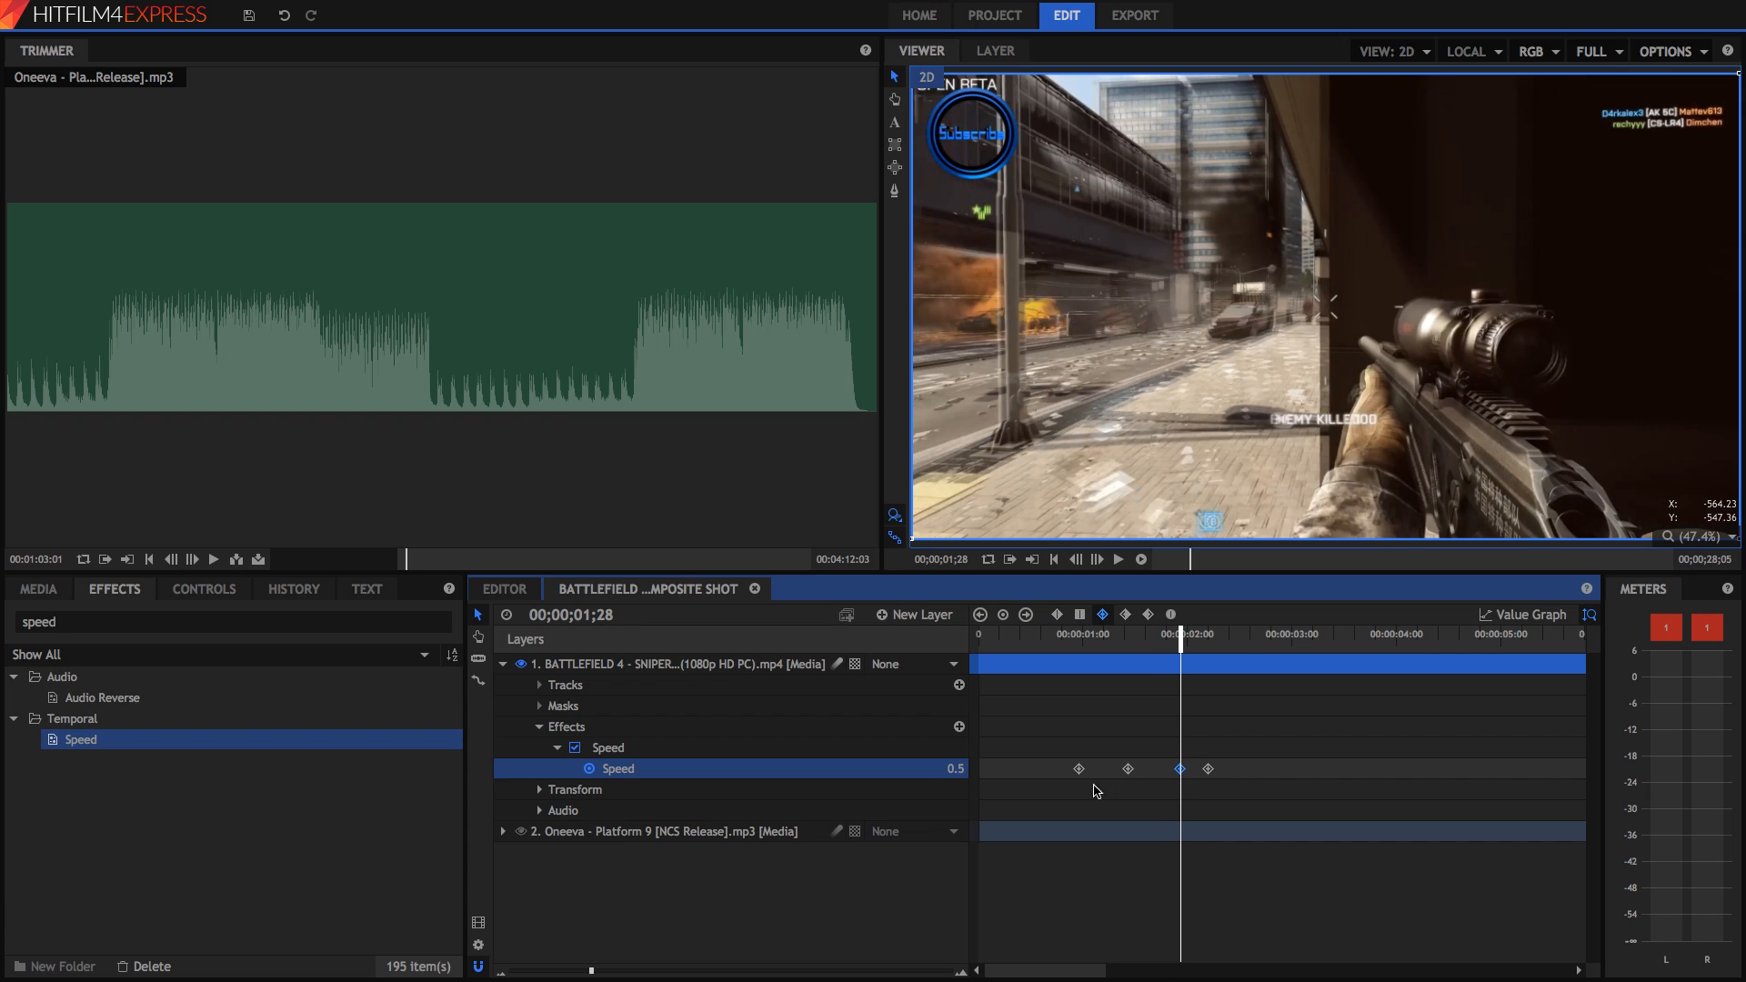
mouse_move(1056, 819)
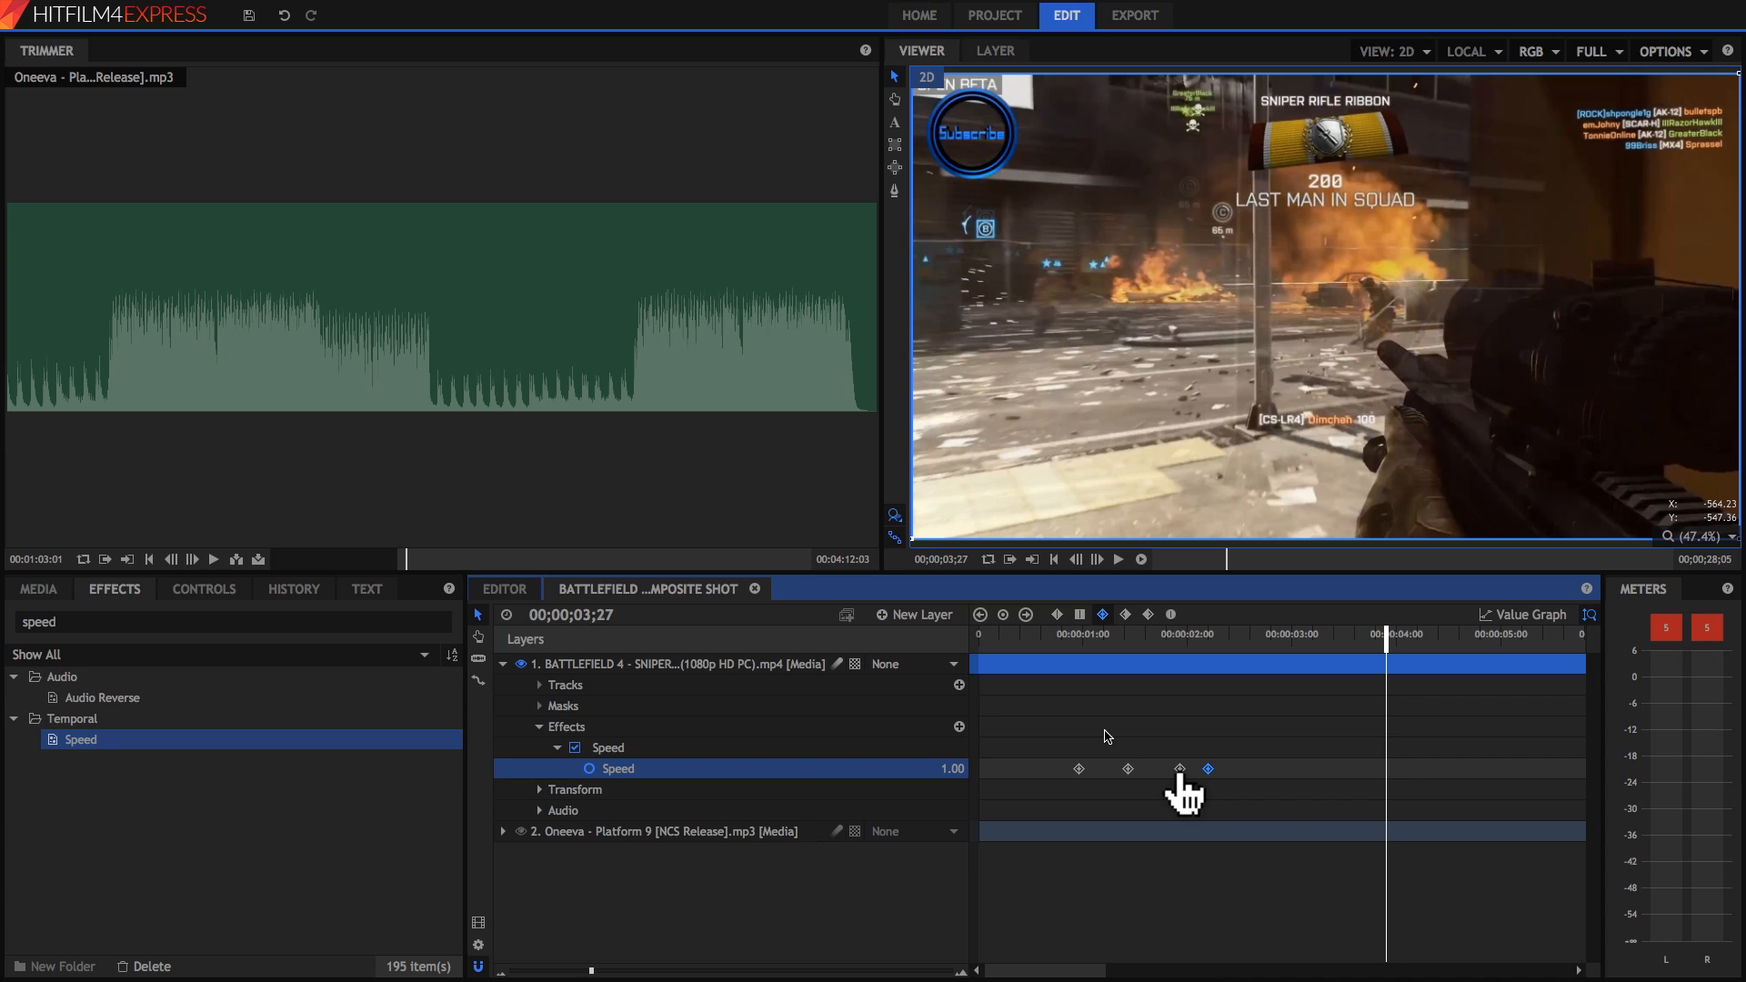
mouse_move(1111, 733)
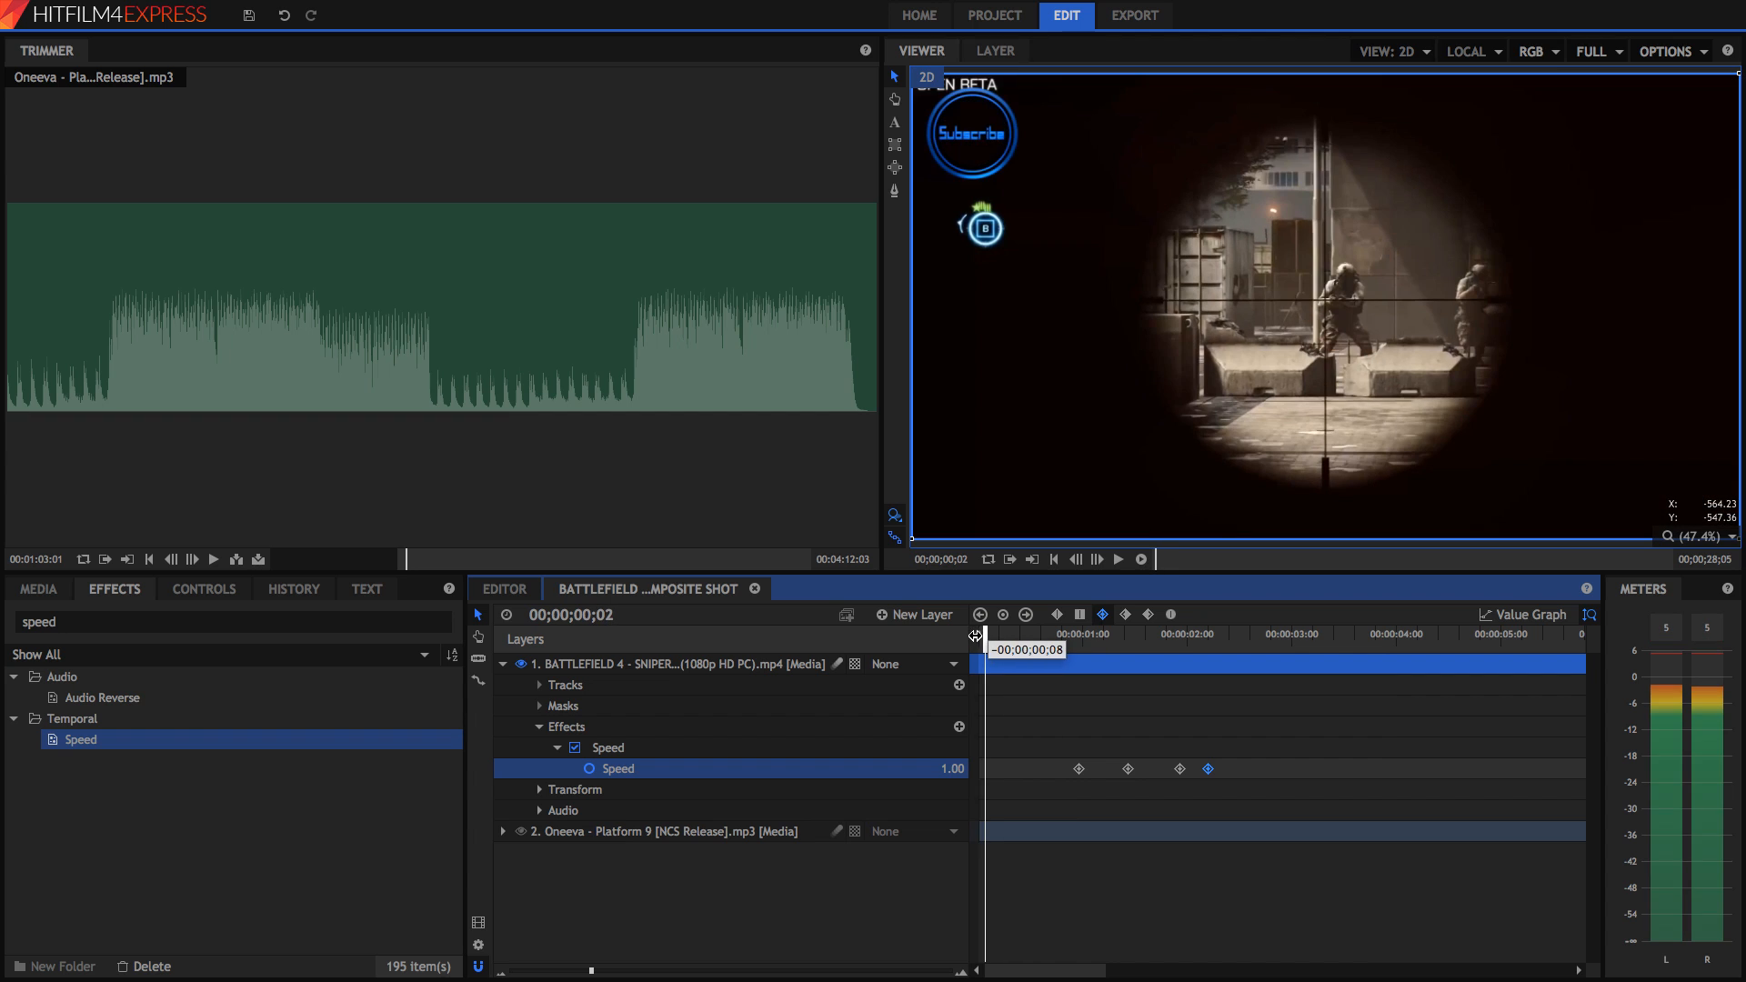
click(1117, 559)
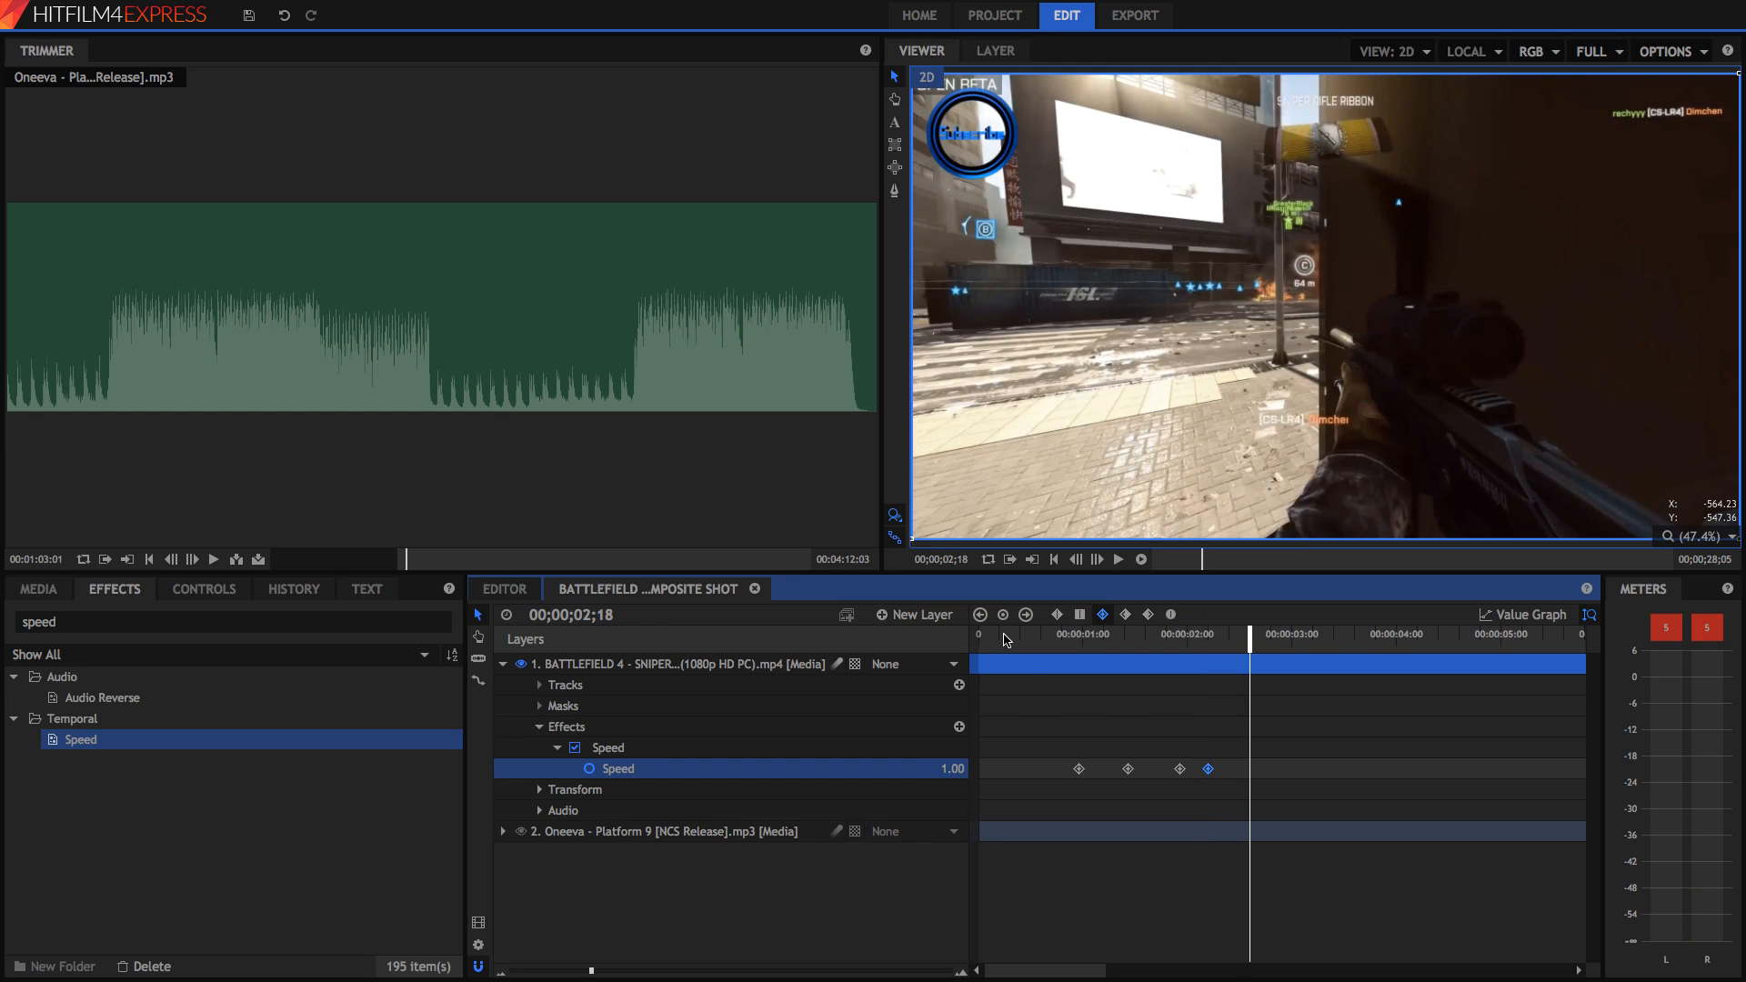
mouse_move(1000, 596)
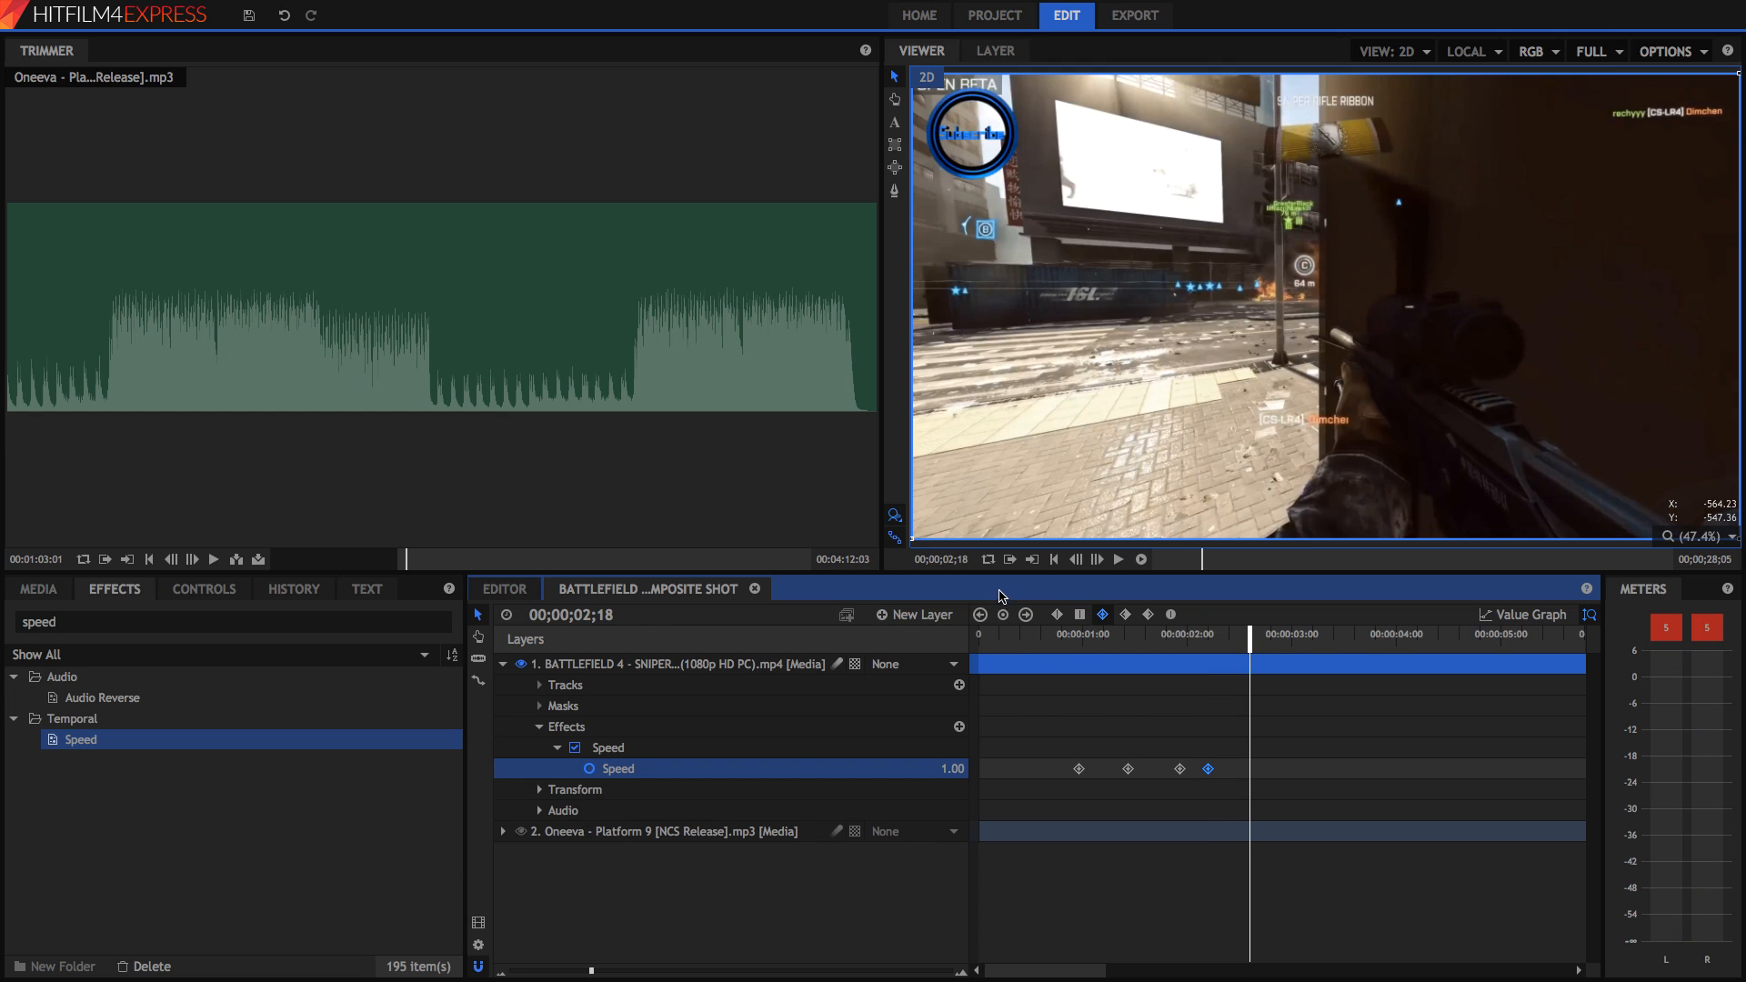
mouse_move(1058, 531)
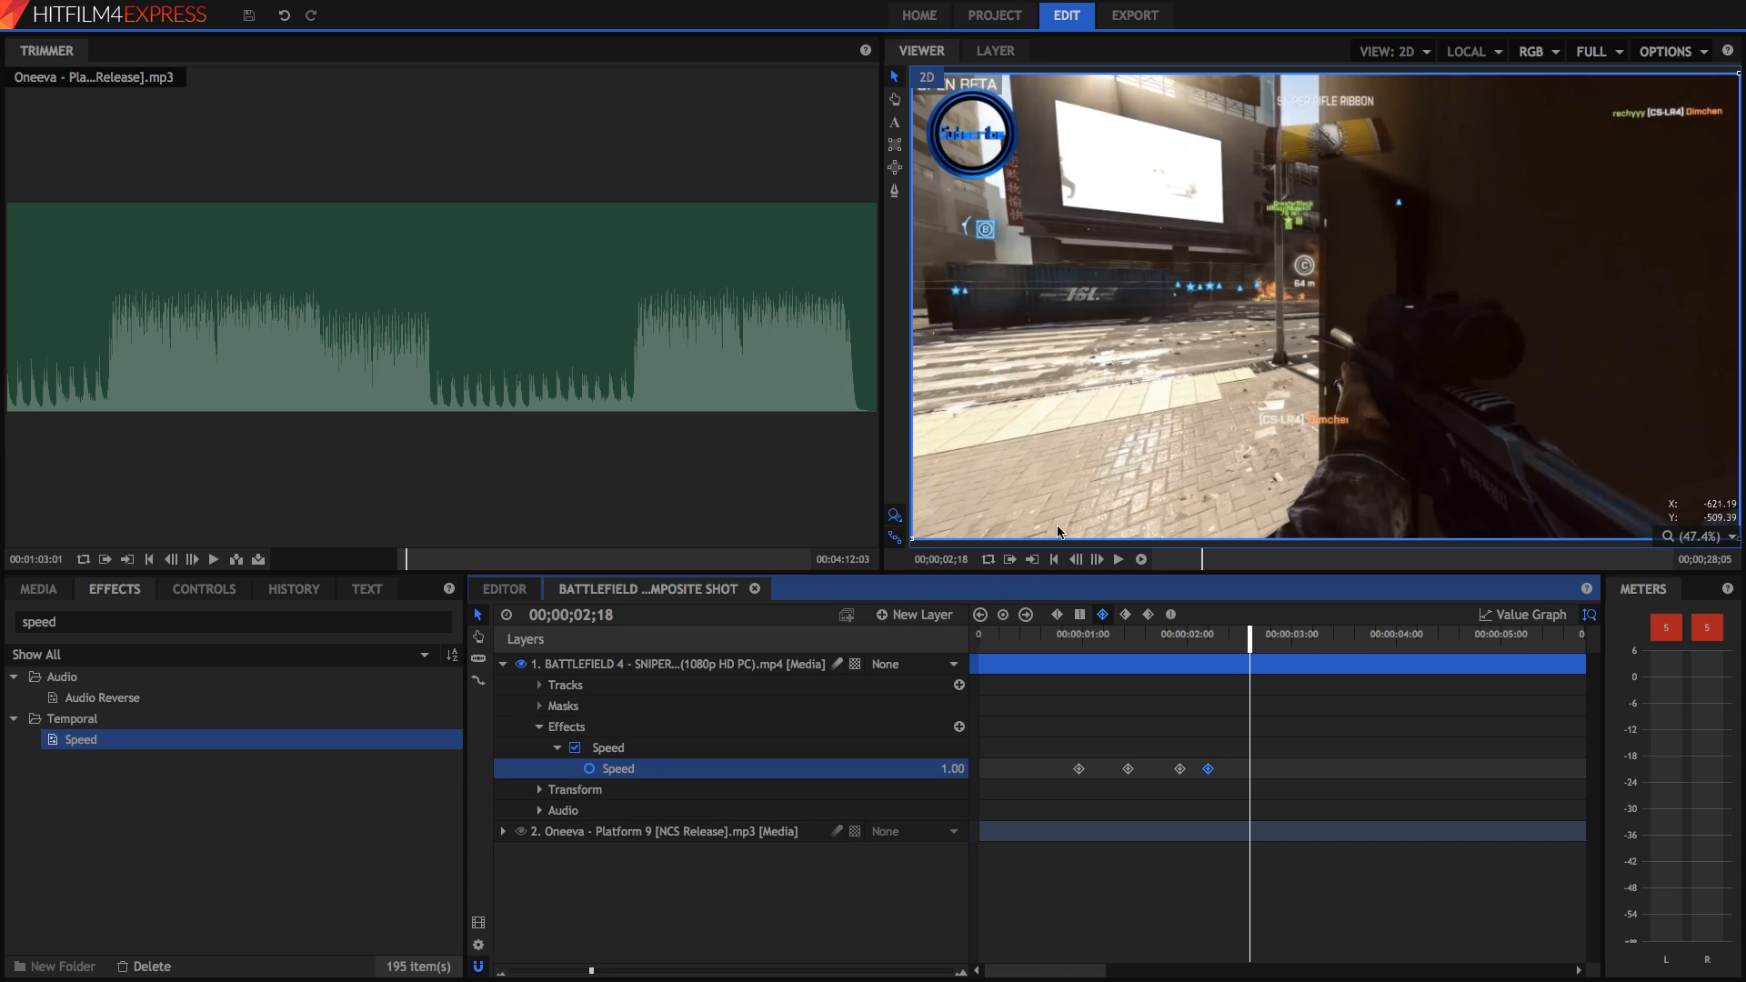
mouse_move(1121, 358)
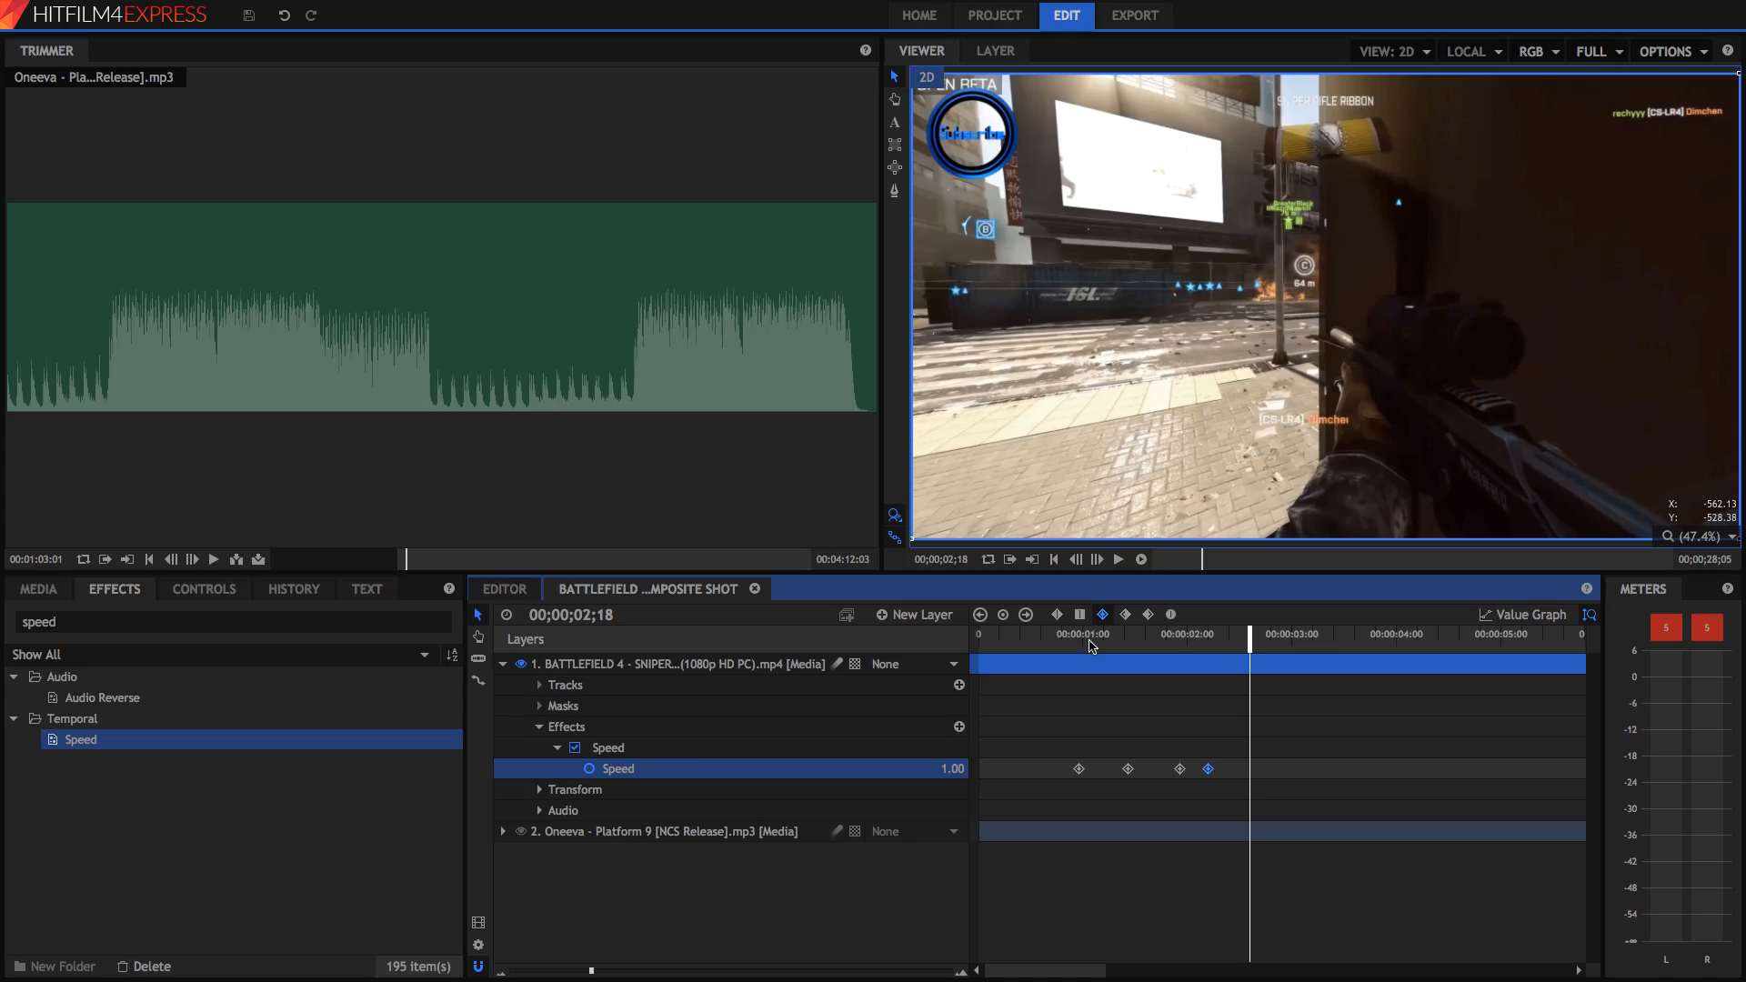
mouse_move(936, 30)
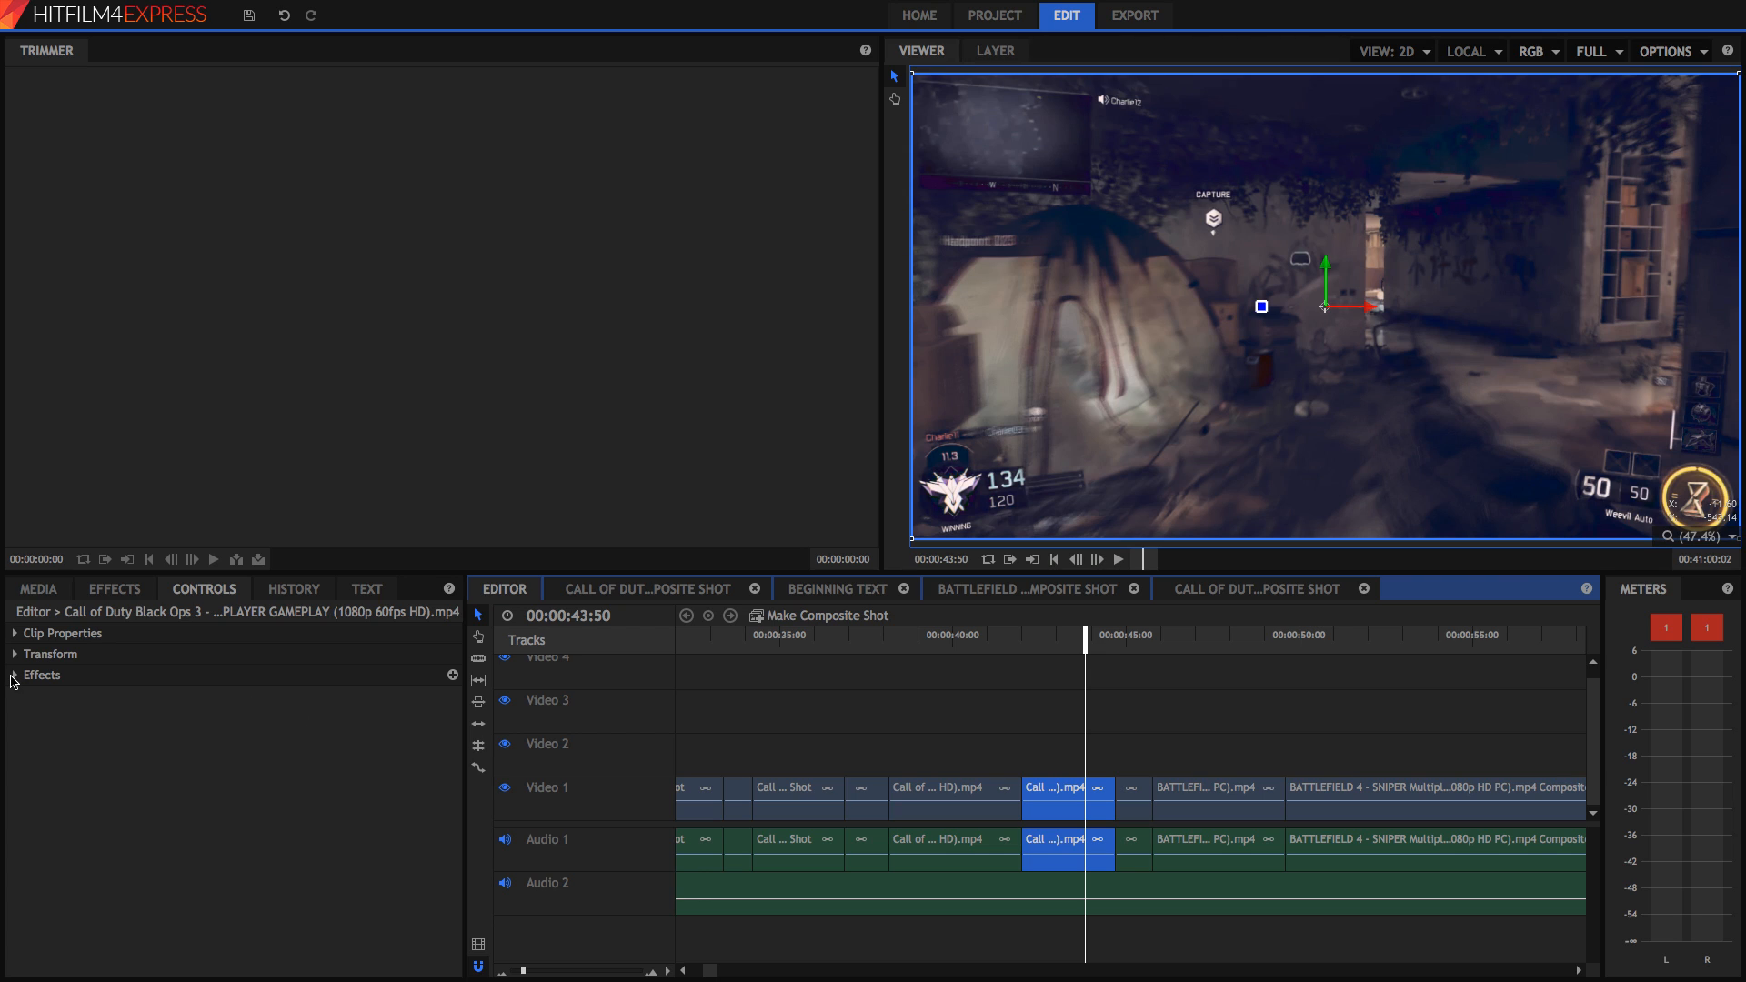
Reveal the Call of Duty clip's Motion Blur settings and toggle it to compare.
click(13, 674)
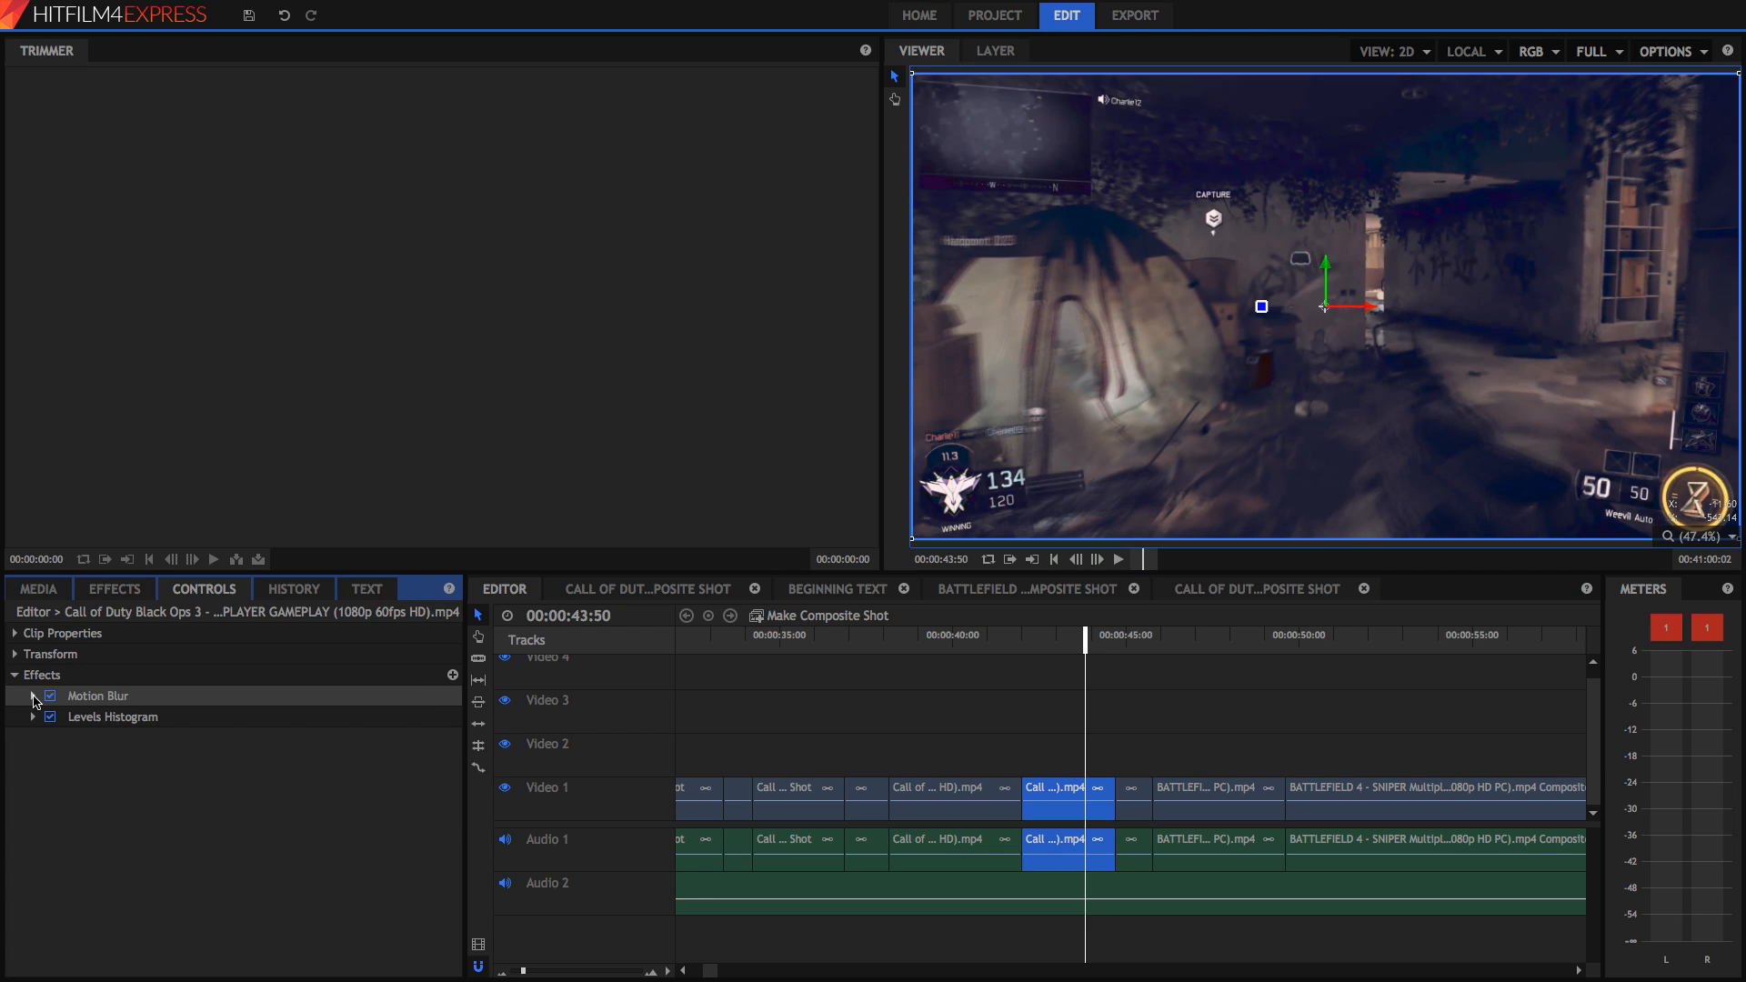
click(33, 695)
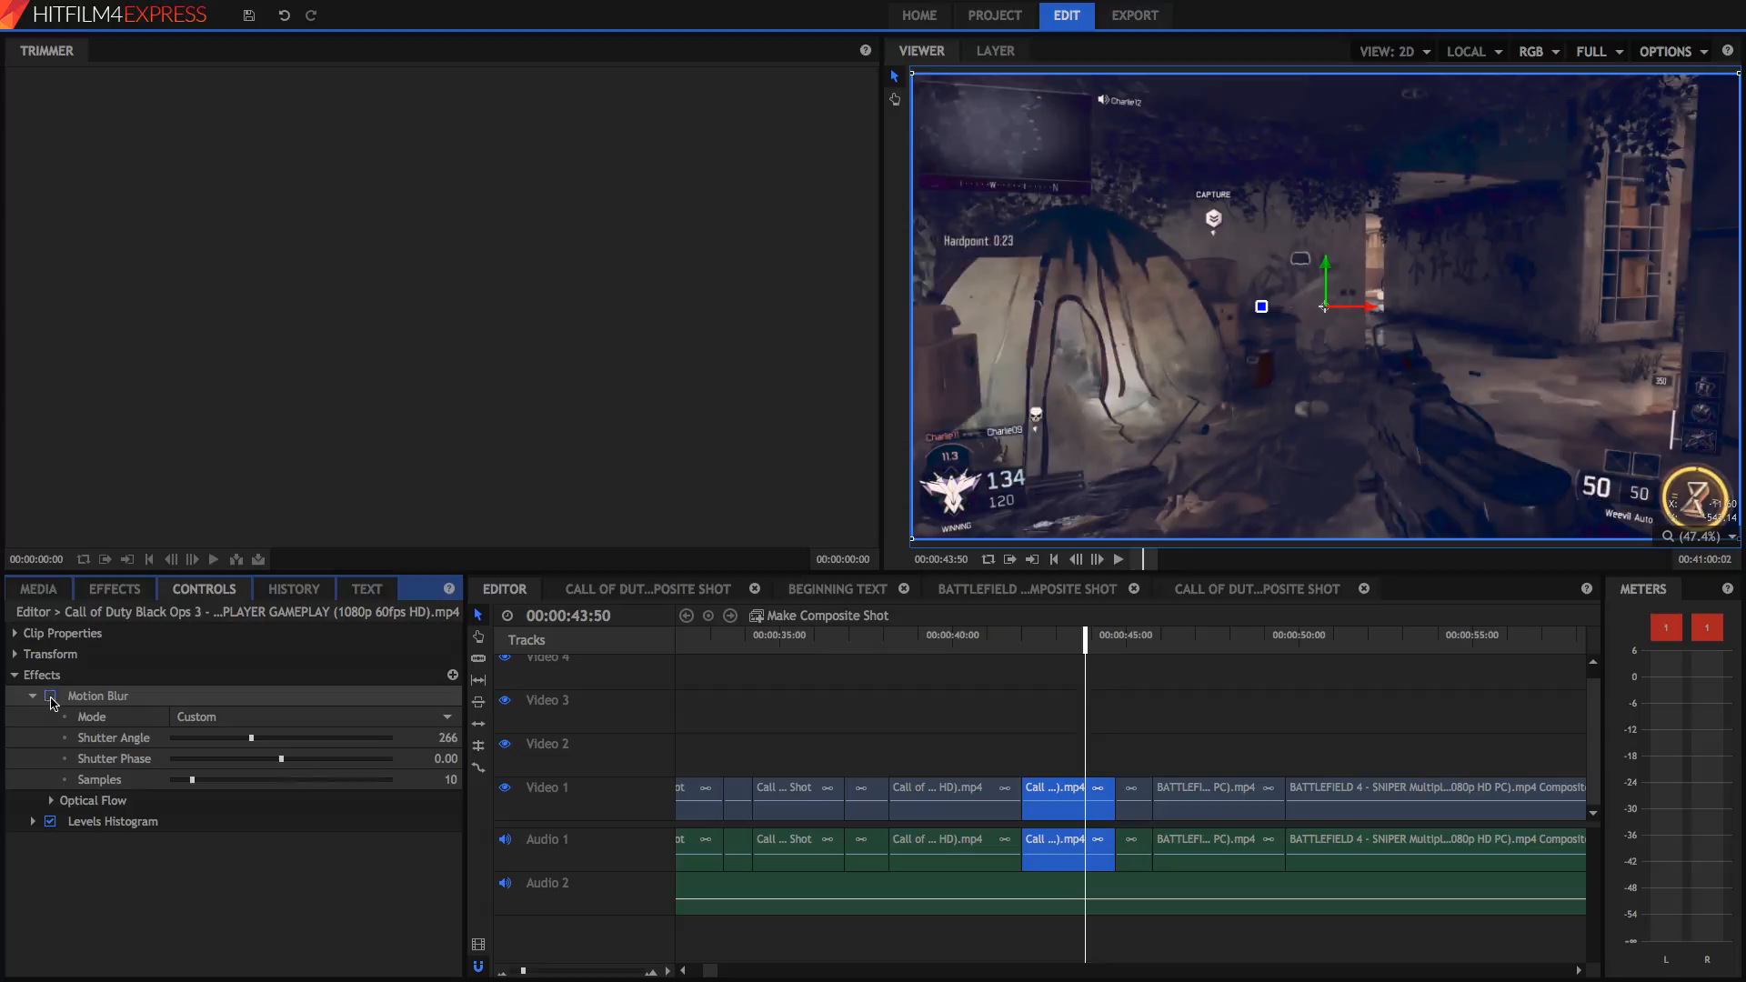
click(49, 694)
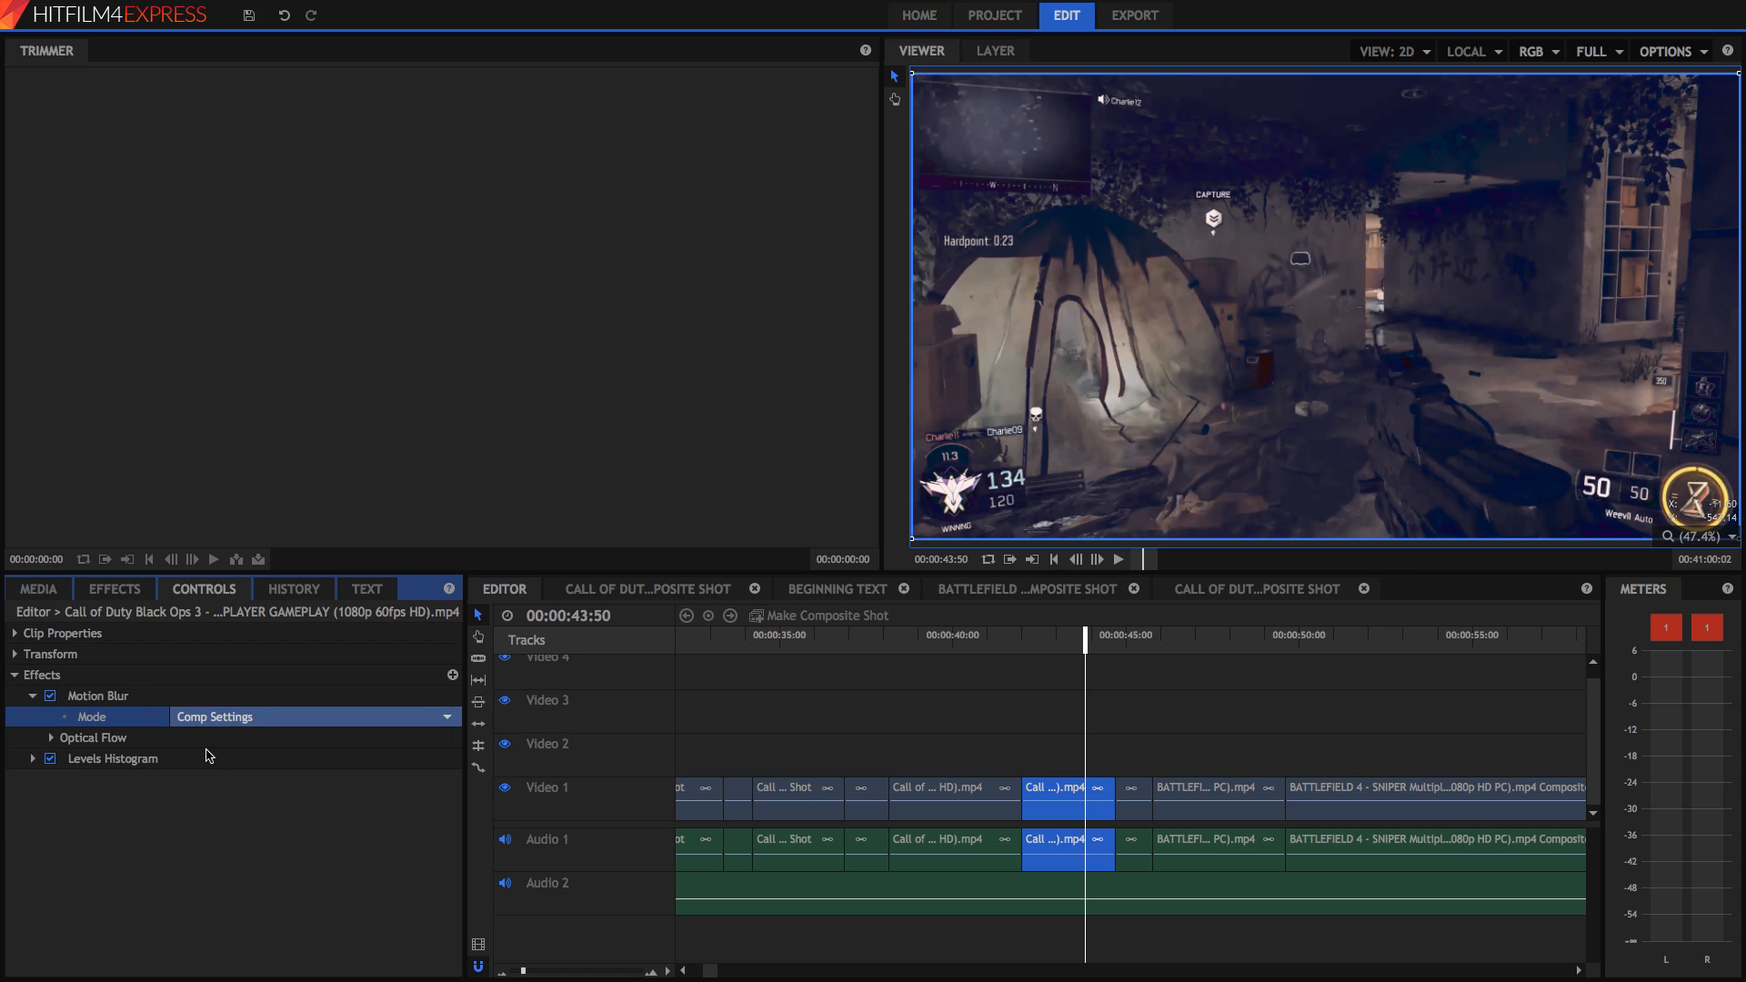
Set Motion Blur to Custom and test shutter angles from 72 to 720, ending near 266.
click(312, 716)
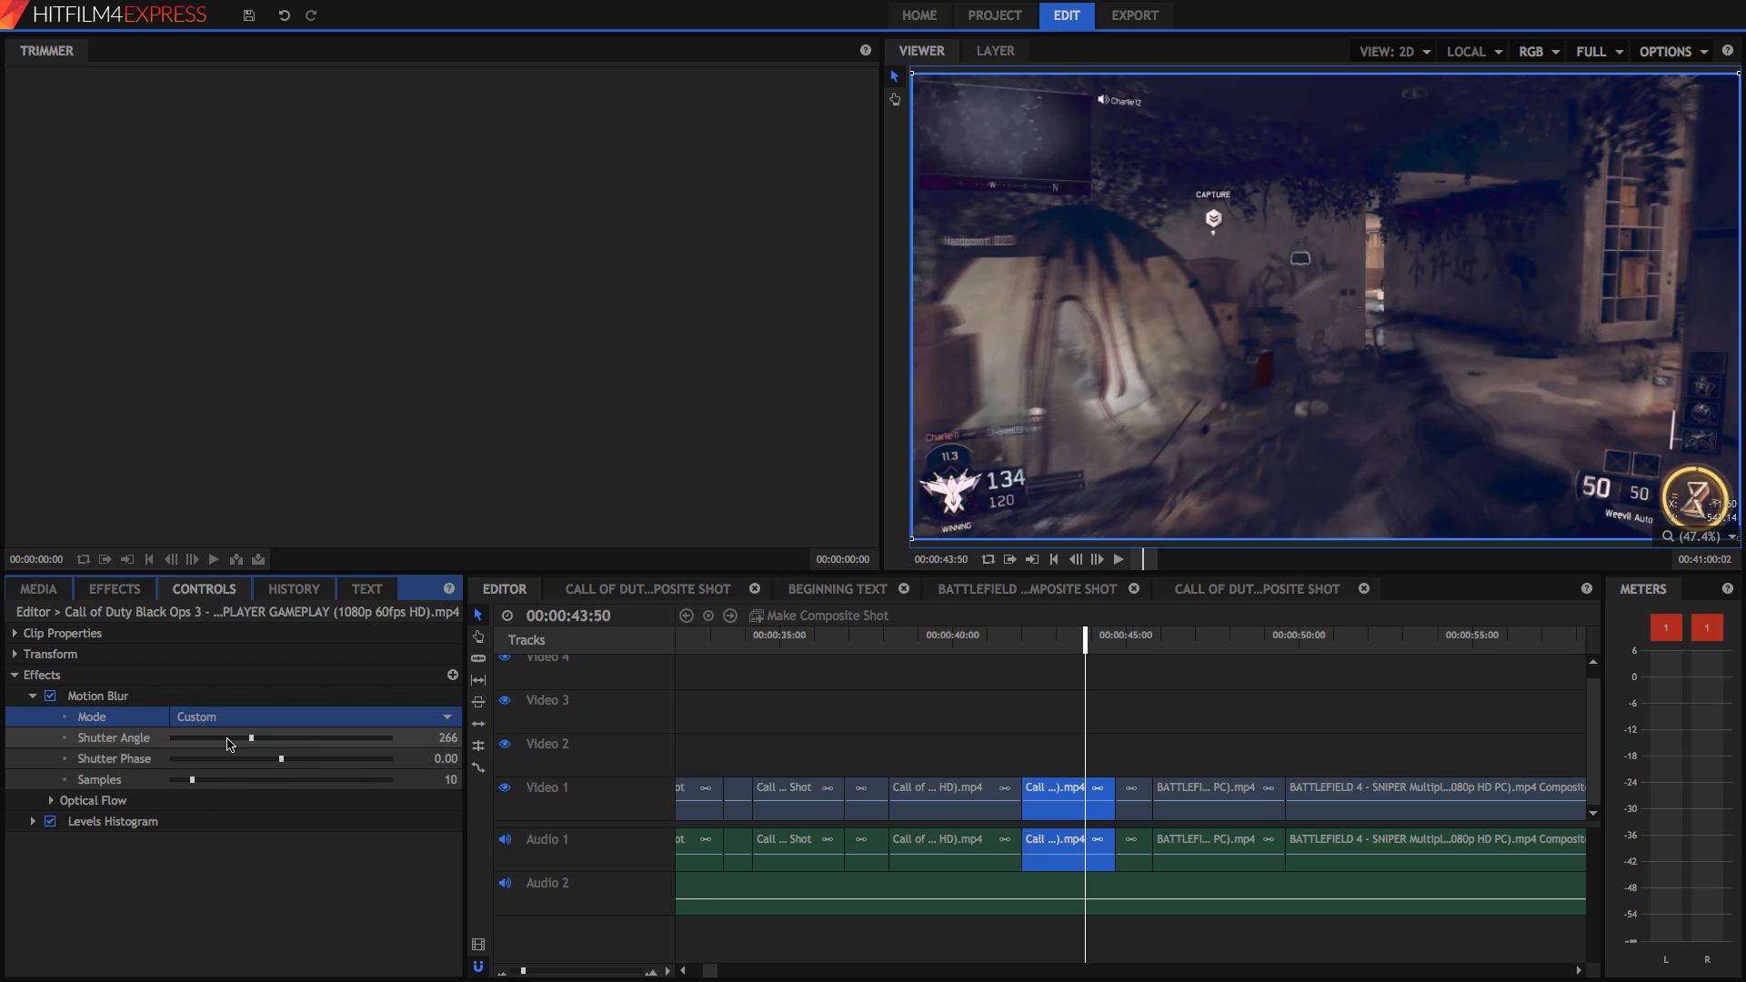
drag(251, 737, 237, 738)
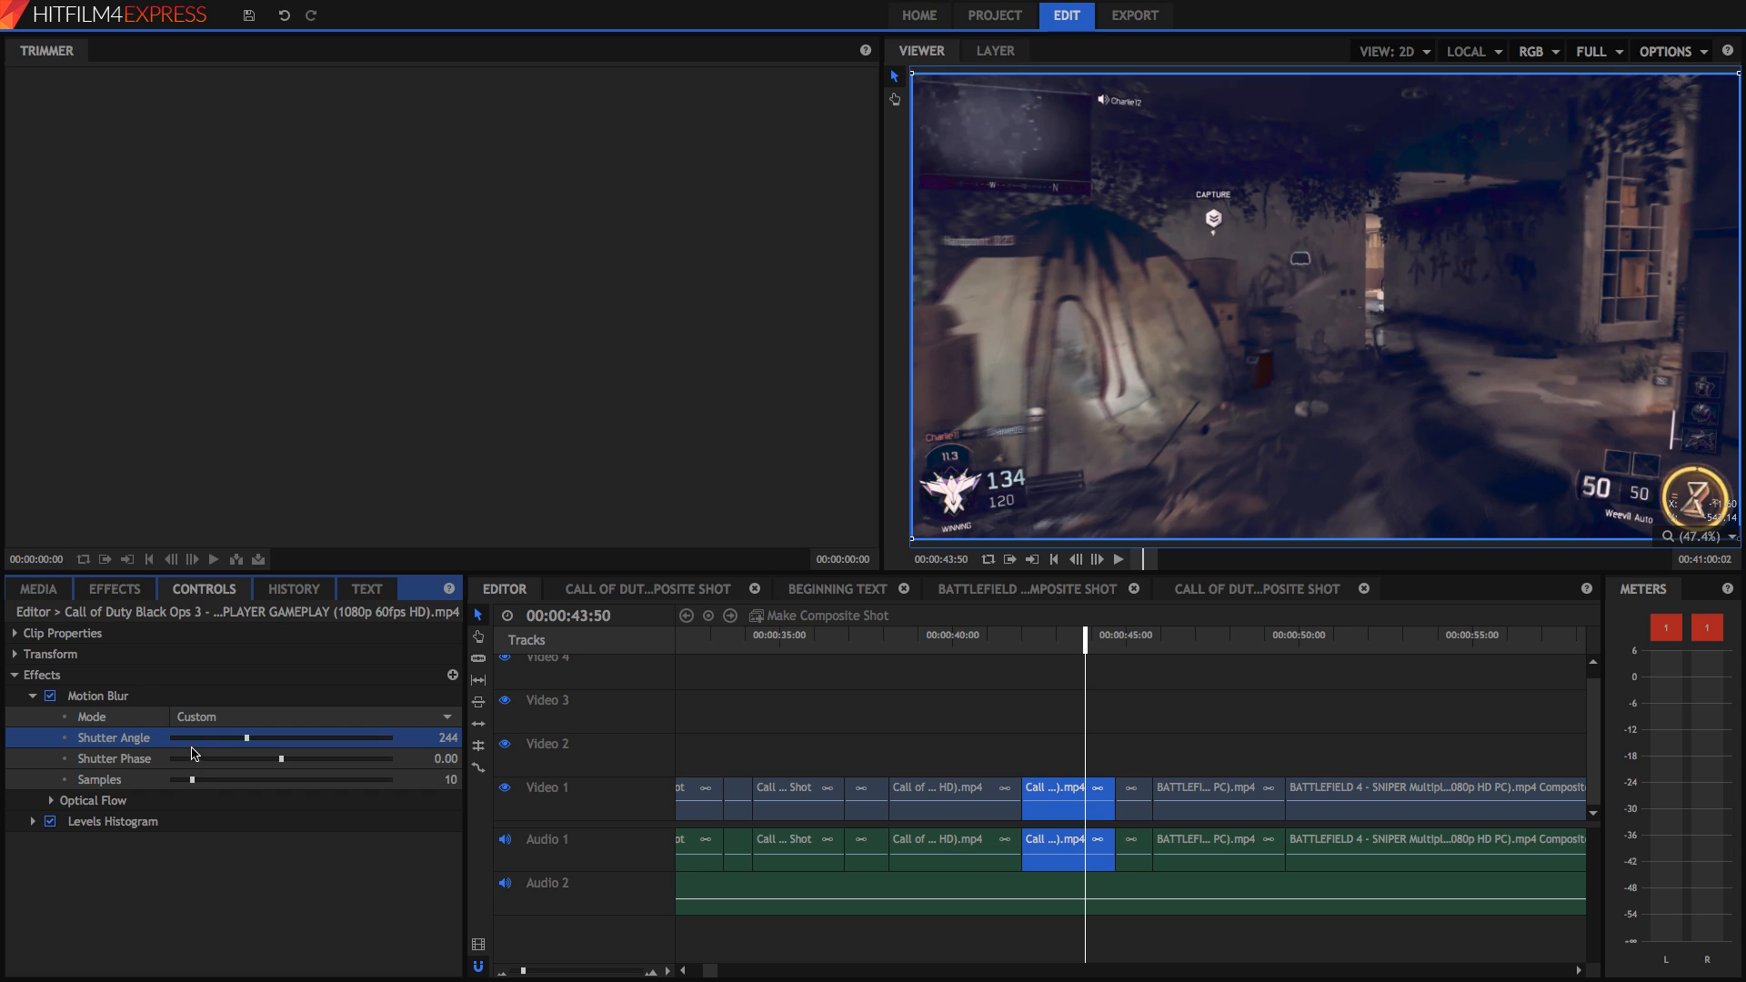
drag(247, 738, 175, 737)
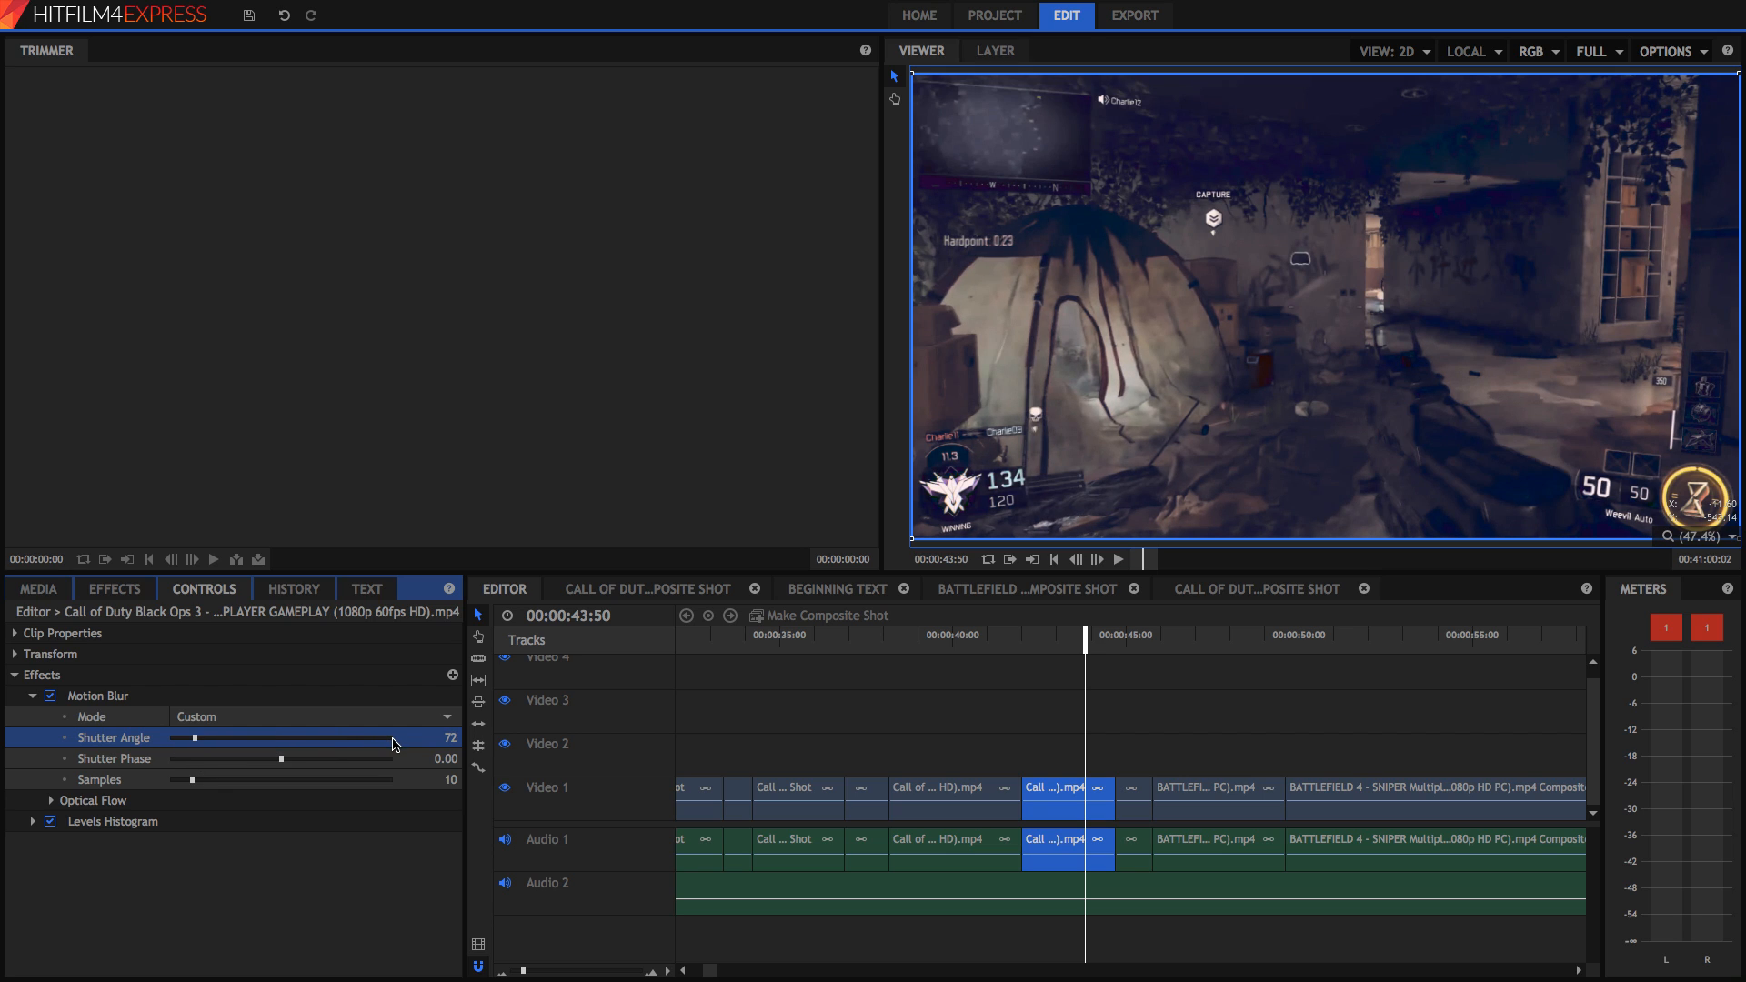
drag(192, 737, 390, 738)
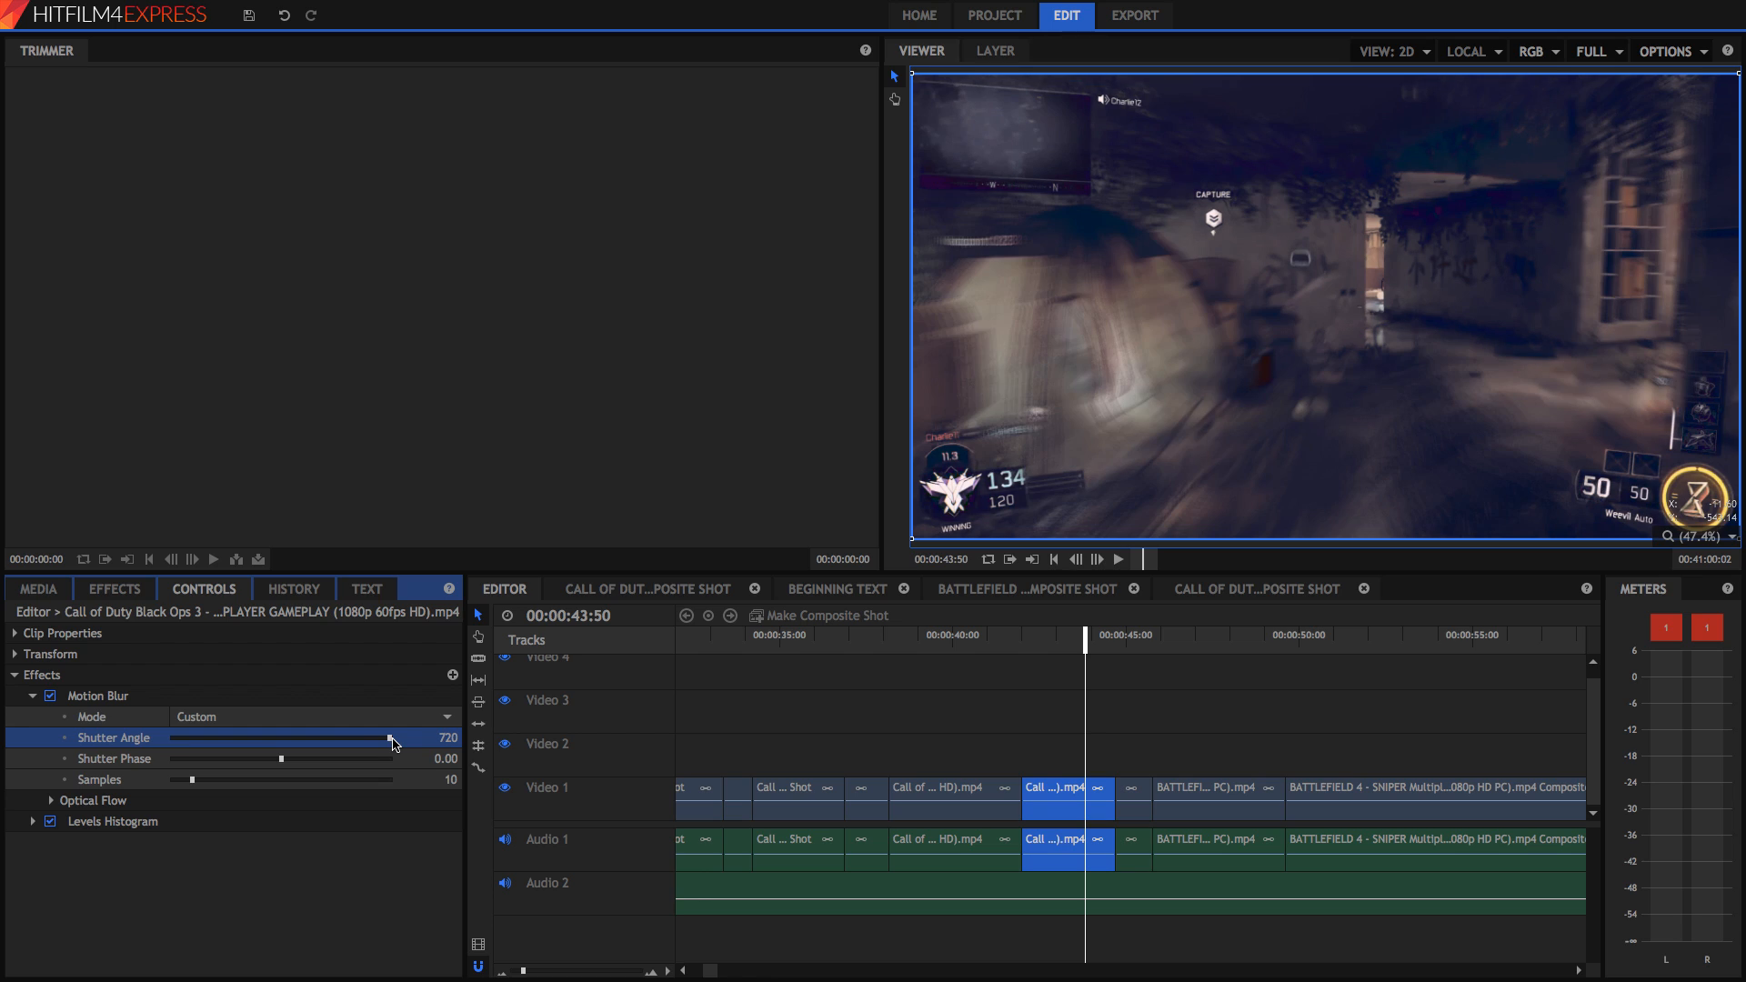
drag(391, 737, 382, 738)
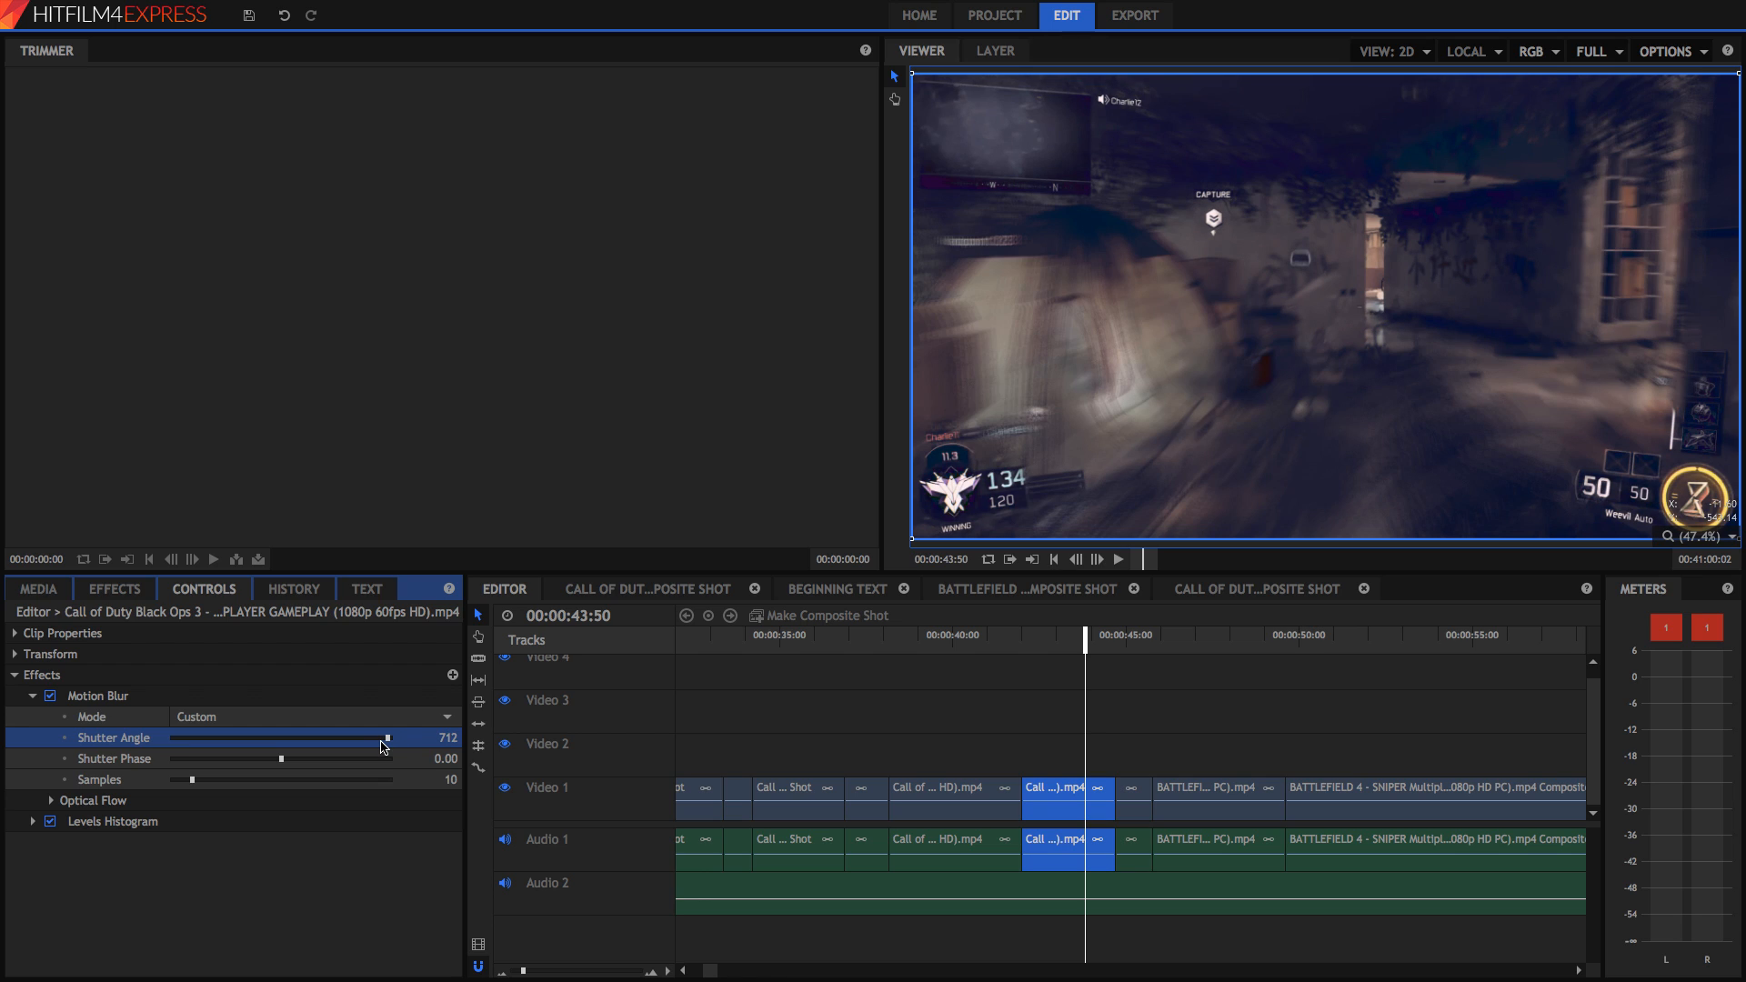
drag(387, 737, 373, 737)
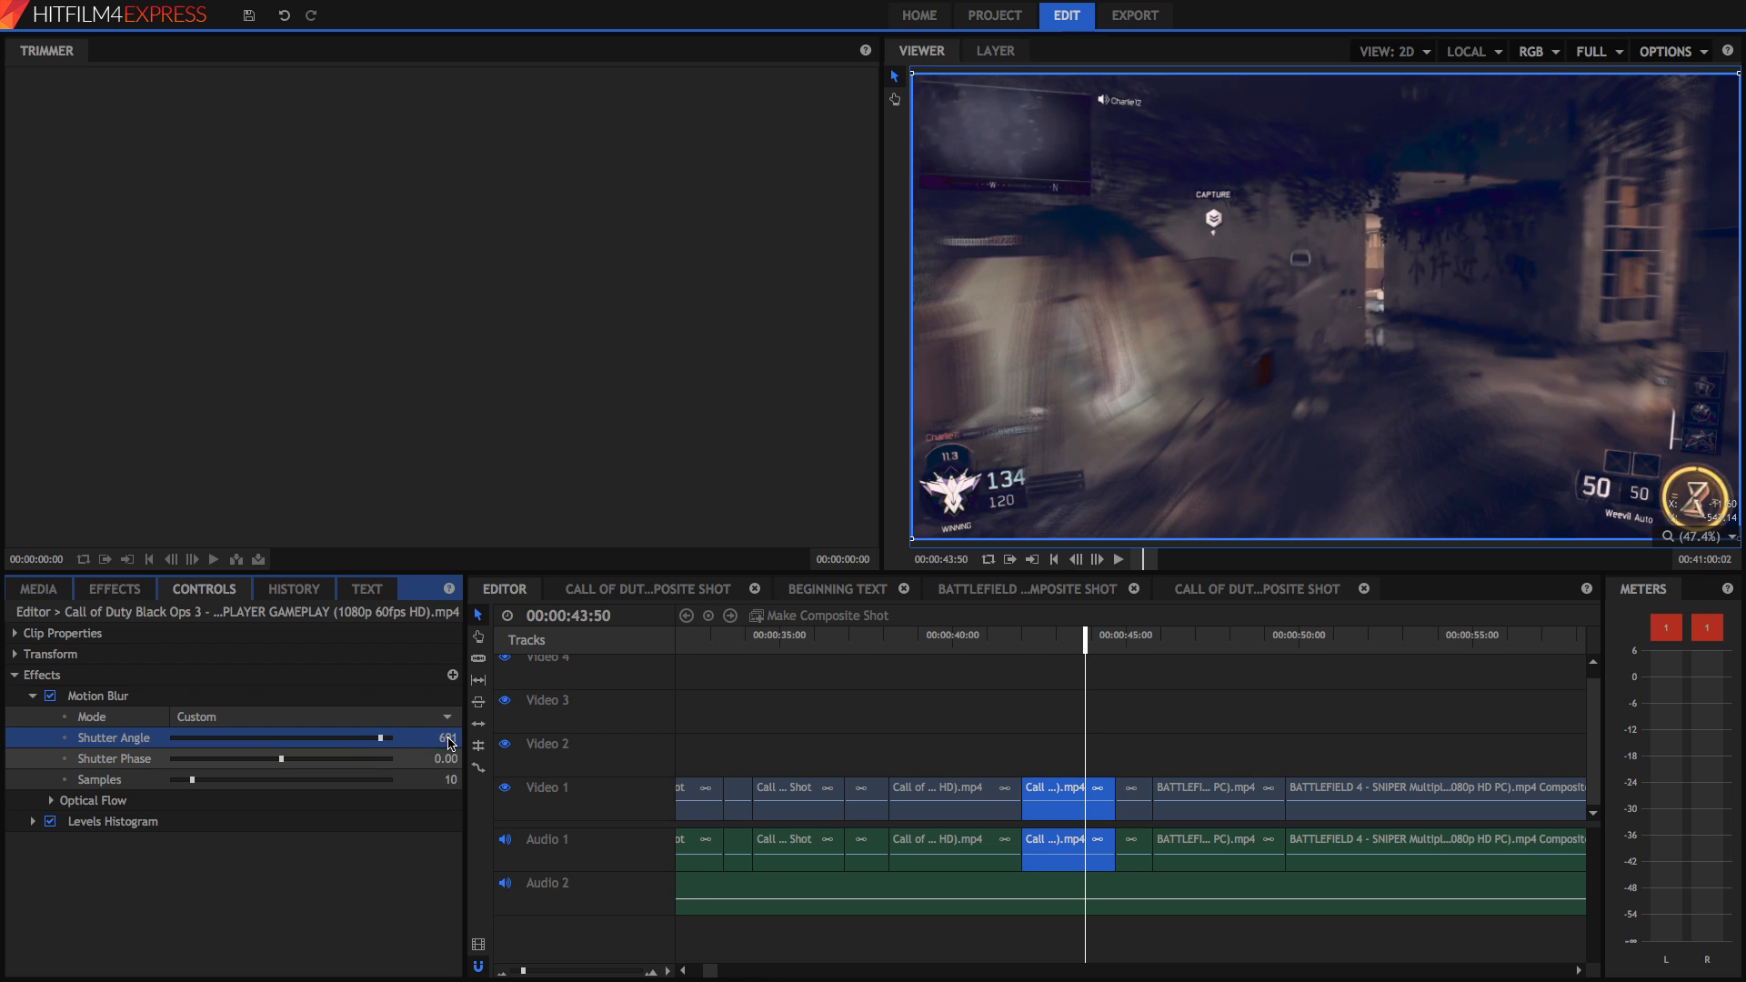
click(434, 737)
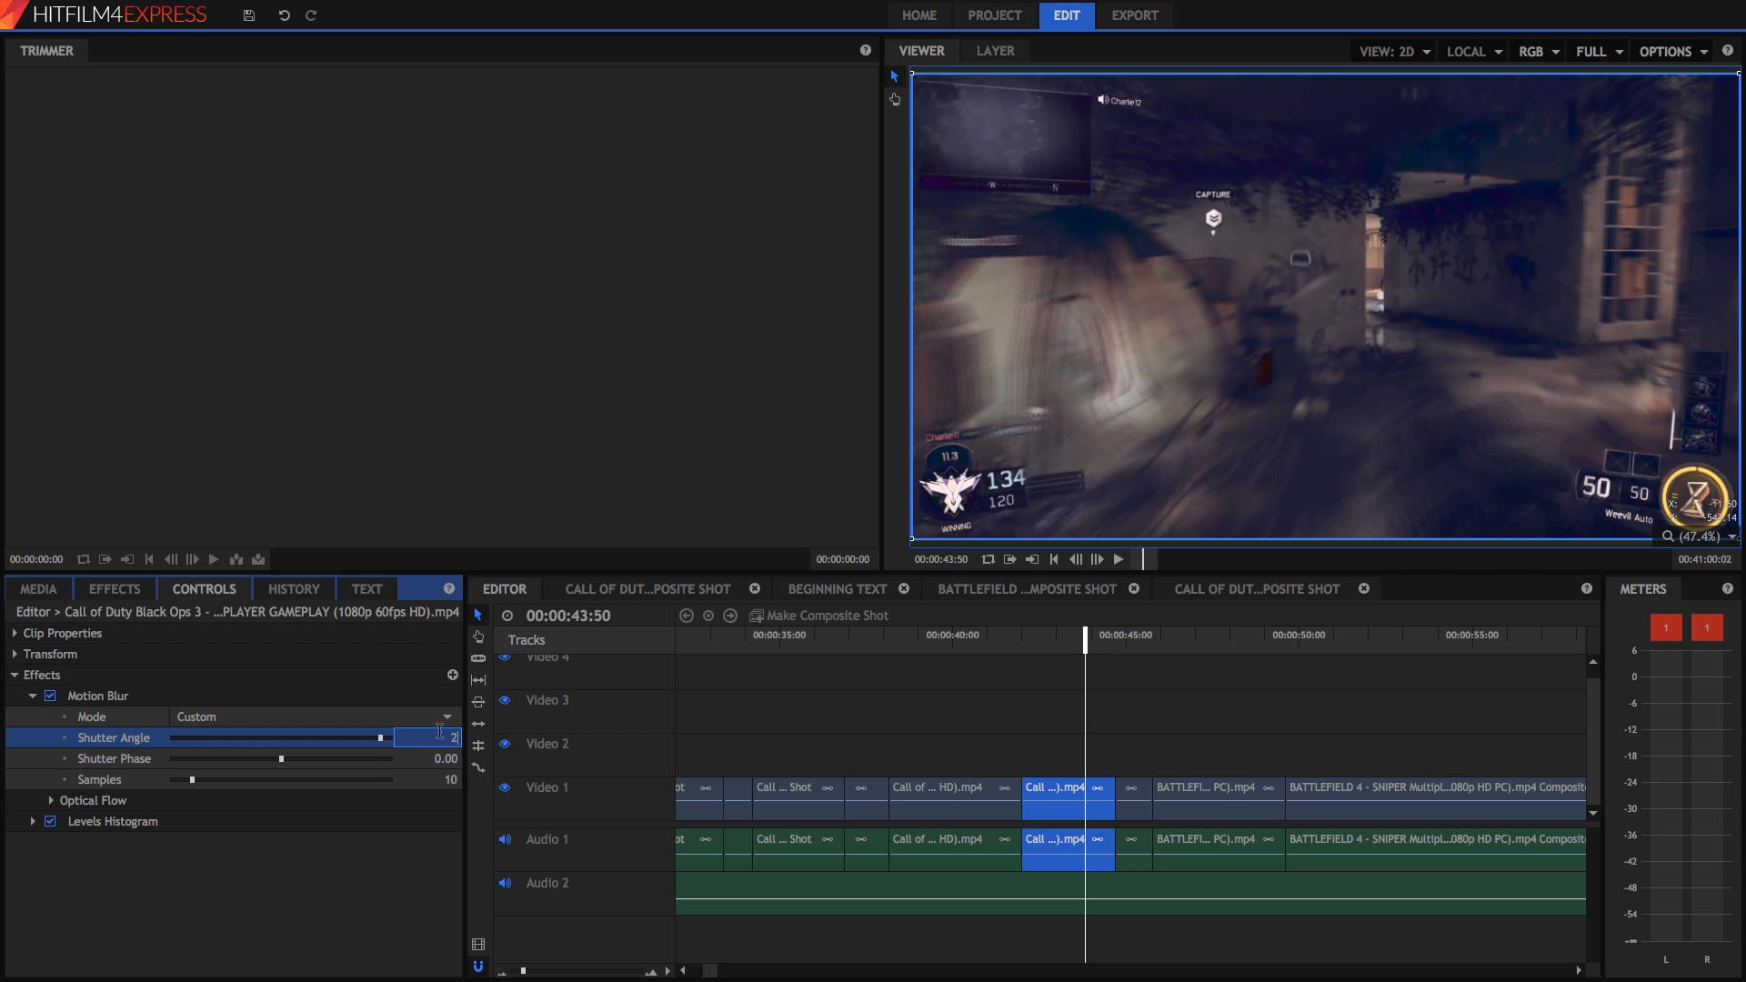
drag(379, 738, 251, 737)
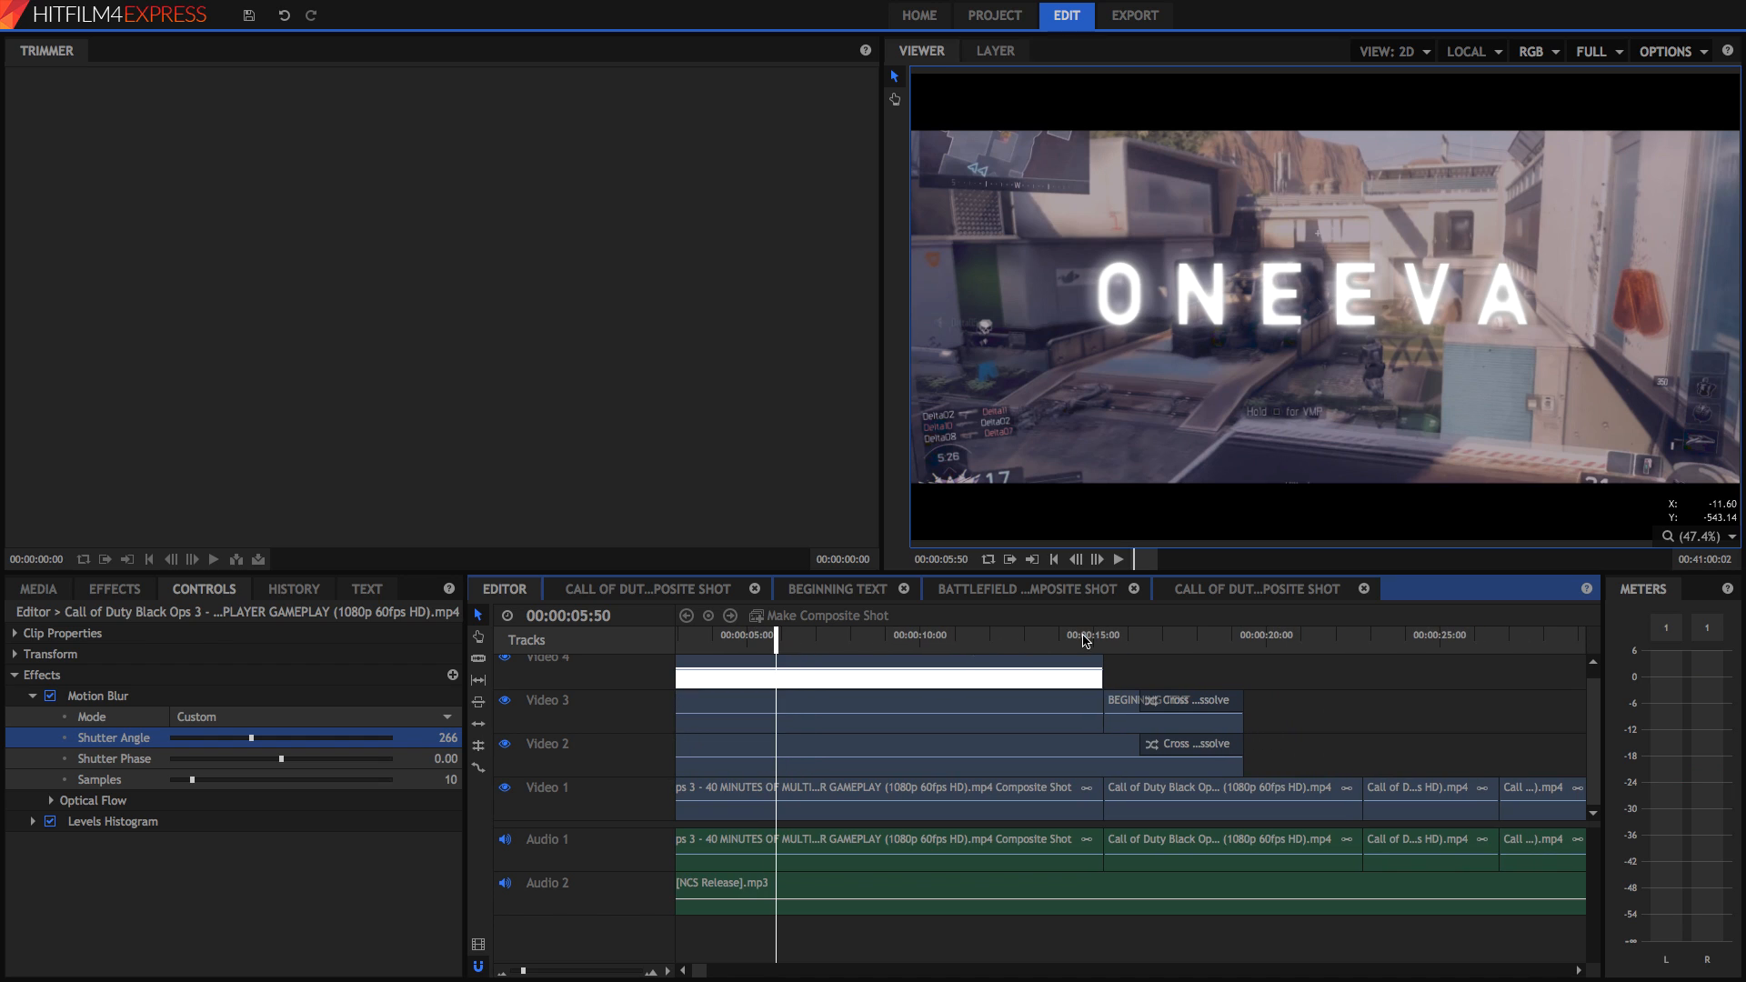
Jump to around 14 seconds to preview the glowing PLATFORM 9 title.
click(1082, 634)
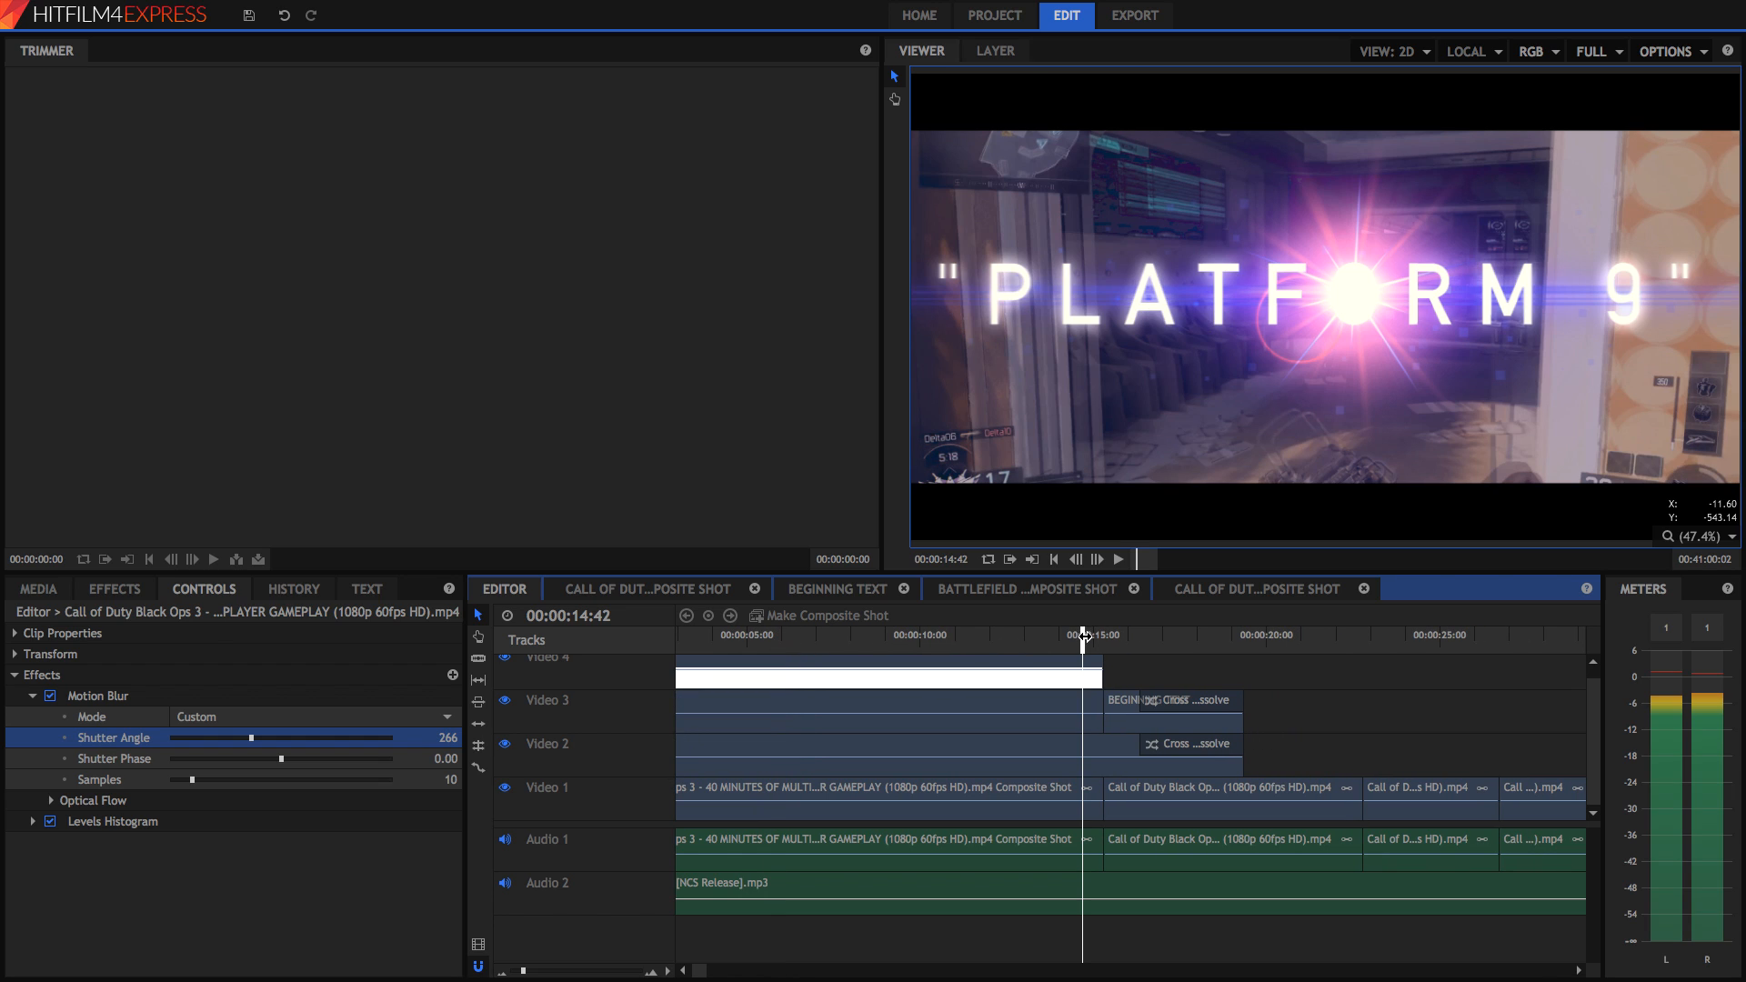